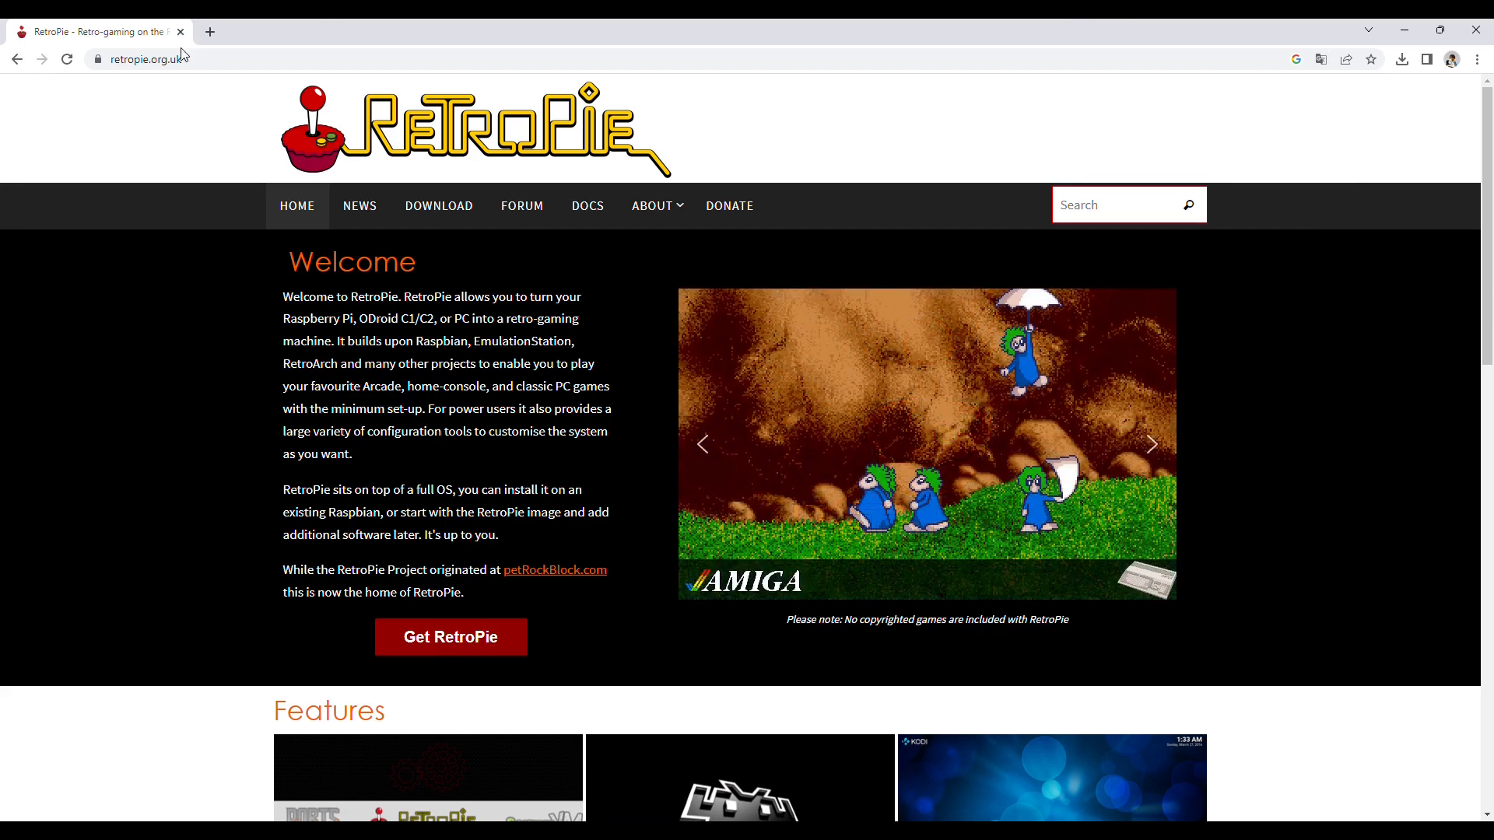
{"action": "mouse_move", "coordinate": [133, 358]}
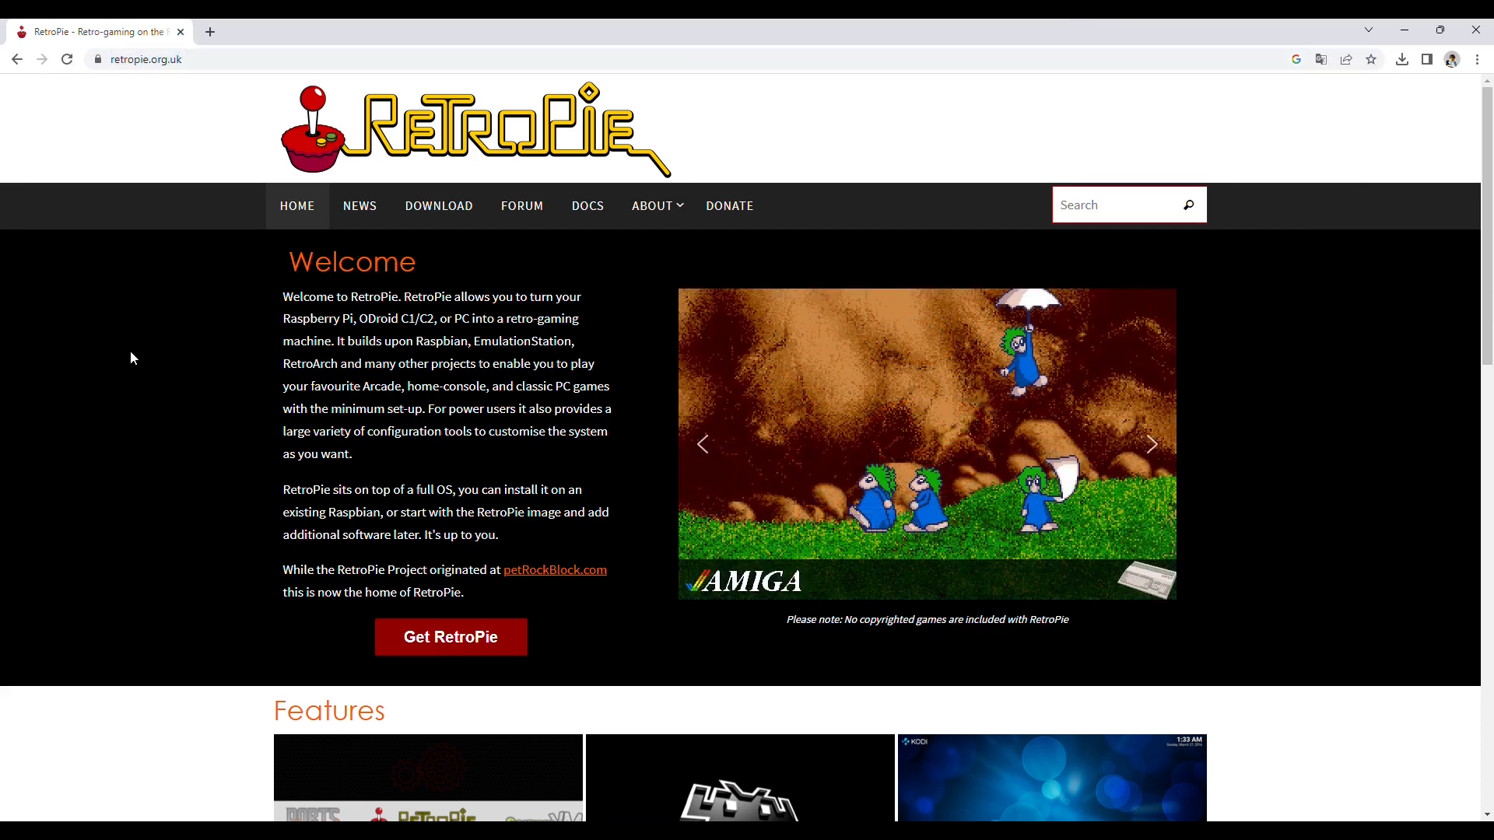
{"action": "mouse_move", "coordinate": [439, 206]}
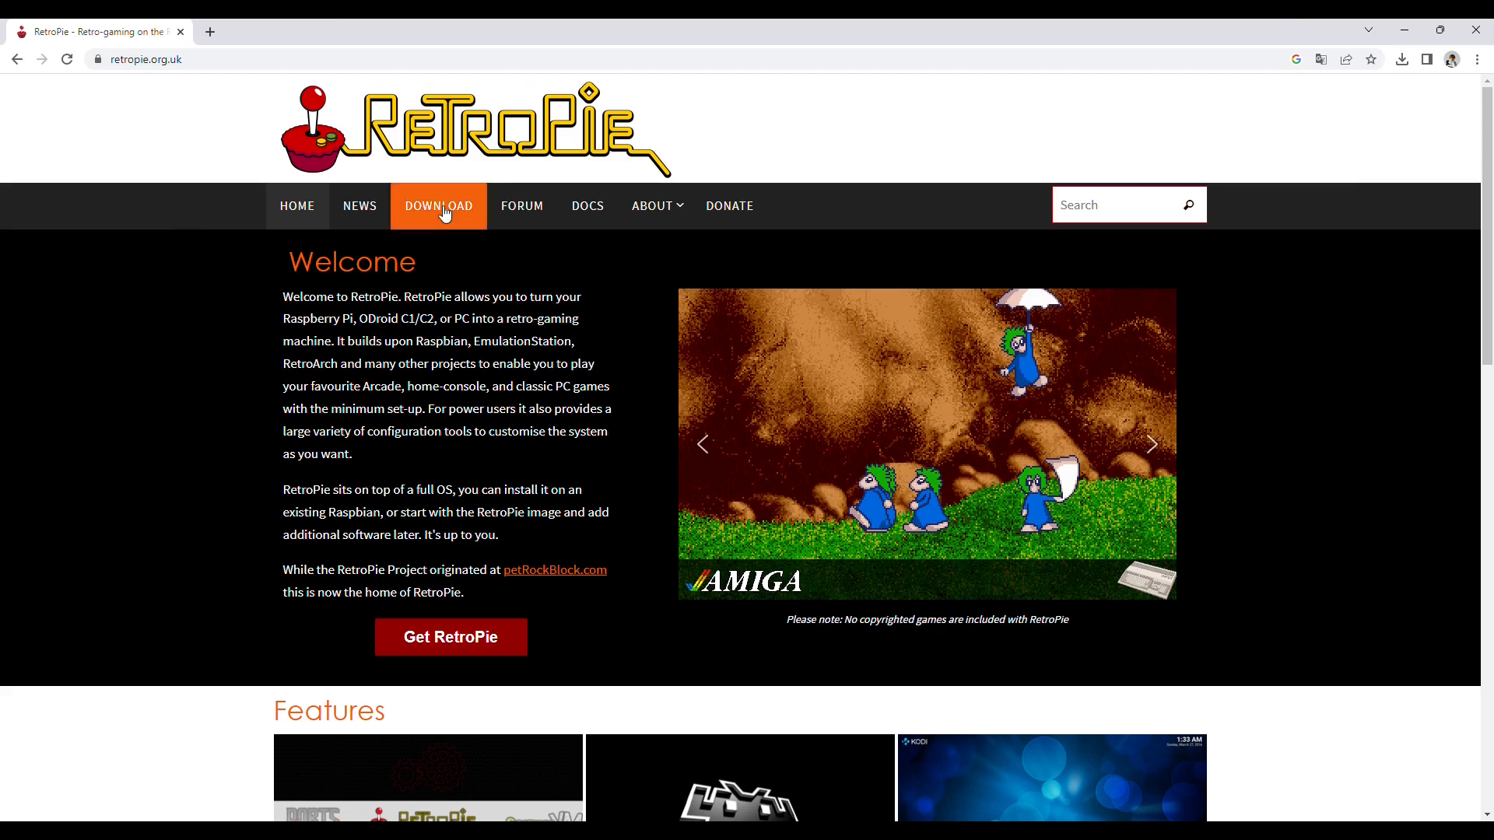
- Go to the Download page listing pre-made RetroPie 4.8 images per Raspberry Pi model
{"action": "left_click", "coordinate": [439, 205]}
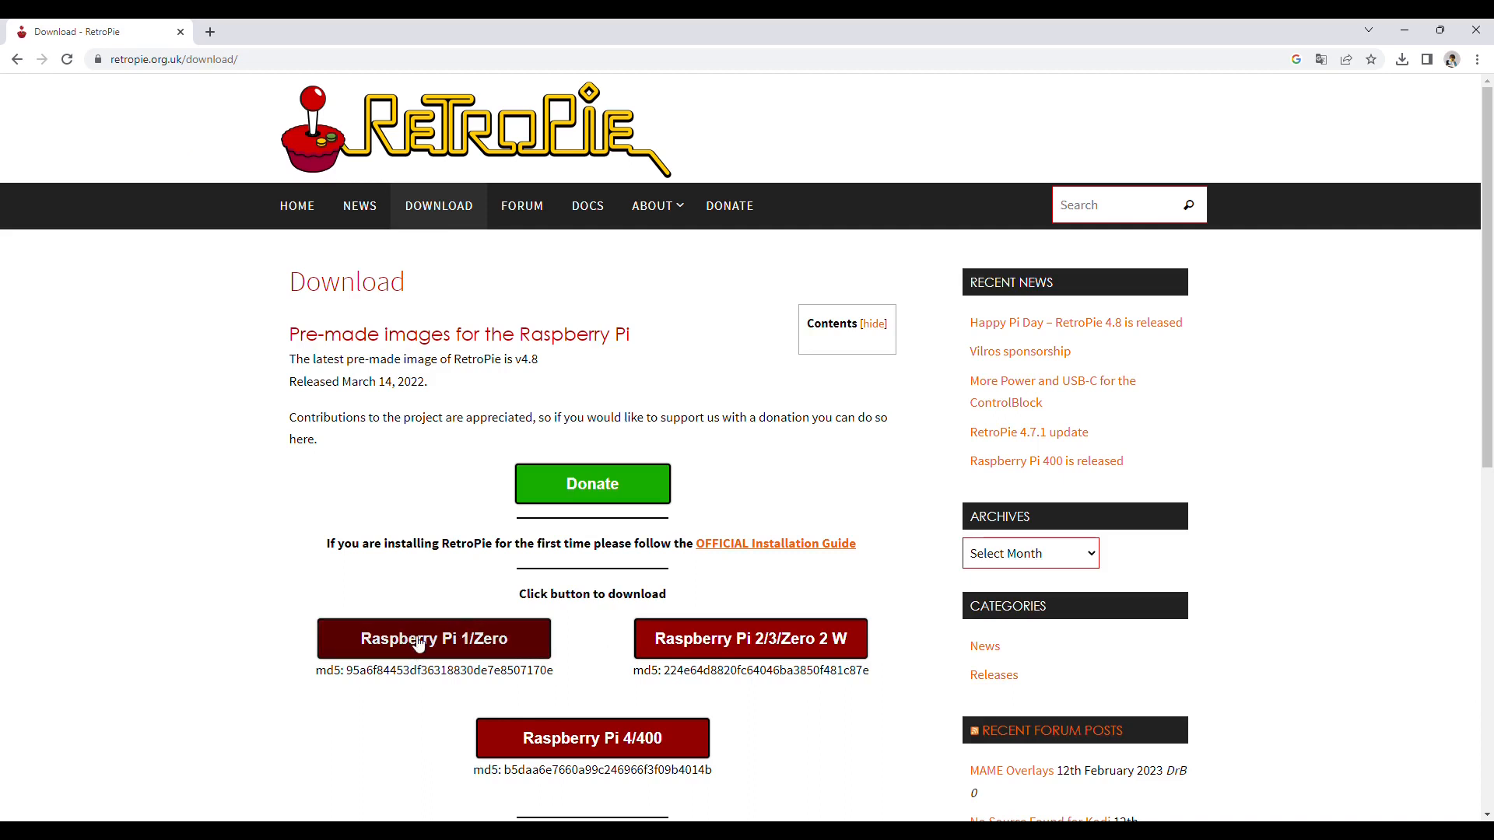
{"action": "mouse_move", "coordinate": [1203, 168]}
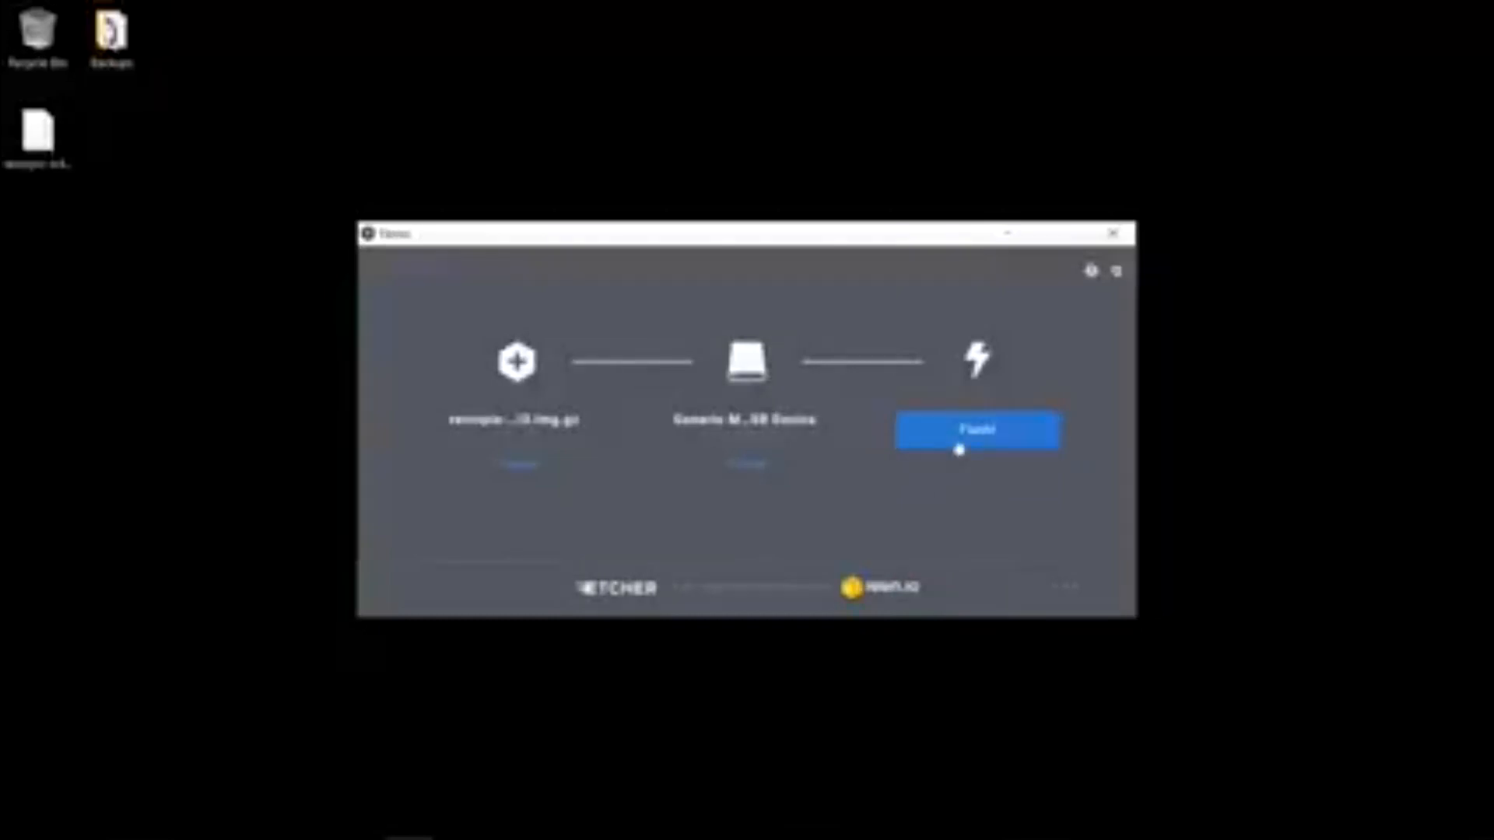
- Flash the selected RetroPie image onto the SD card in balenaEtcher
{"action": "left_click", "coordinate": [977, 430]}
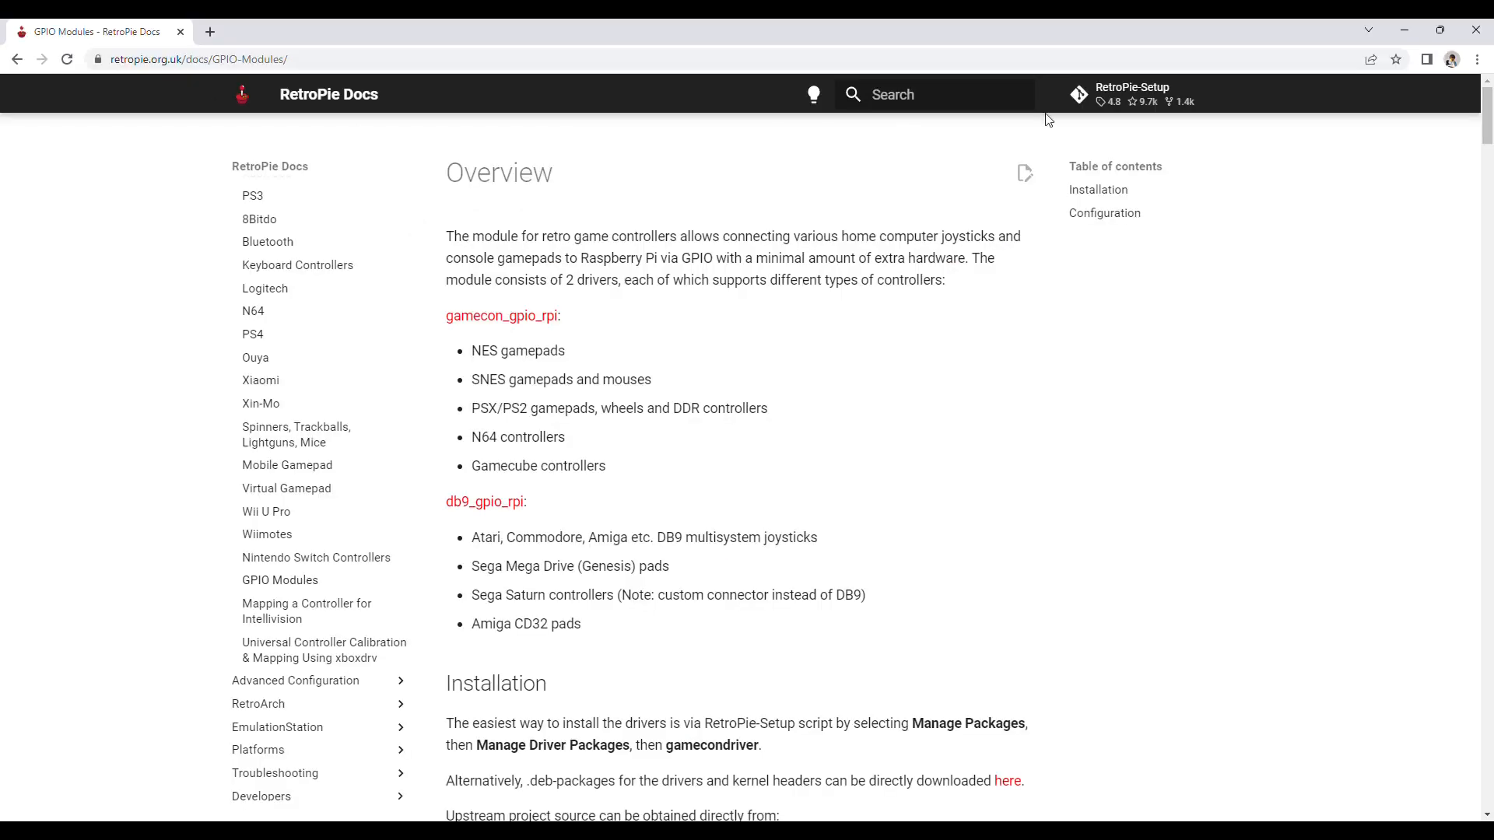
{"action": "mouse_move", "coordinate": [1421, 312]}
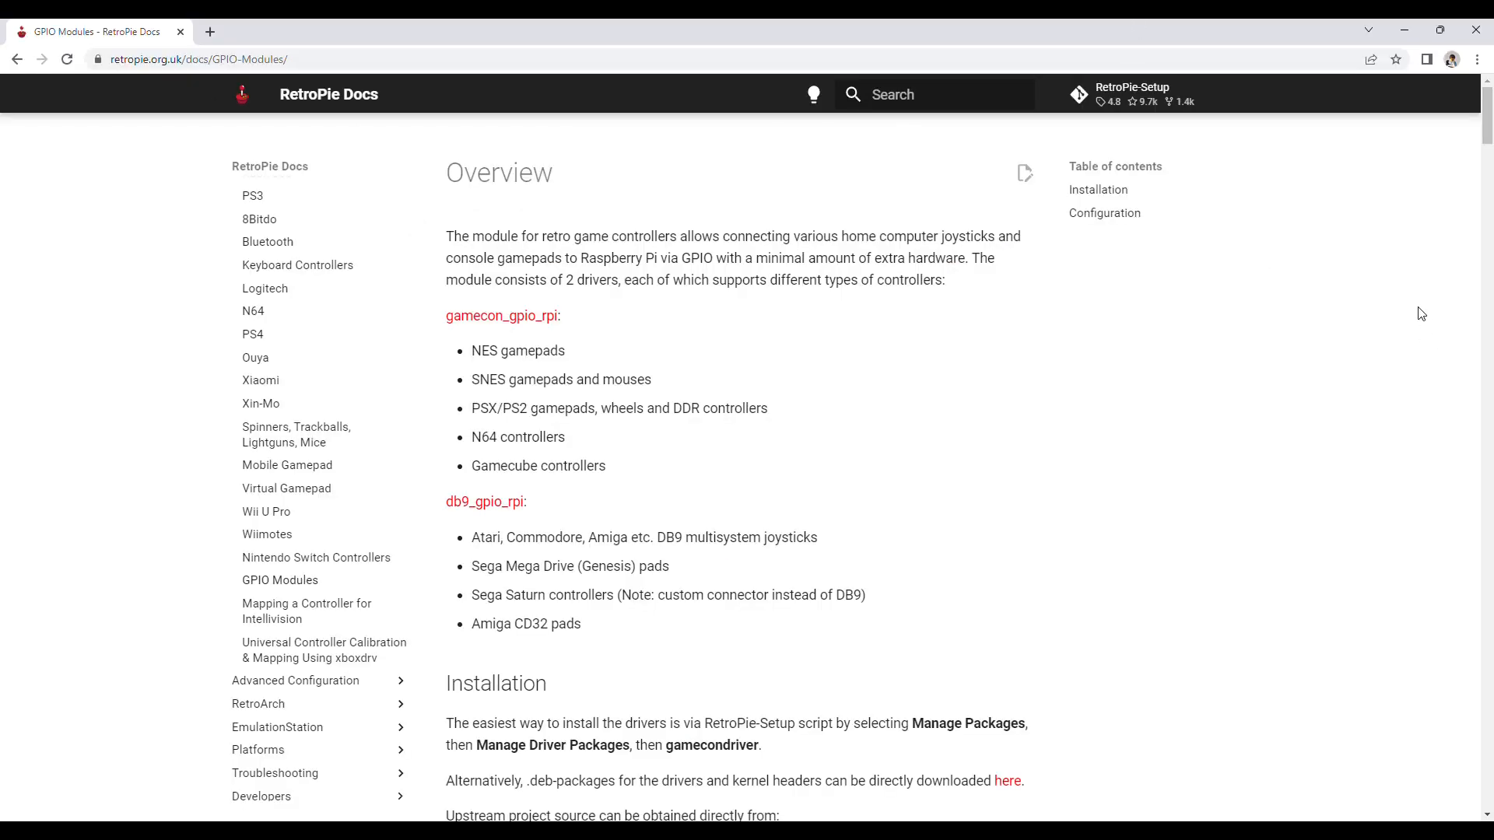
{"action": "mouse_move", "coordinate": [1373, 197]}
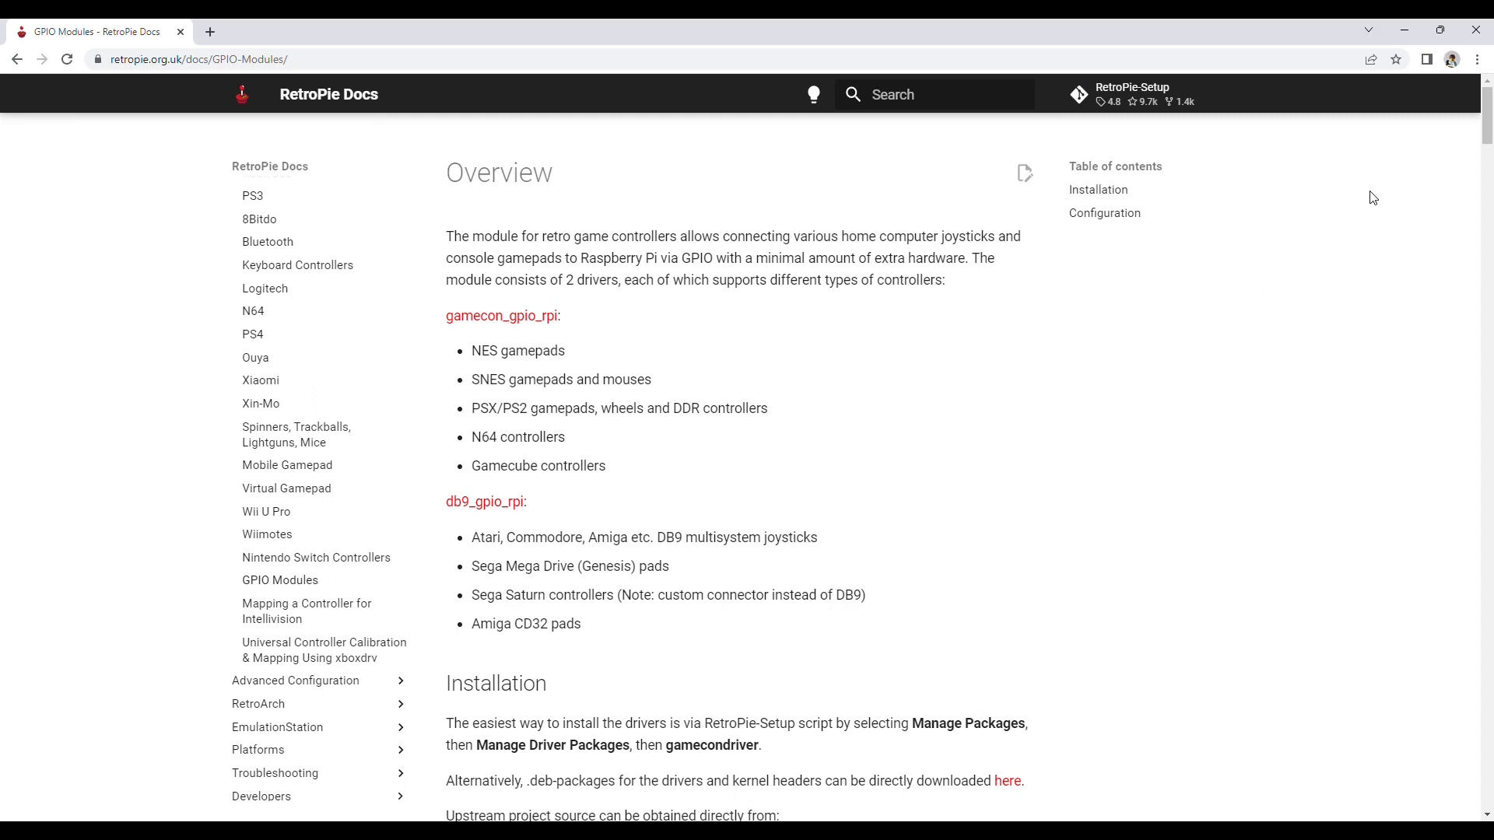
- Scroll the GPIO Modules docs down to the gamecon controller type codes and pin location legends
{"action": "scroll", "scroll_direction": "down", "scroll_amount": 3}
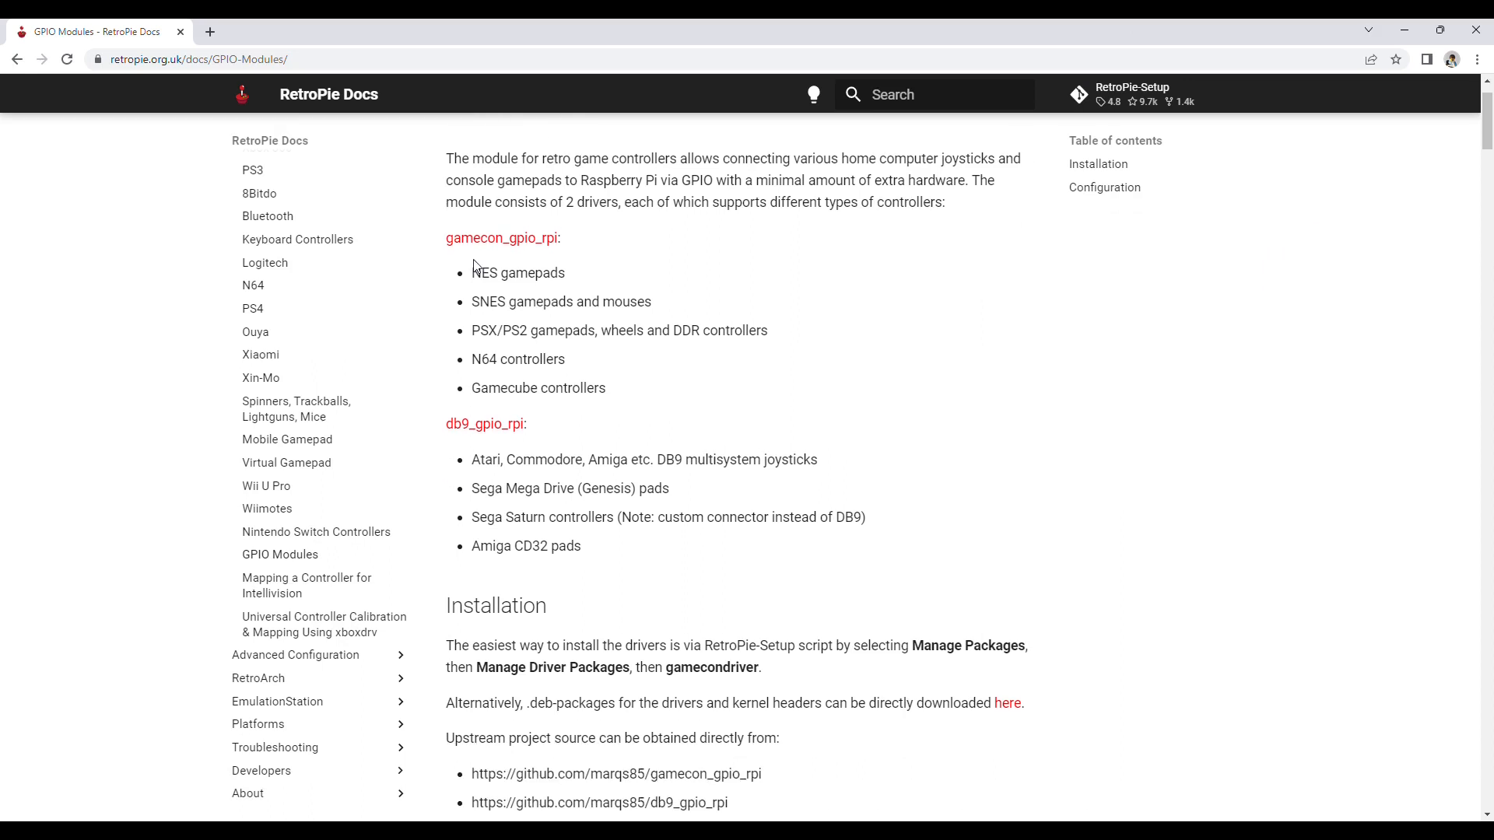
{"action": "mouse_move", "coordinate": [1123, 289]}
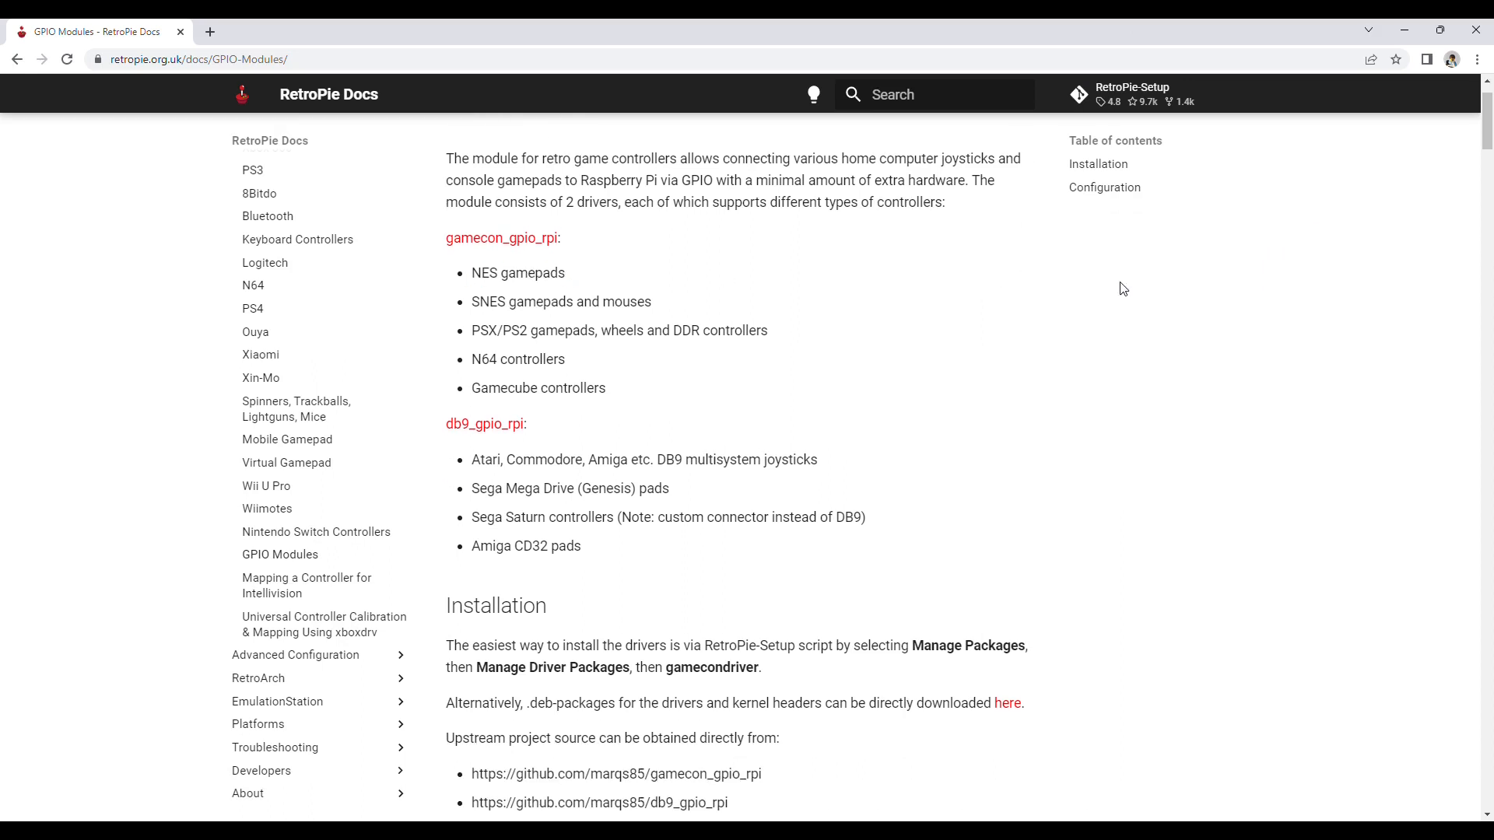
{"action": "scroll", "scroll_direction": "down", "scroll_amount": 3}
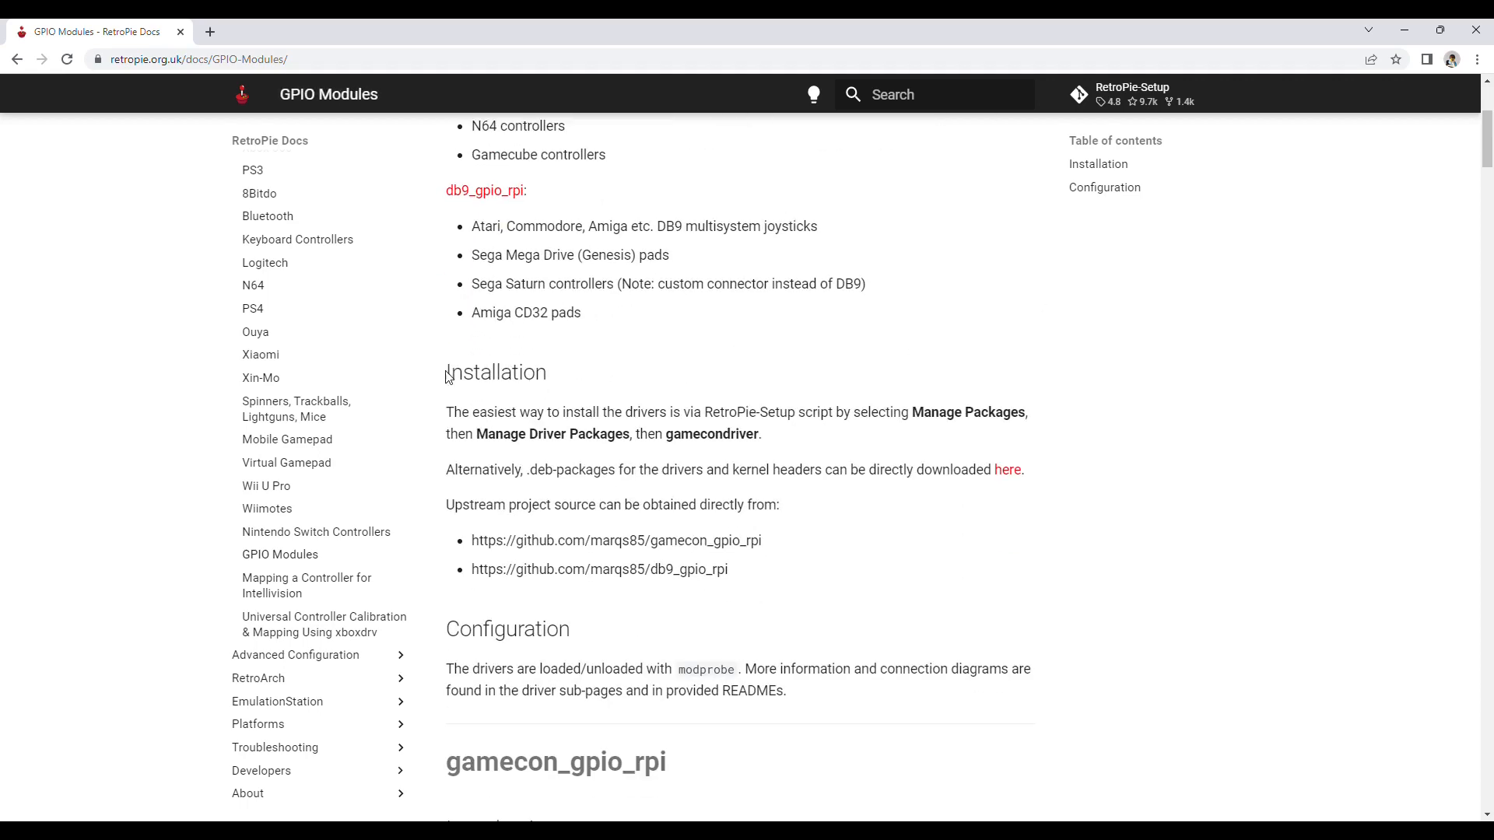
{"action": "scroll", "scroll_direction": "down", "scroll_amount": 3}
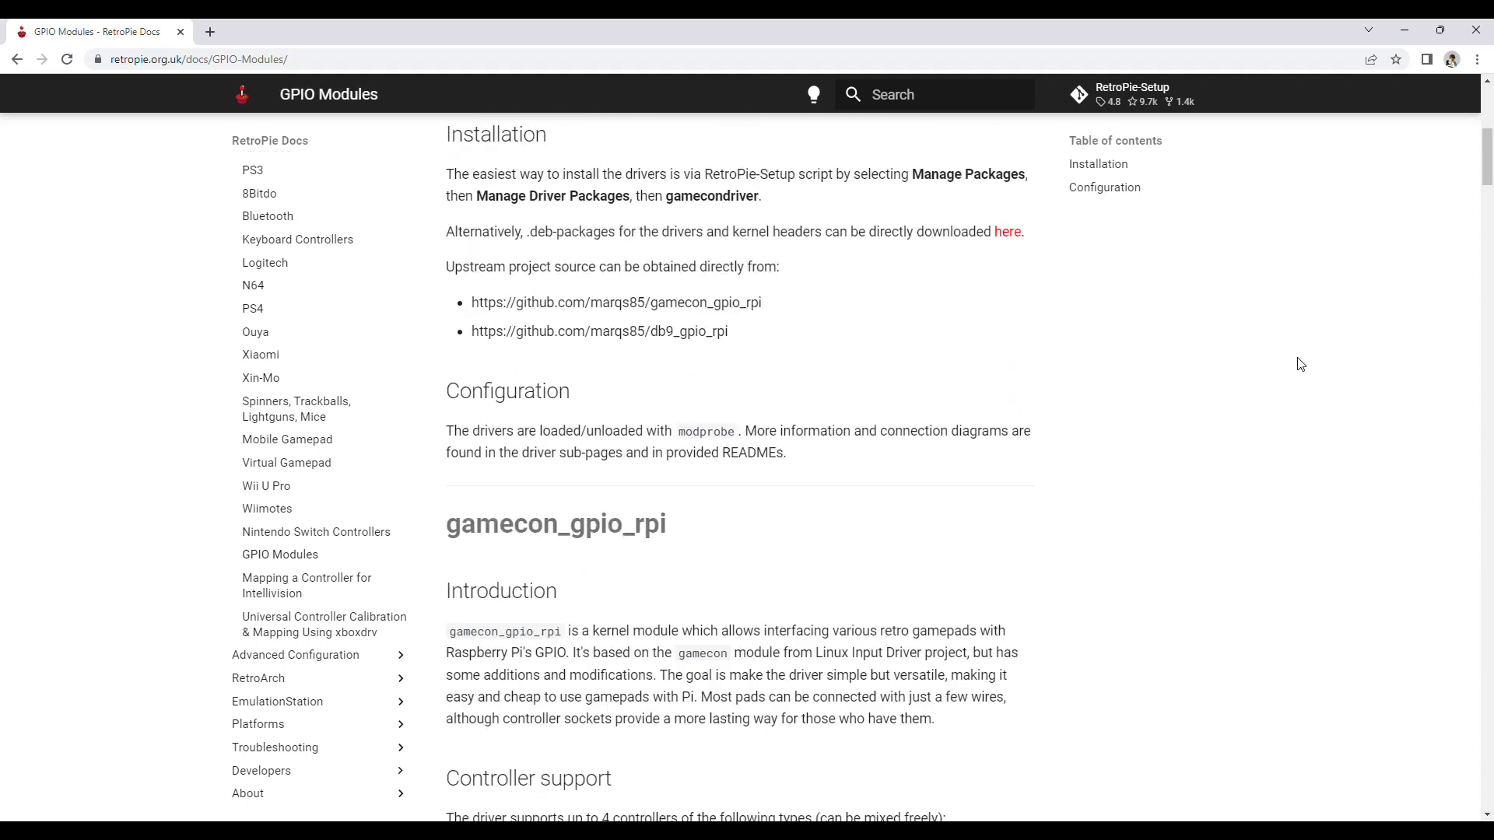
{"action": "scroll", "scroll_direction": "down", "scroll_amount": 3}
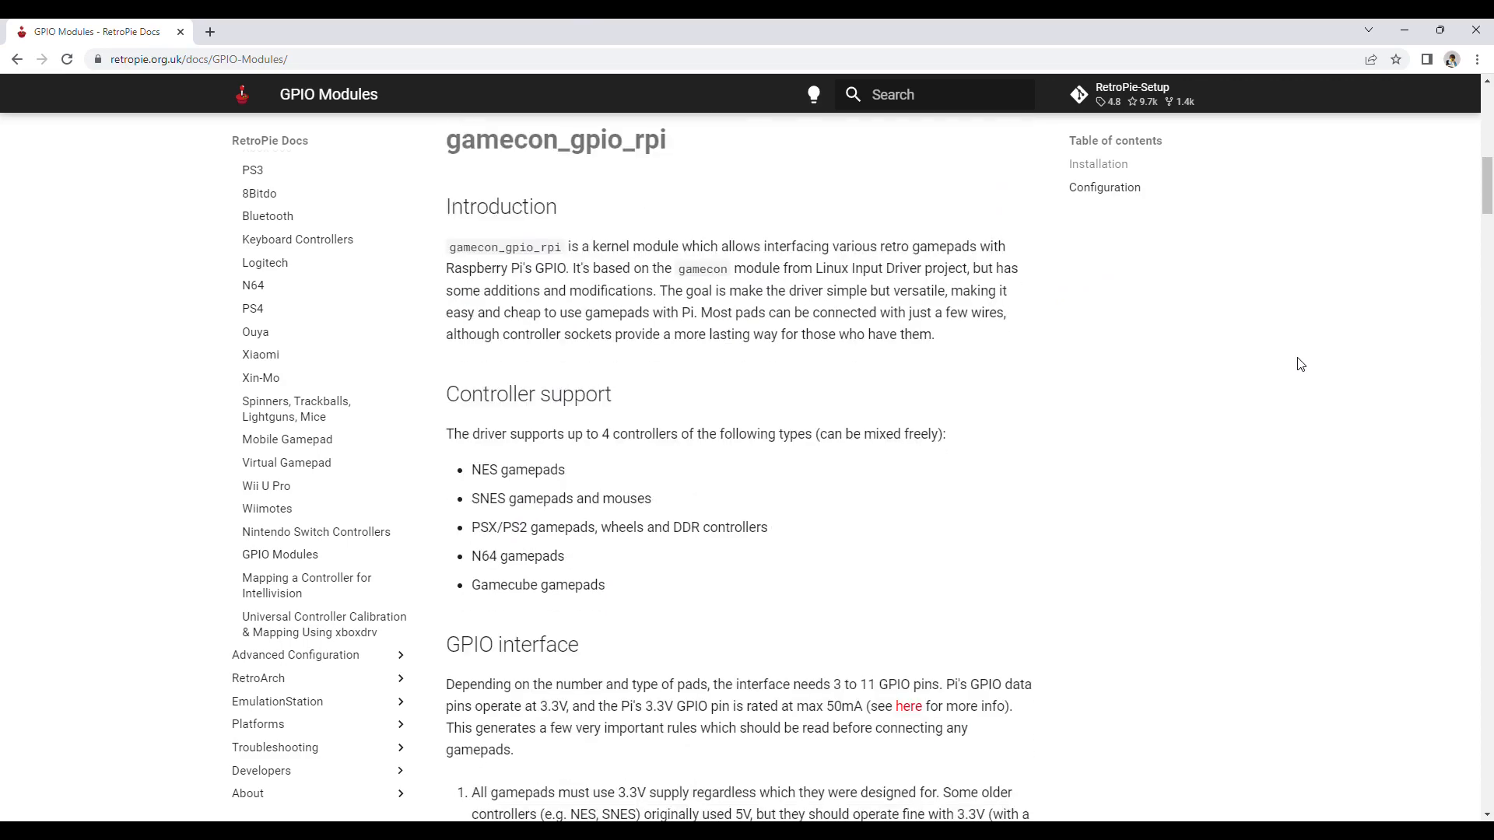
{"action": "scroll", "scroll_direction": "down", "scroll_amount": 3}
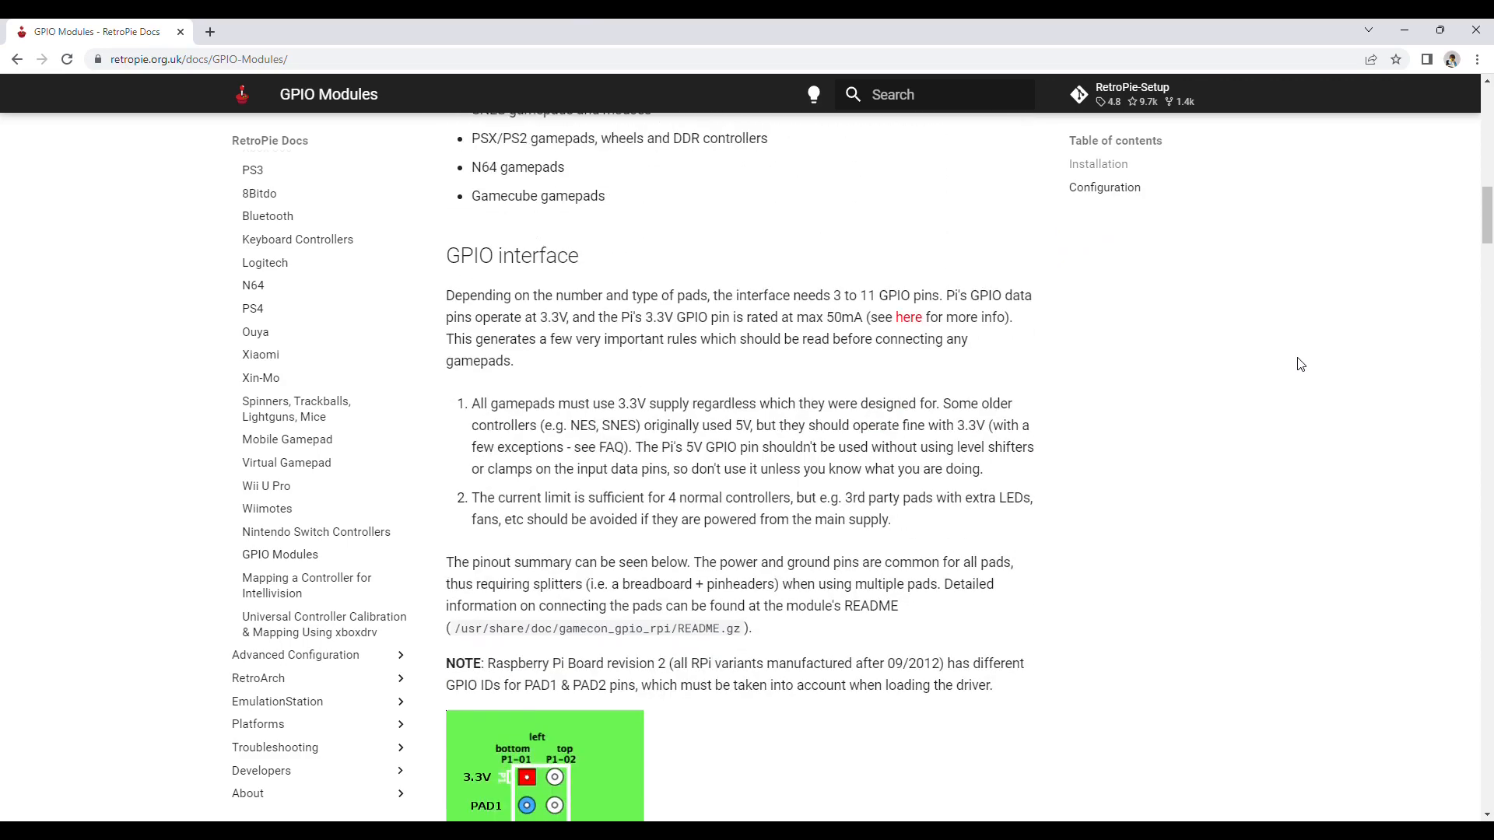
{"action": "scroll", "scroll_direction": "down", "scroll_amount": 3}
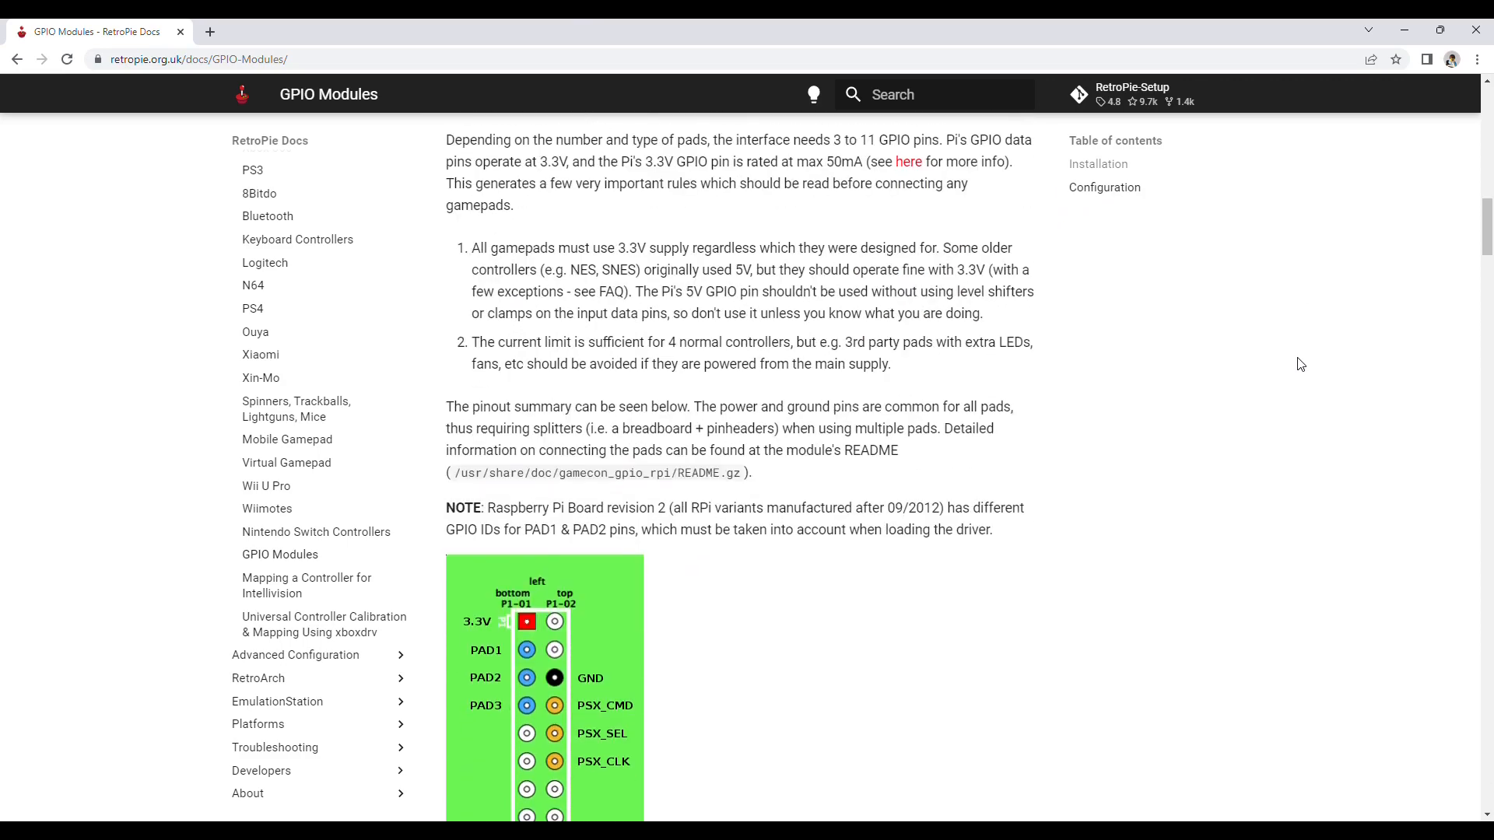
{"action": "scroll", "scroll_direction": "down", "scroll_amount": 3}
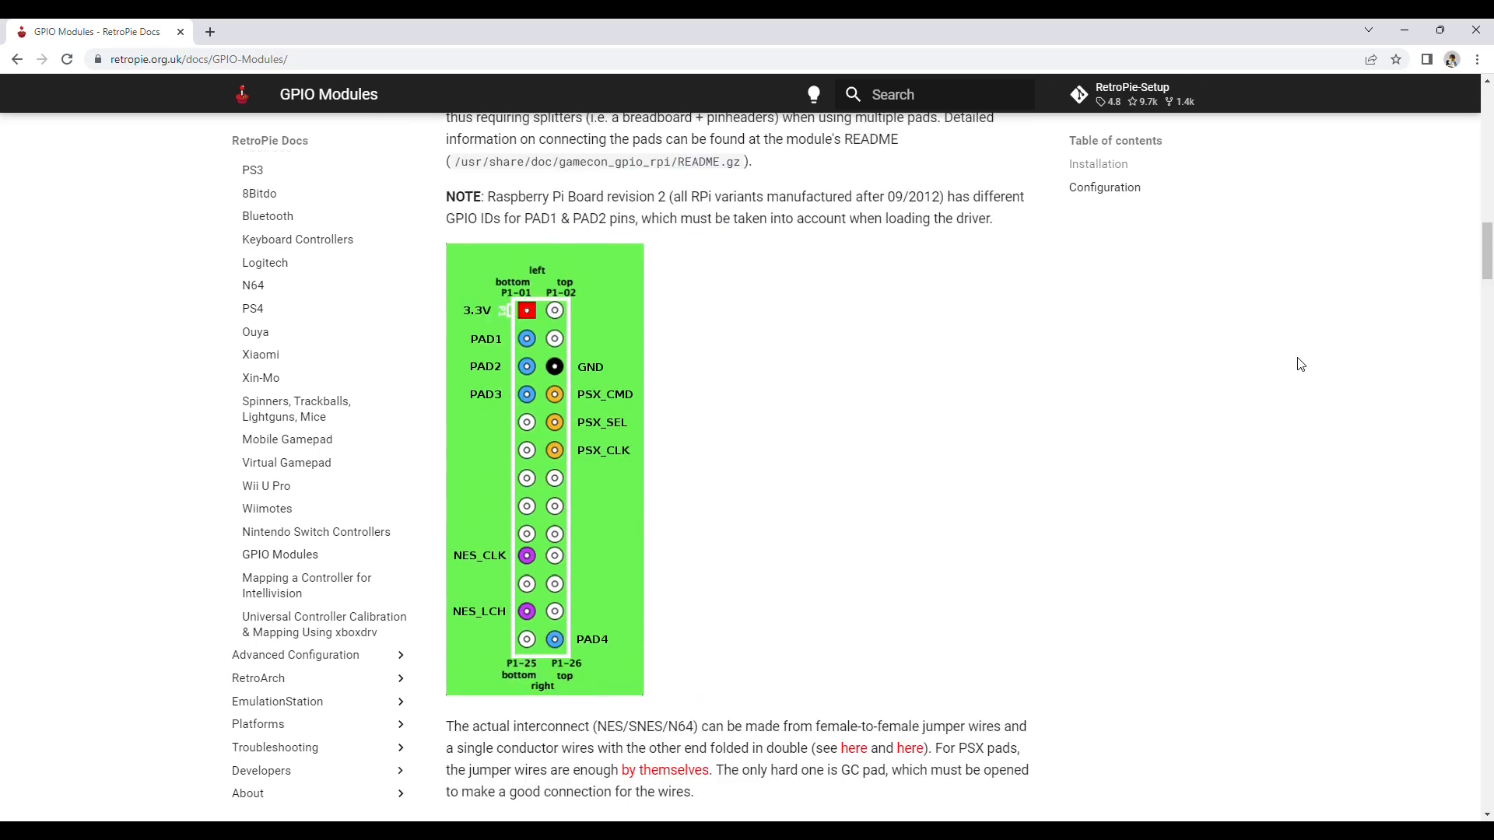
{"action": "scroll", "scroll_direction": "down", "scroll_amount": 3}
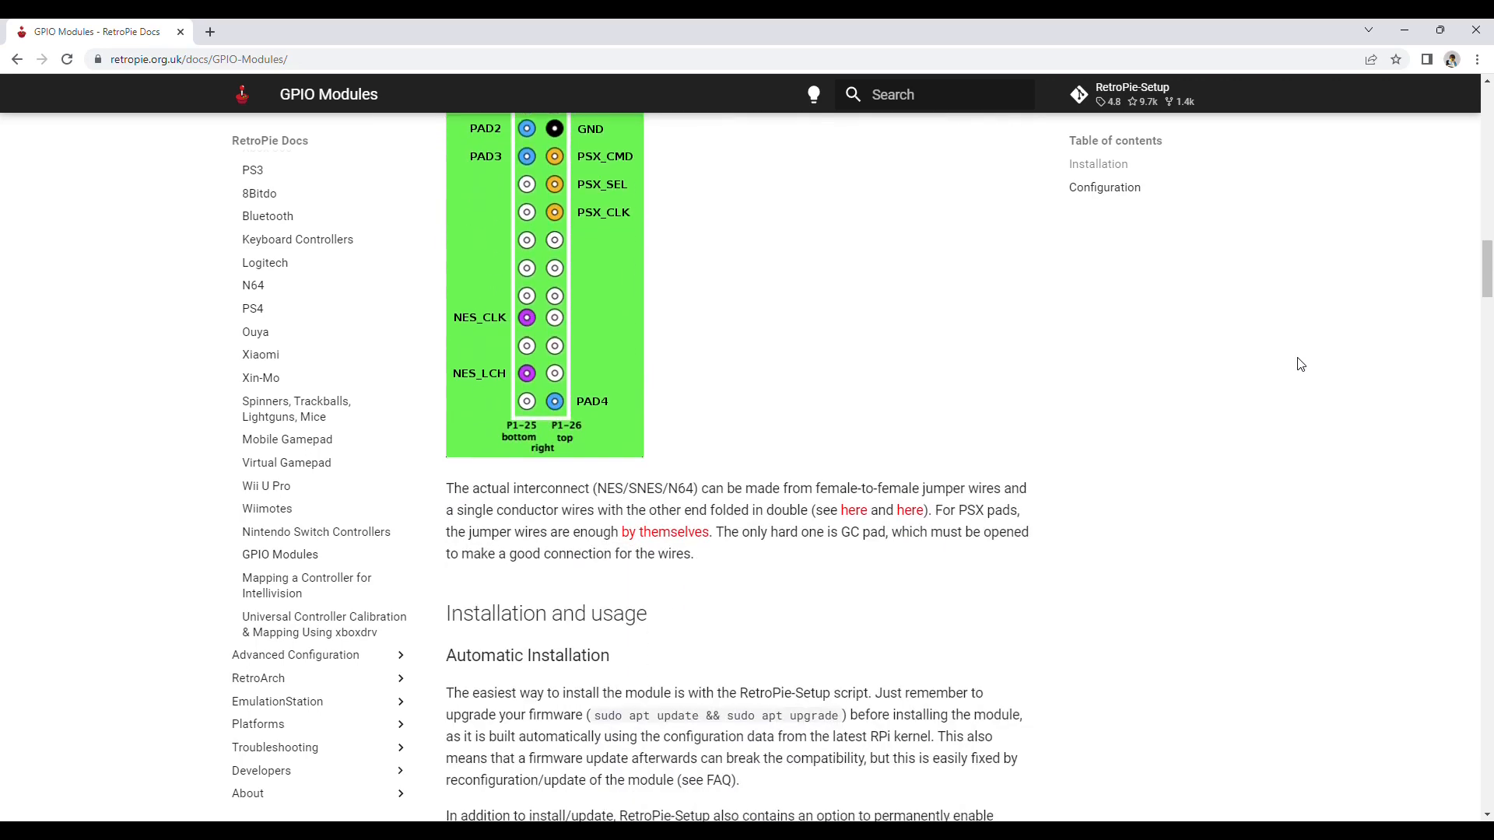
{"action": "scroll", "scroll_direction": "down", "scroll_amount": 3}
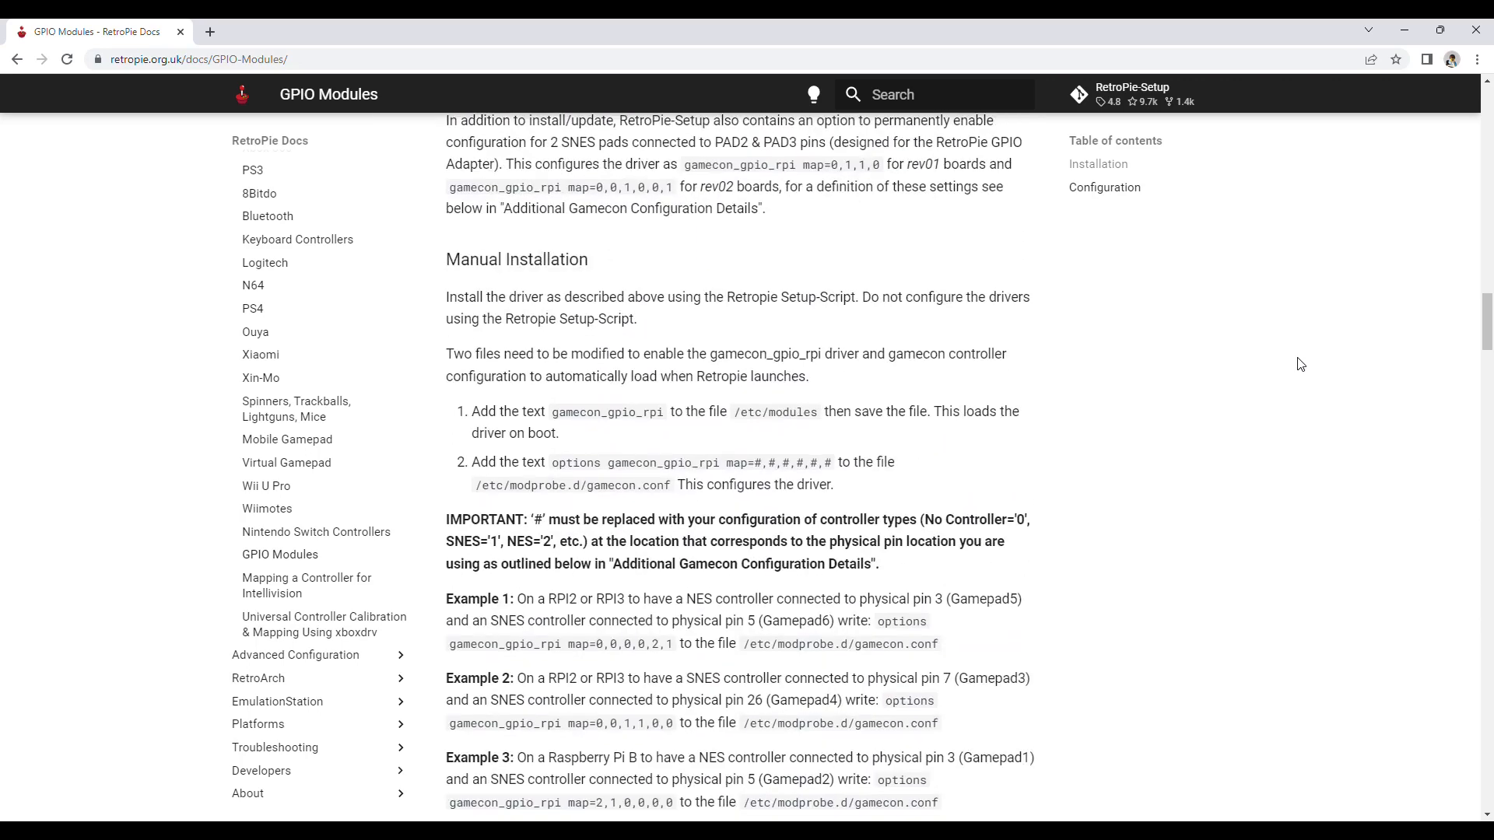
{"action": "scroll", "scroll_direction": "down", "scroll_amount": 3}
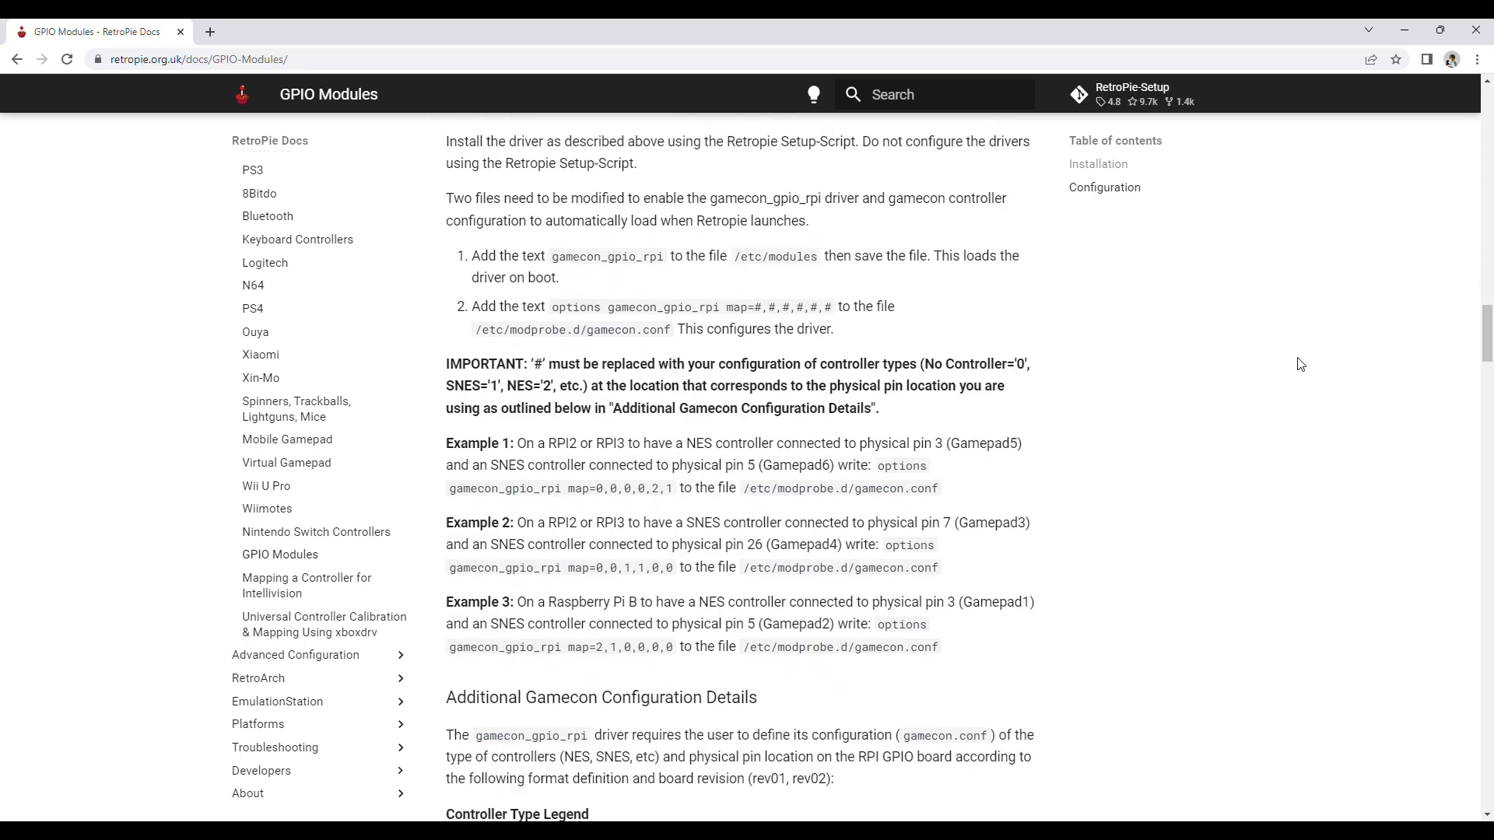
{"action": "scroll", "scroll_direction": "down", "scroll_amount": 3}
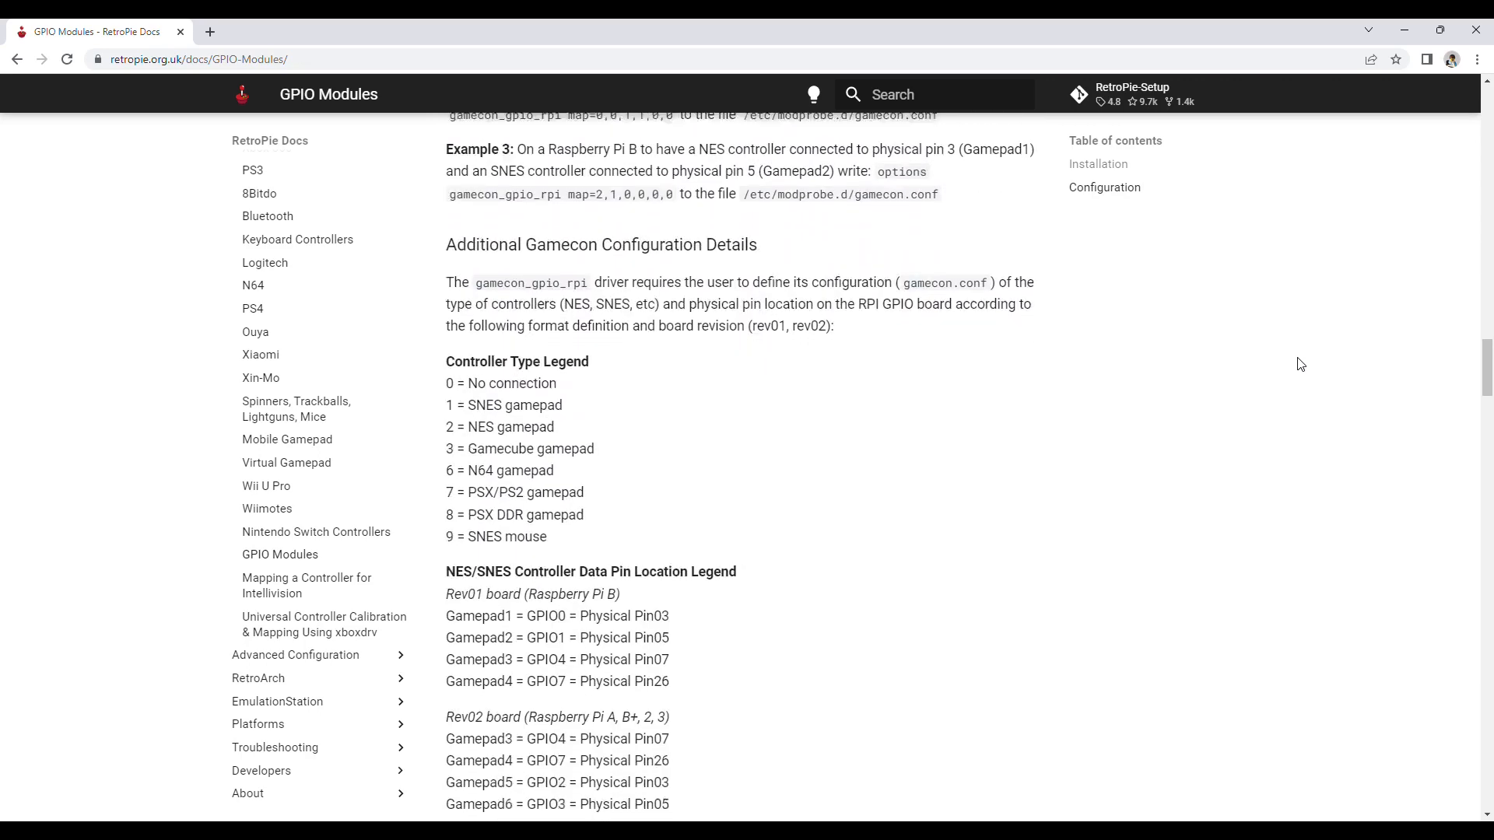
{"action": "scroll", "scroll_direction": "down", "scroll_amount": 3}
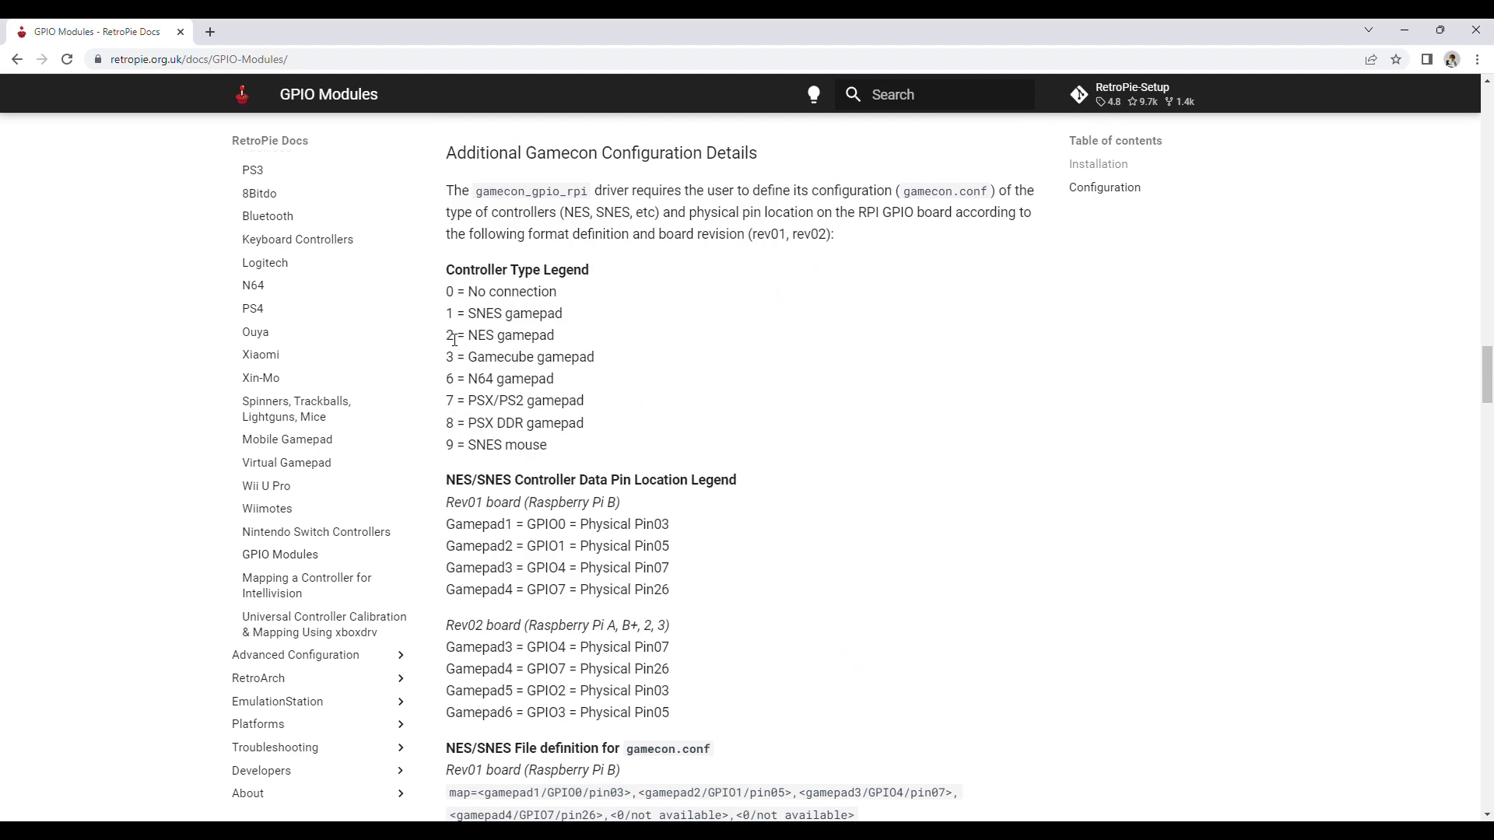
{"action": "mouse_move", "coordinate": [1163, 360]}
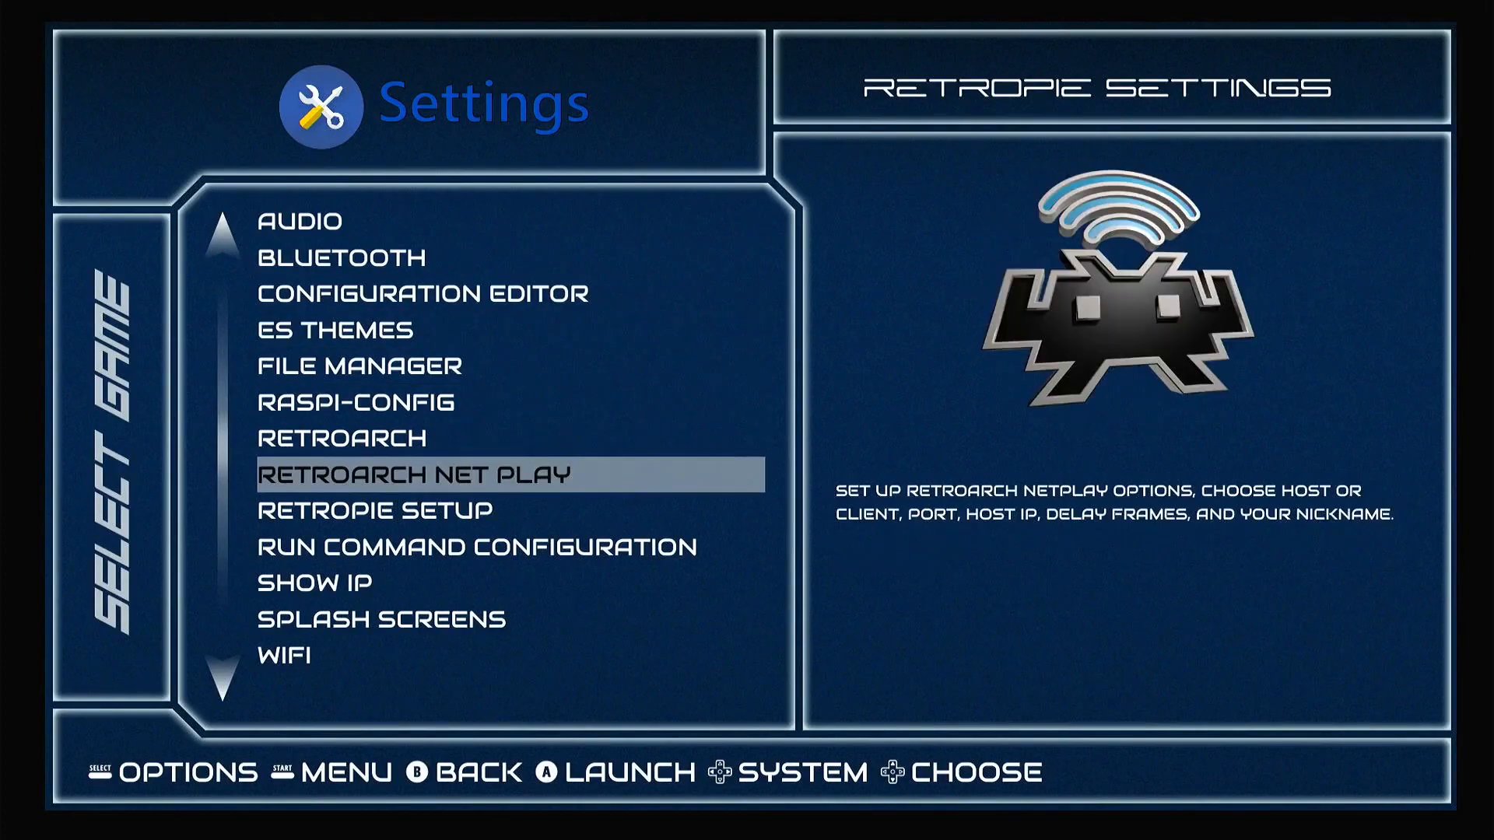
- Launch RETROPIE SETUP from the EmulationStation settings list
{"action": "left_click", "coordinate": [375, 509]}
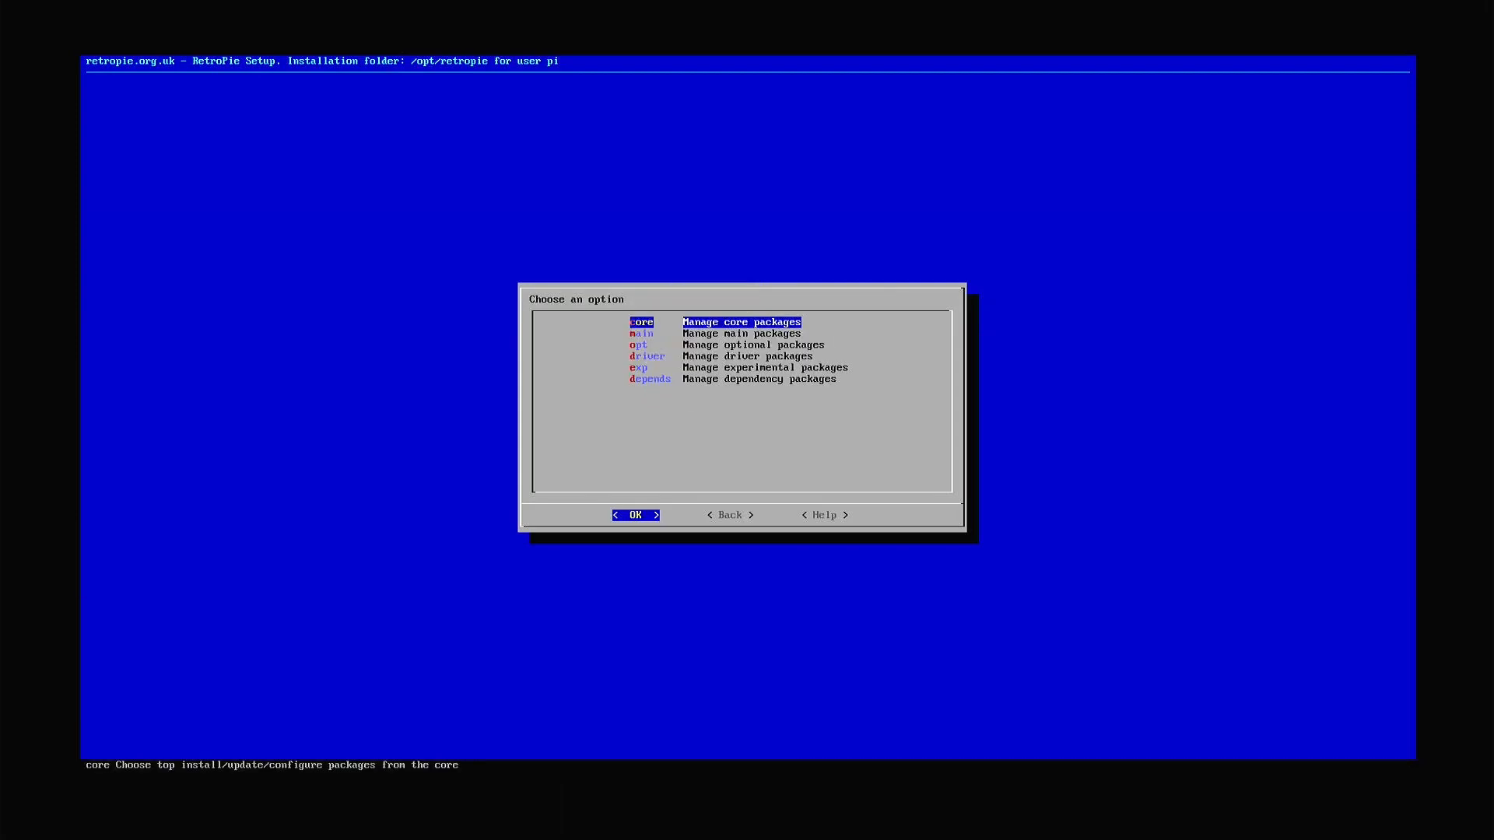
- Review the Manage driver packages list in RetroPie-Setup, then exit back to EmulationStation
{"action": "key", "text": "Down"}
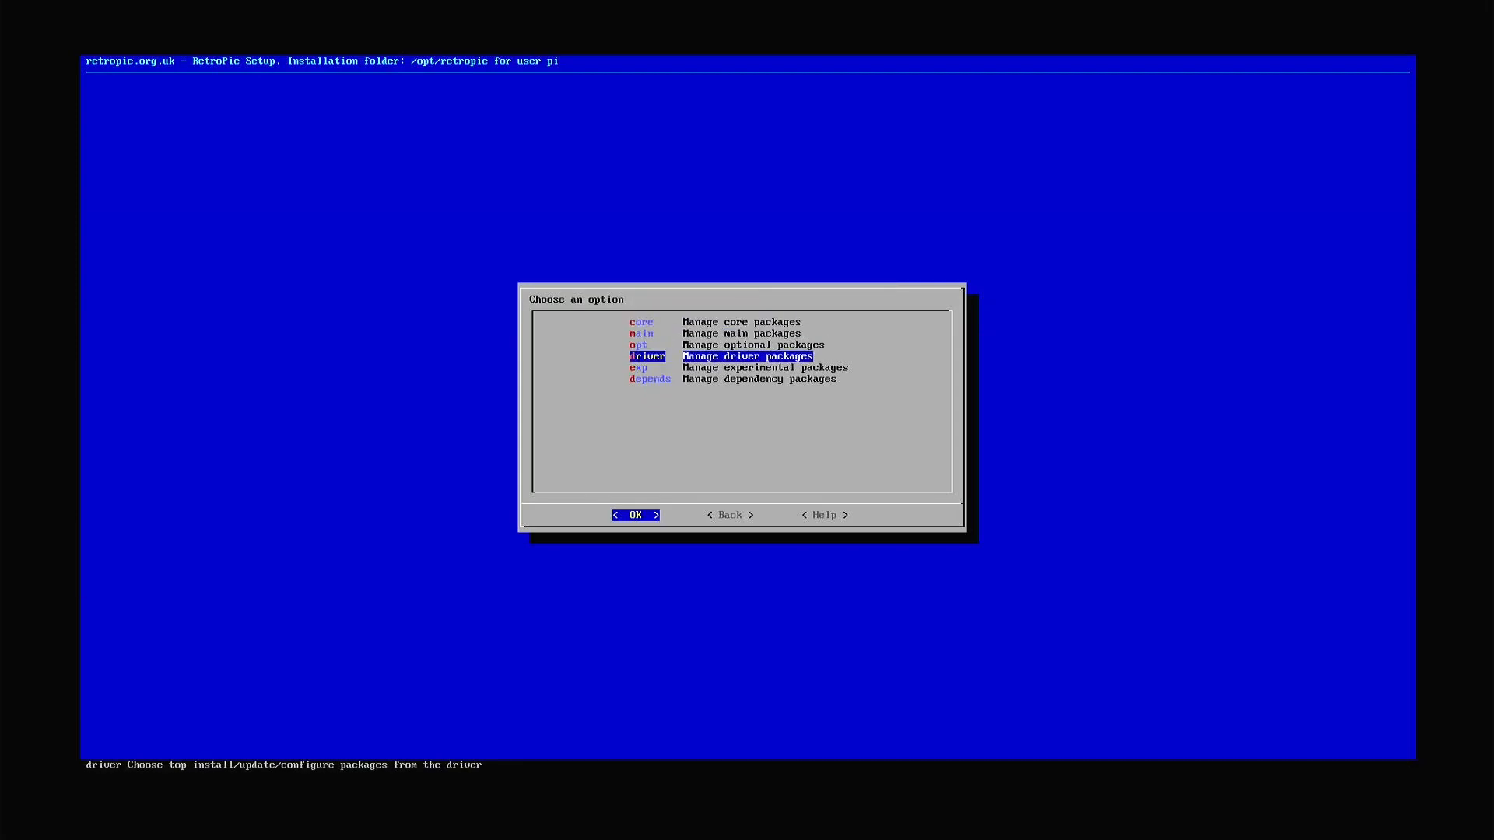
{"action": "left_click", "coordinate": [635, 515]}
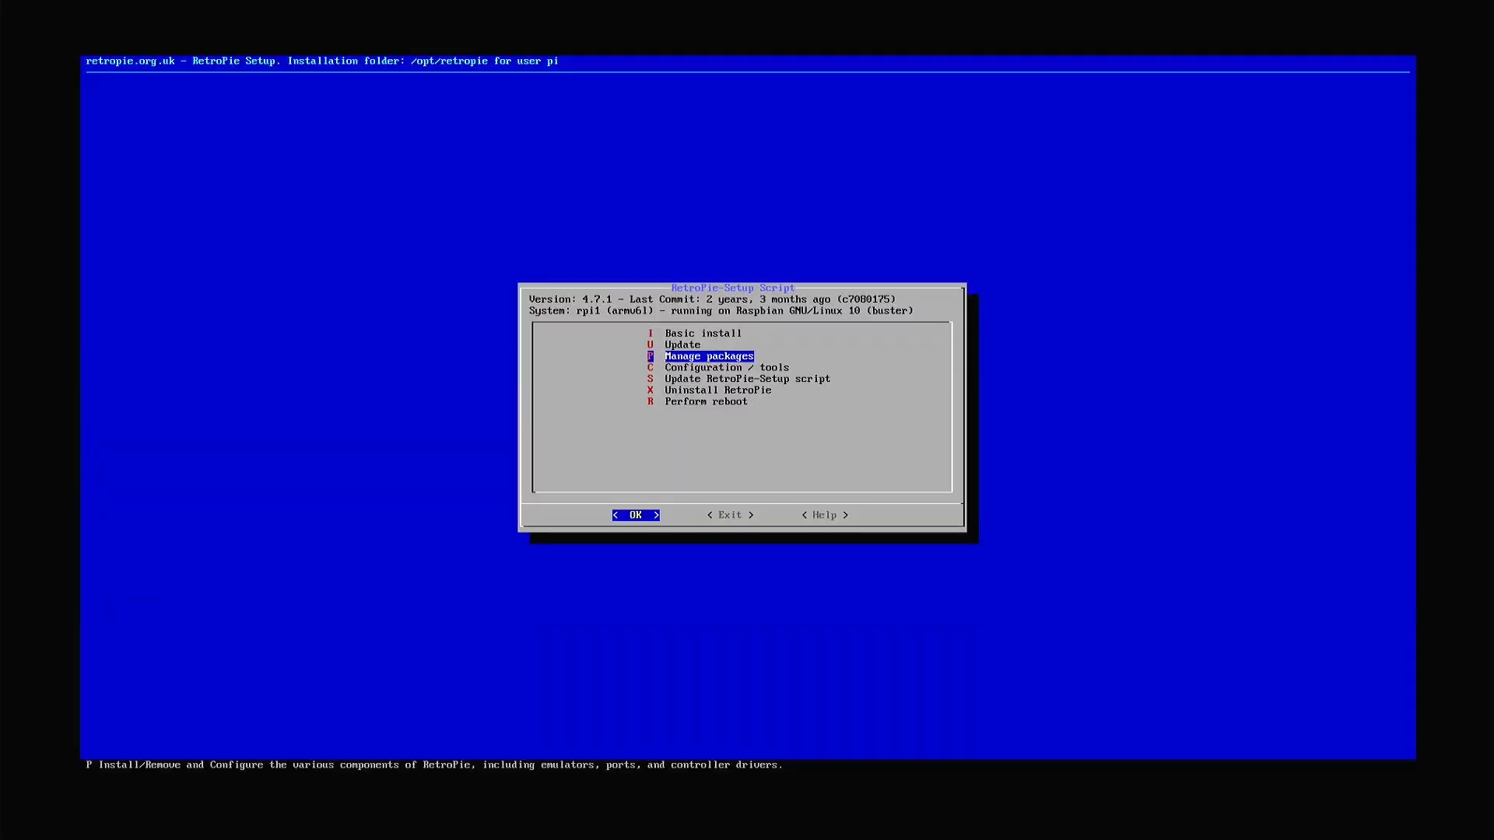
{"action": "key", "text": "Tab"}
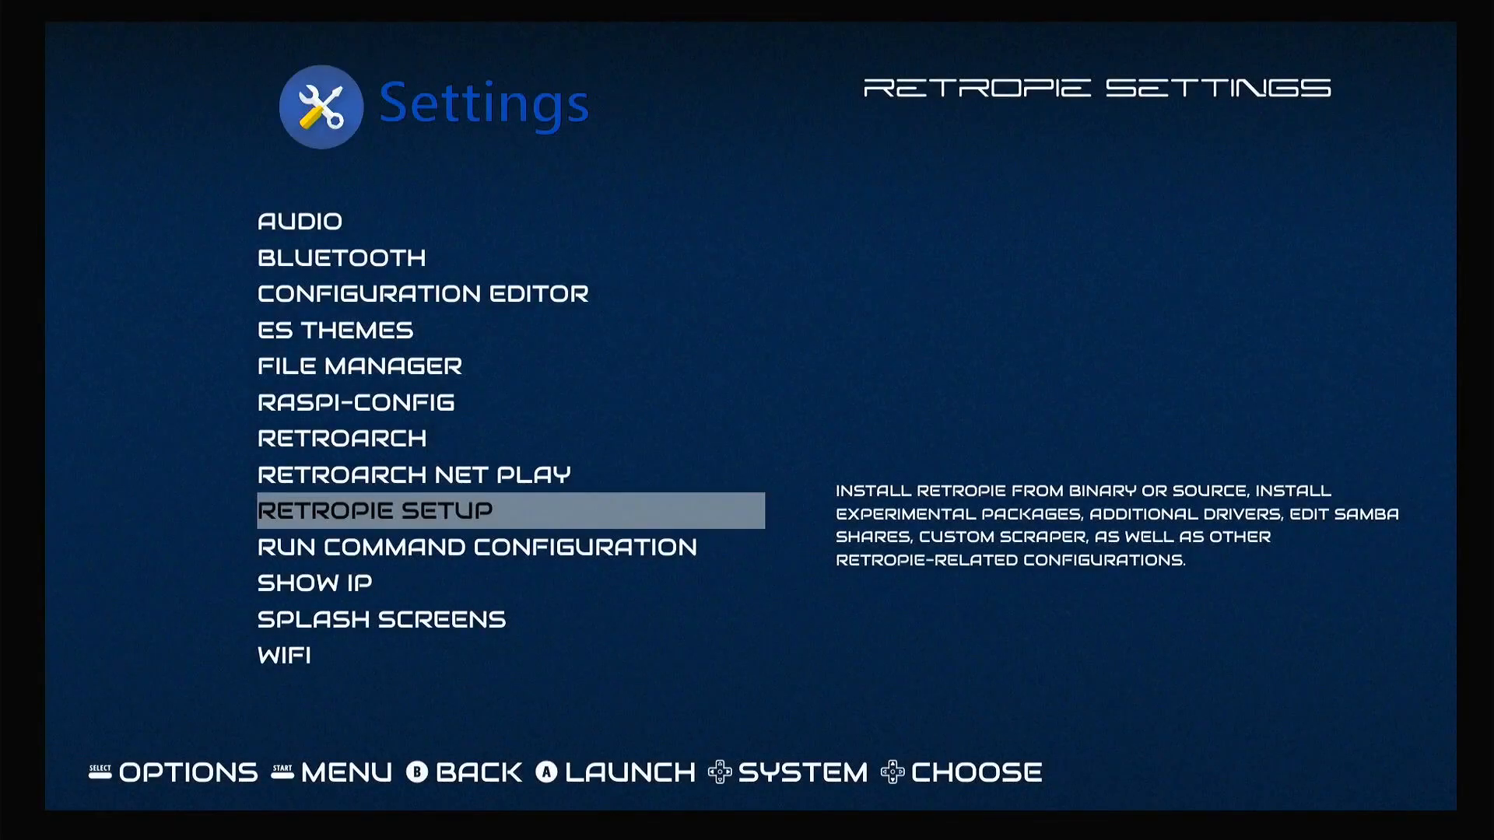
- Bring up the EmulationStation main menu and reach its Quit submenu
{"action": "key", "text": "start"}
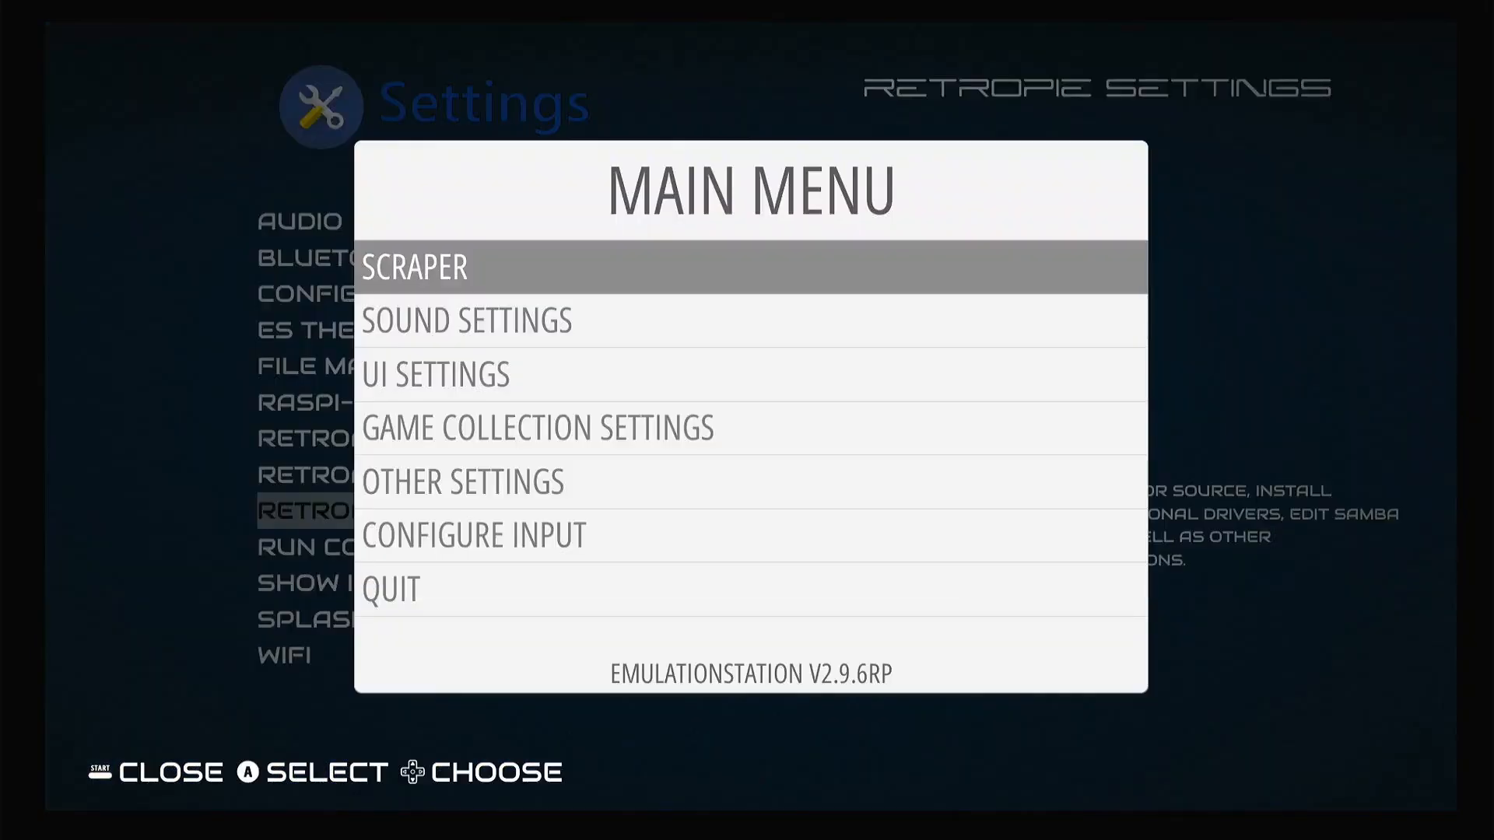
{"action": "key", "text": "down"}
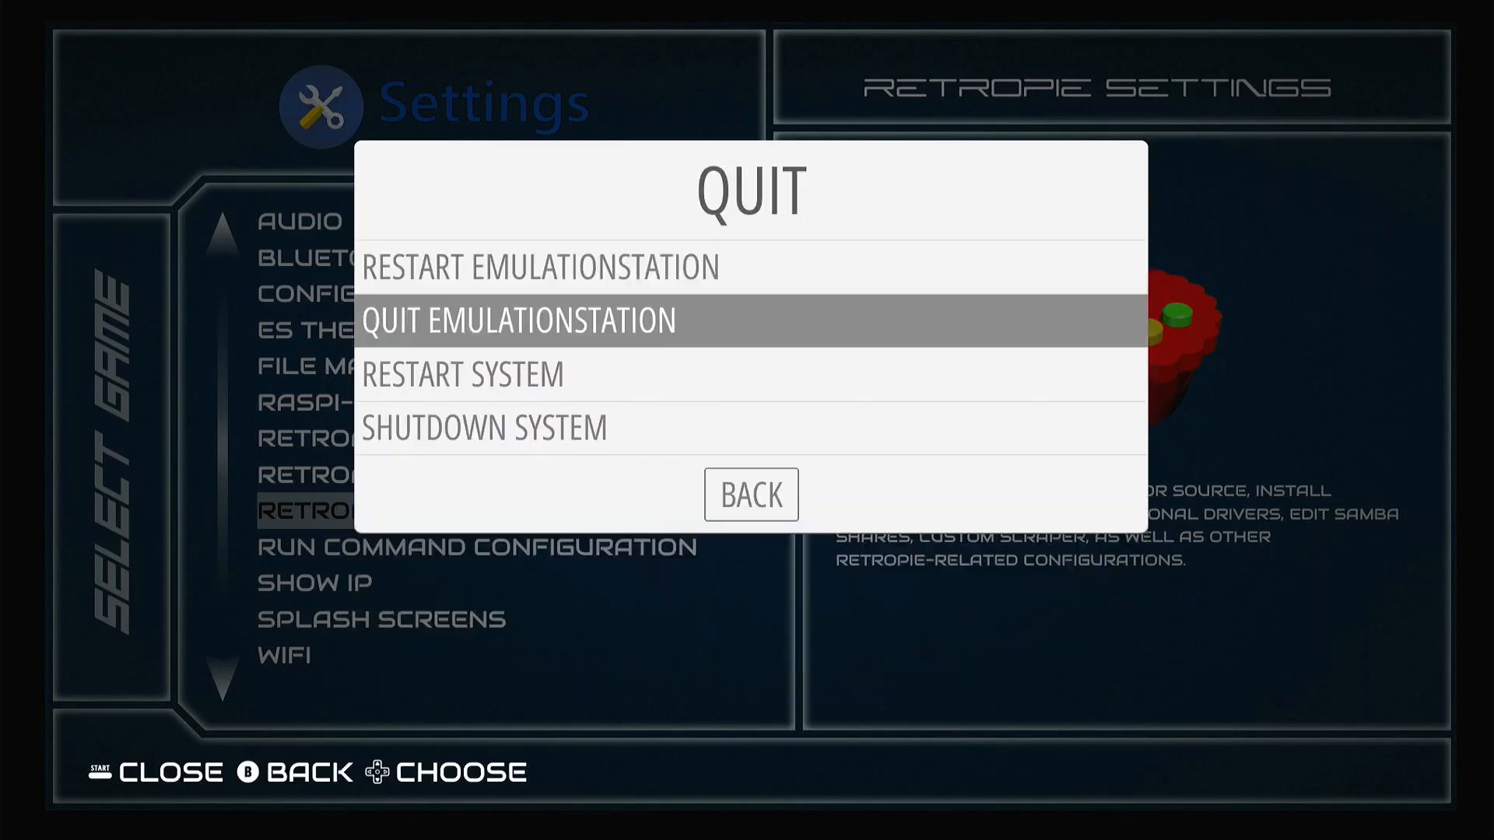
- Quit to the shell and verify /etc/modules lists uinput and gamecon_gpio_rpi in nano
{"action": "left_click", "coordinate": [520, 321]}
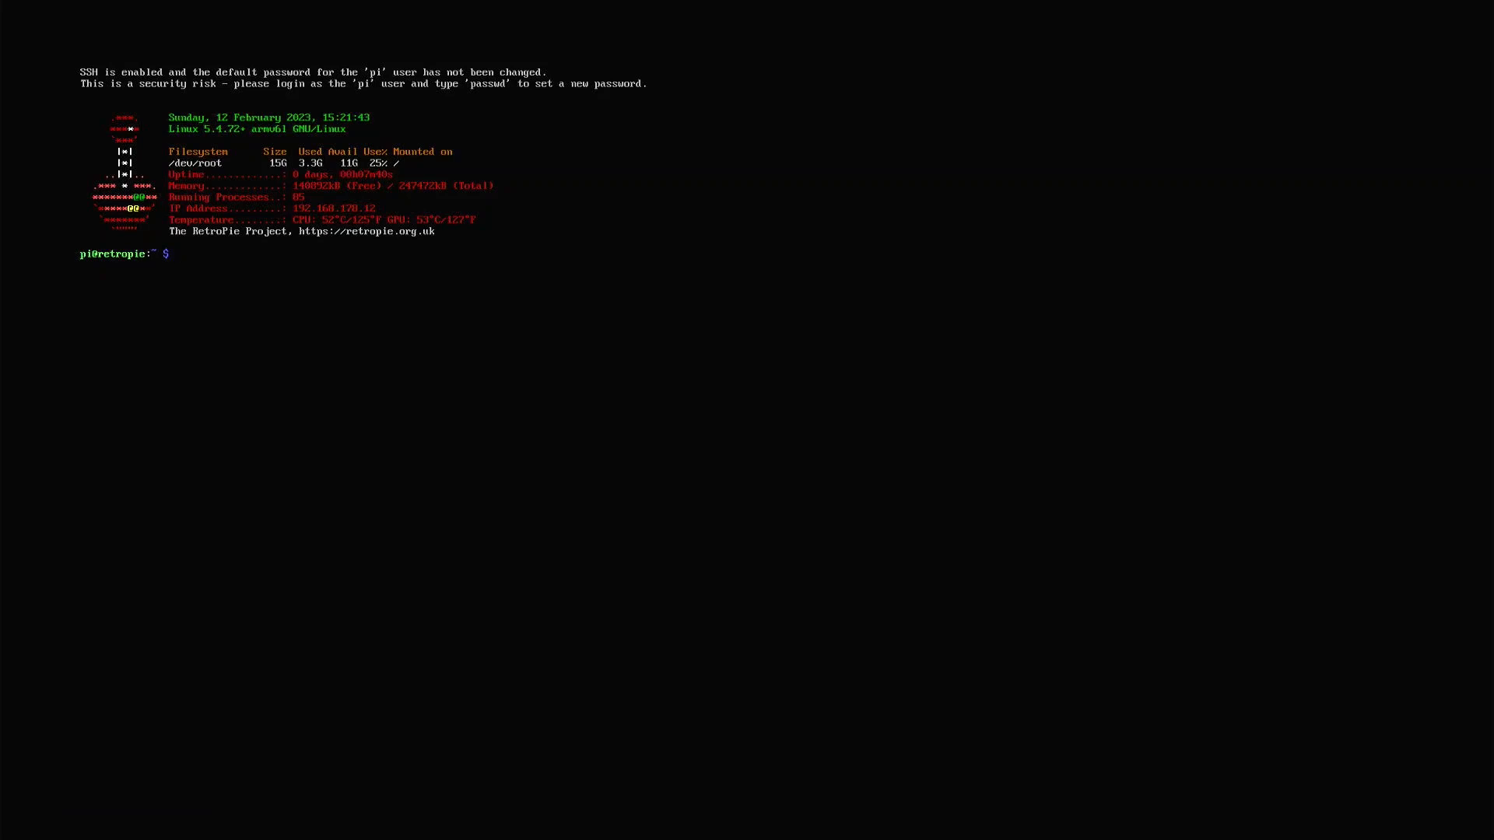
{"action": "type", "text": "sudo"}
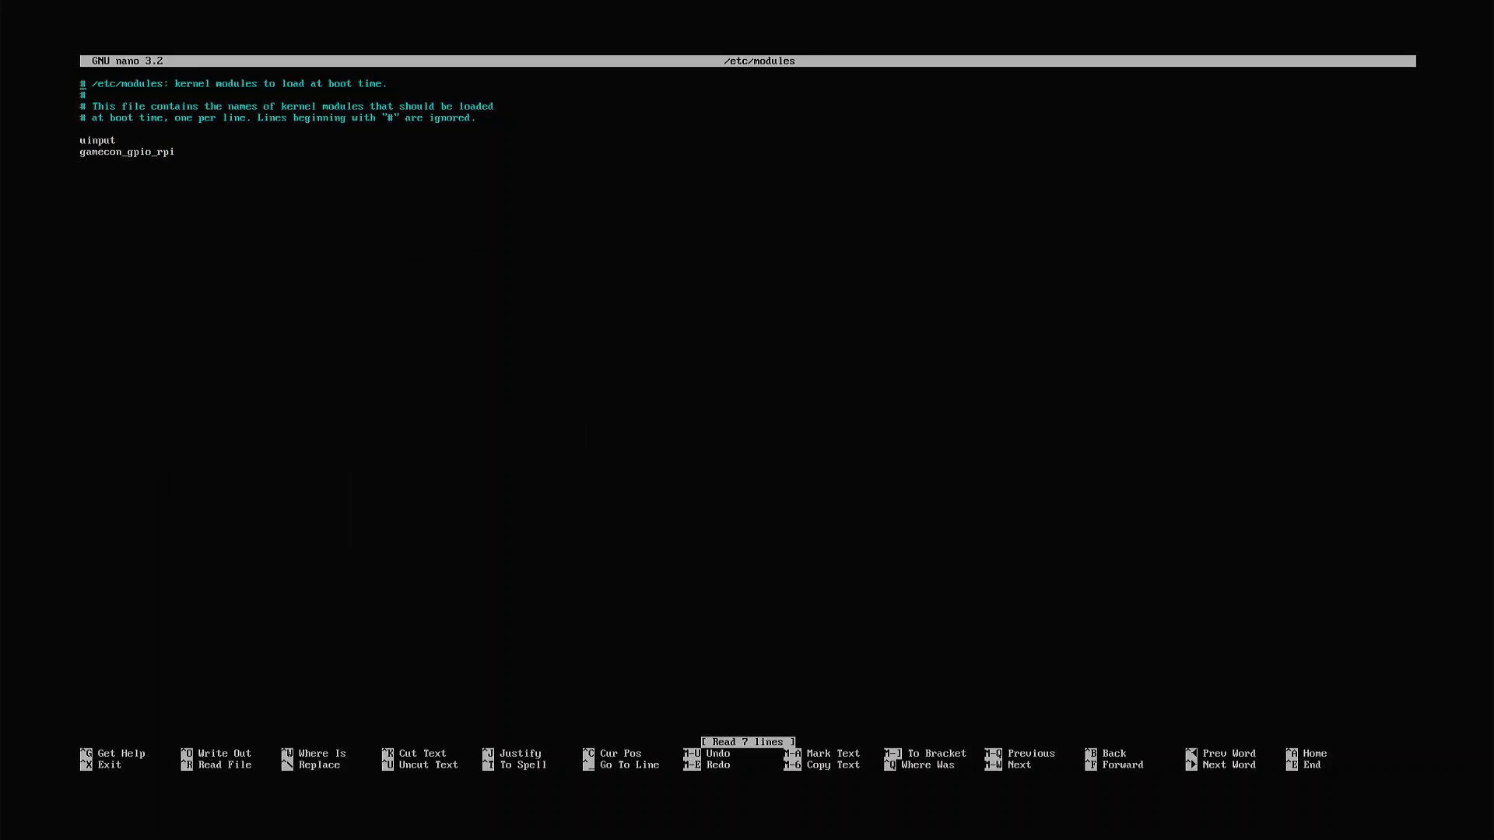
{"action": "key", "text": "ctrl+x"}
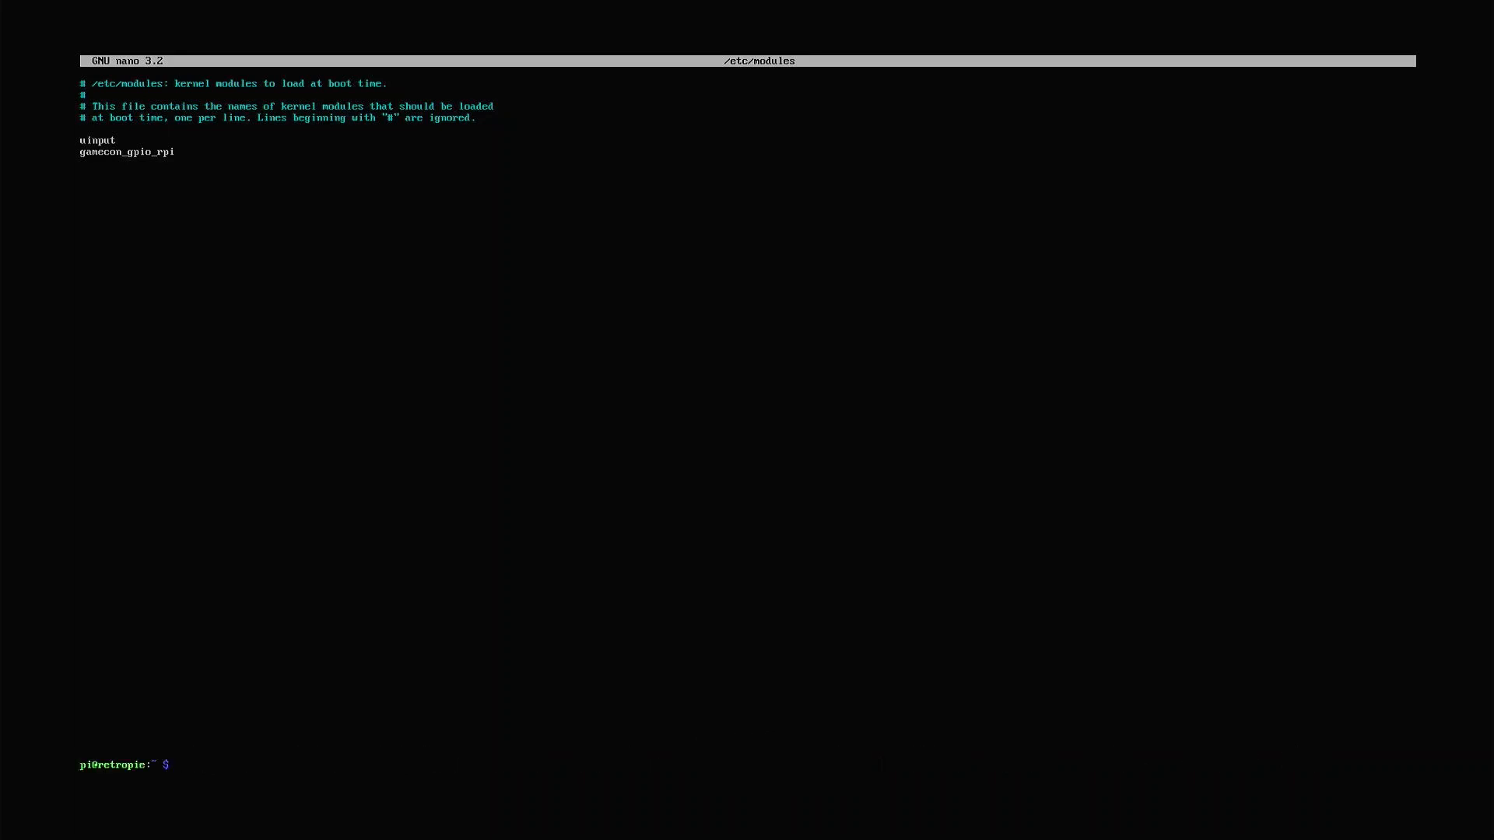
- Enter the sudo nano command for /etc/modprobe.d/gamecon.conf
{"action": "type", "text": "sudo nano /etc/m"}
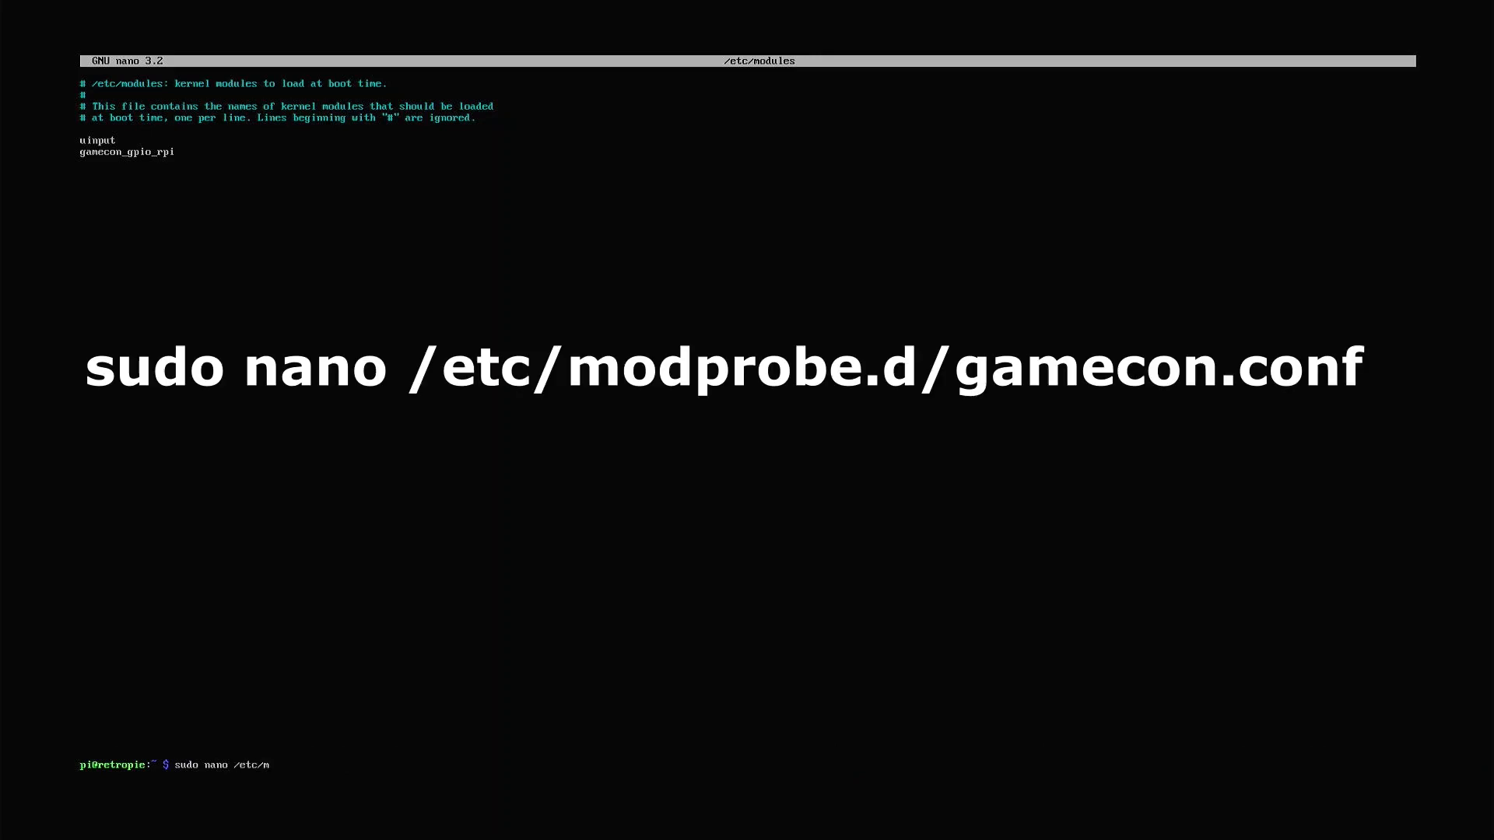
{"action": "type", "text": "odprobe.d/gameco"}
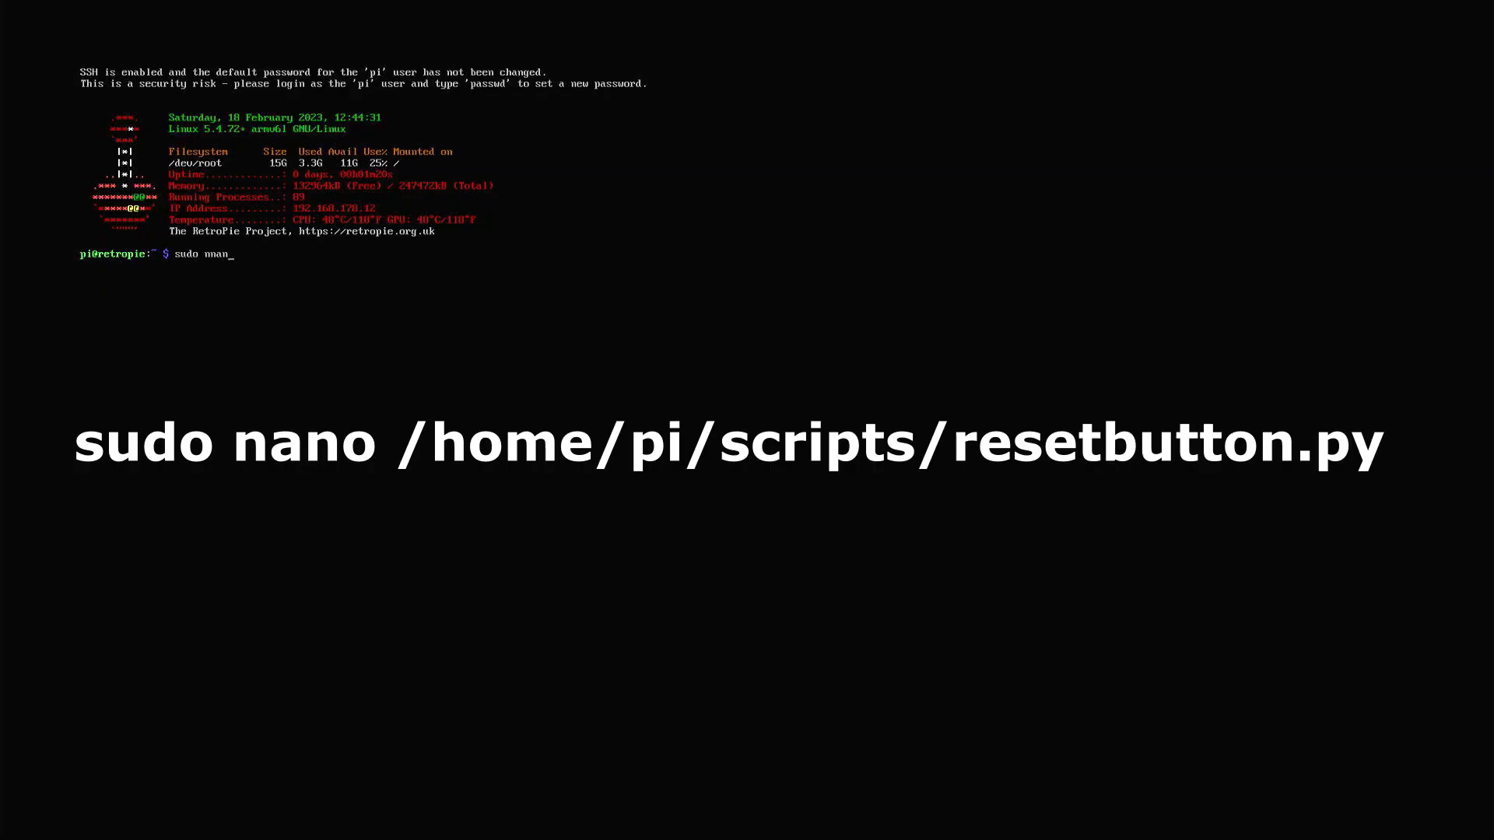
- Open /home/pi/scripts/resetbutton.py in nano to view the pin-16 reset script
{"action": "type", "text": "nano /ho"}
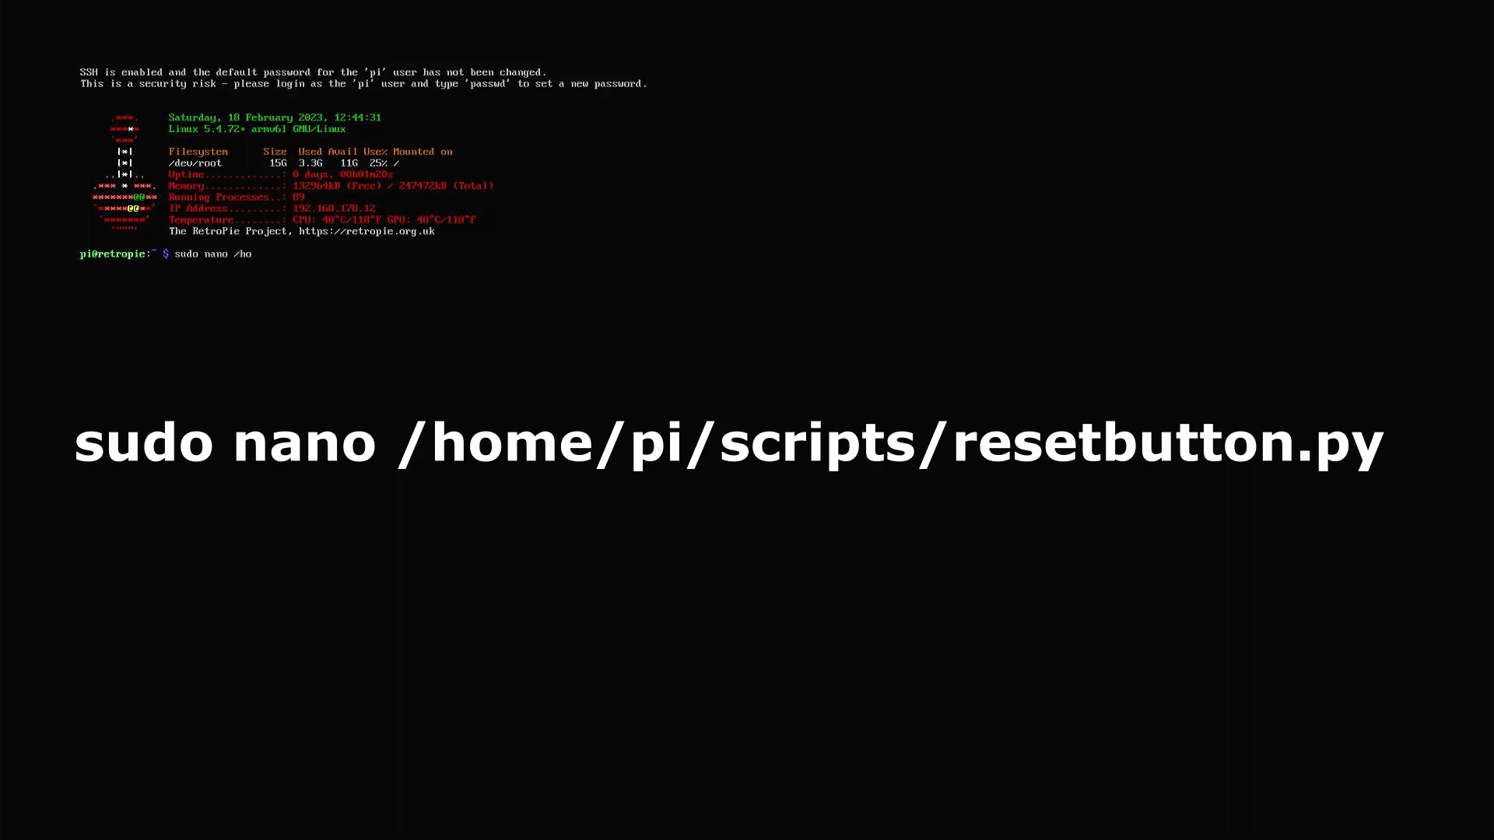
{"action": "type", "text": "me/pi/scripts/resetbutton.py"}
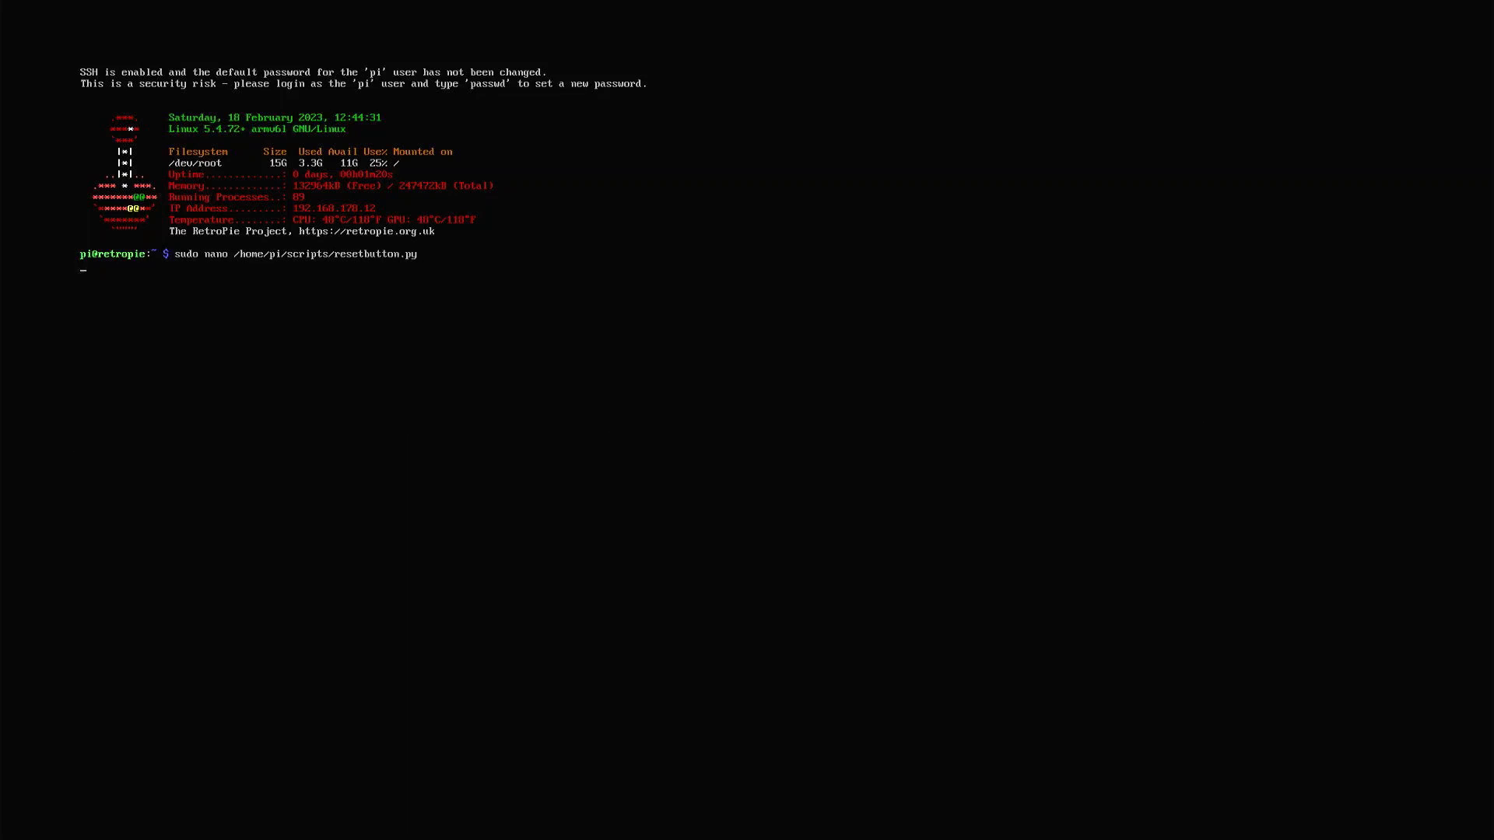
{"action": "key", "text": "Return"}
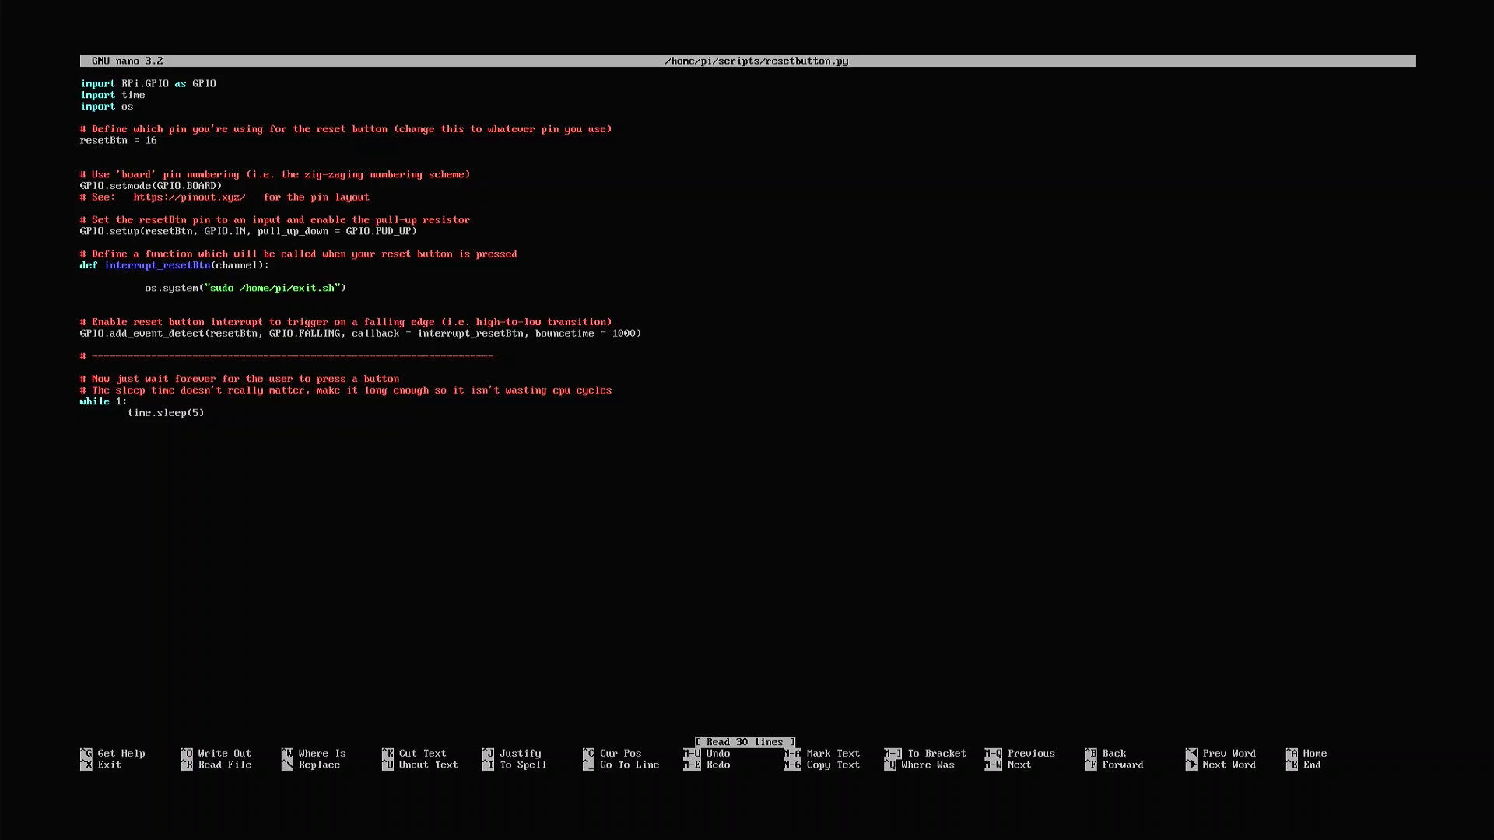
- Check /etc/rc.local in nano for the lines starting shutdown.py and resetbutton.py at boot
{"action": "key", "text": "ctrl+x"}
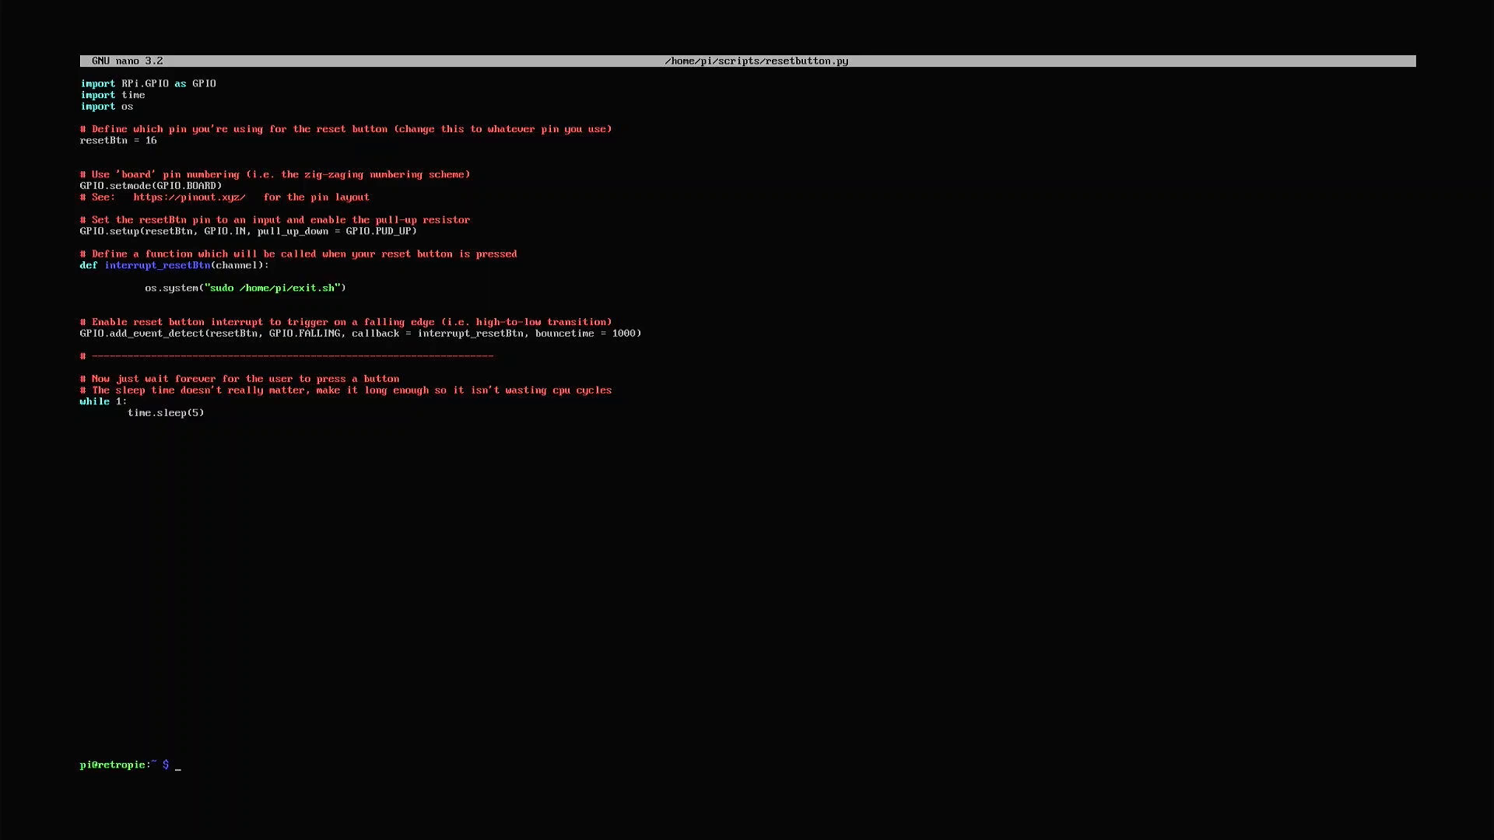
{"action": "type", "text": "sud"}
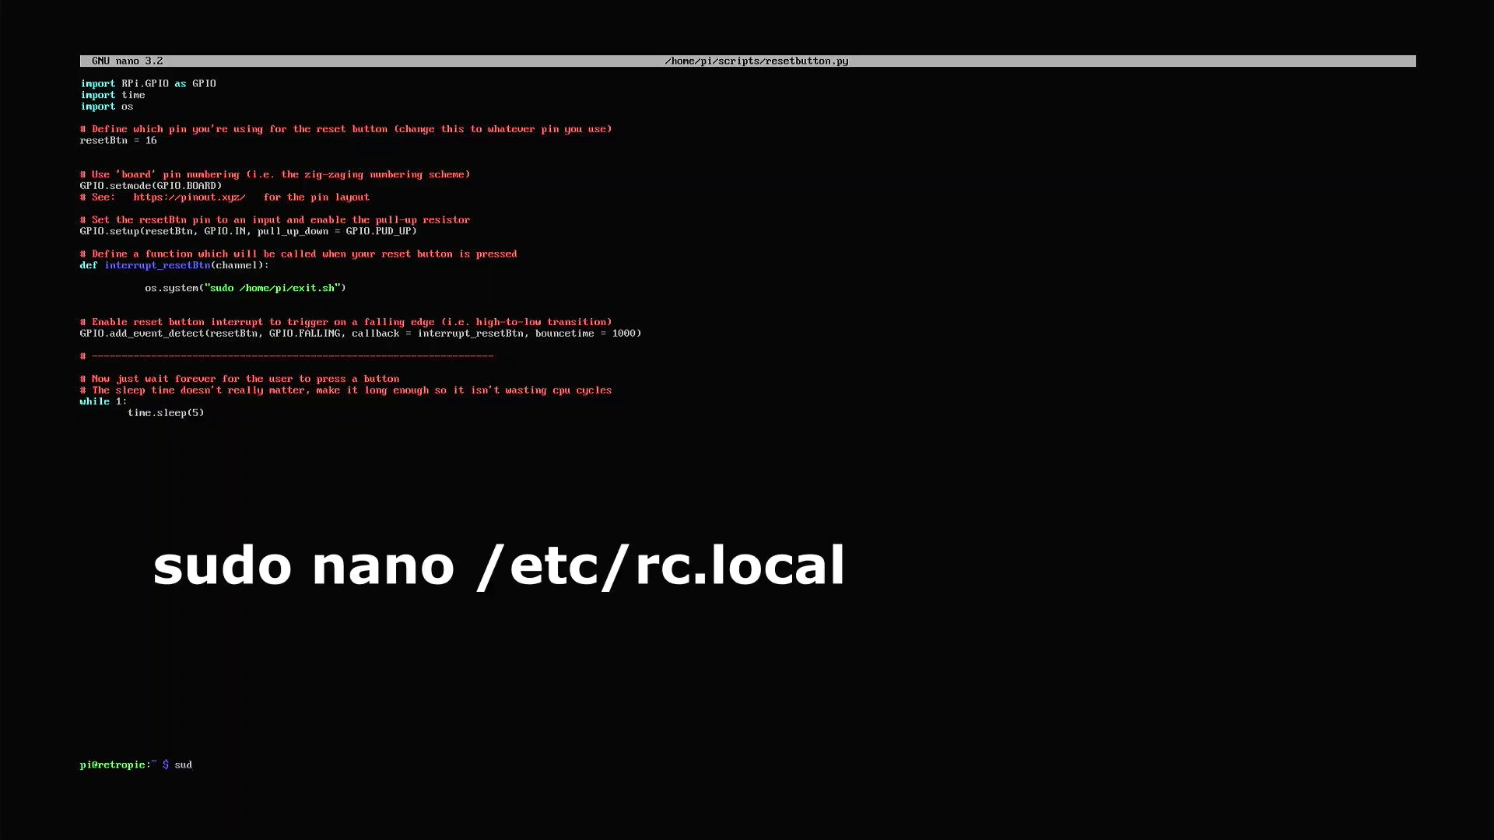
{"action": "type", "text": "o nano /et"}
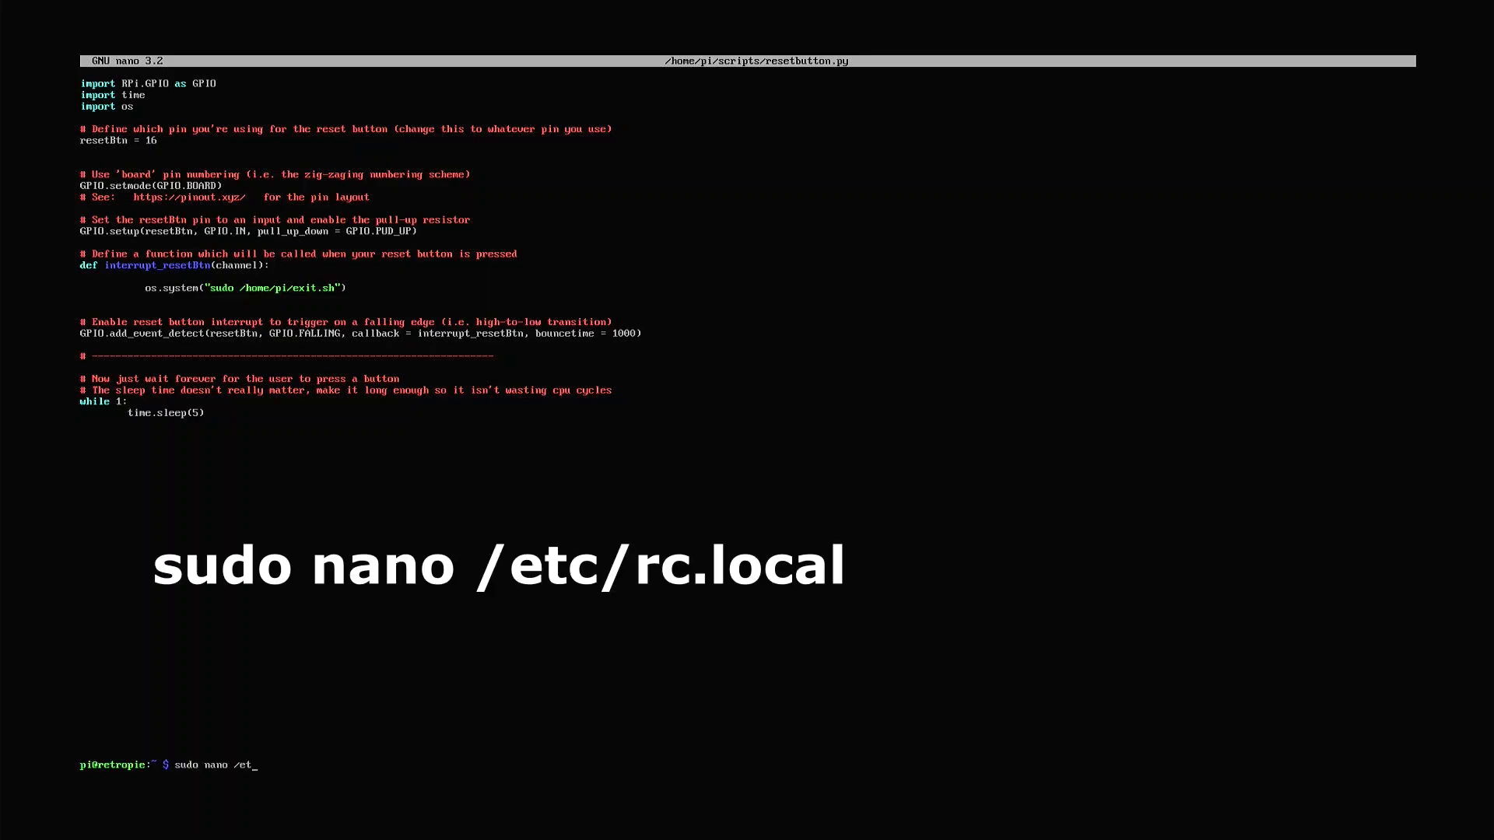
{"action": "type", "text": "c/rc."}
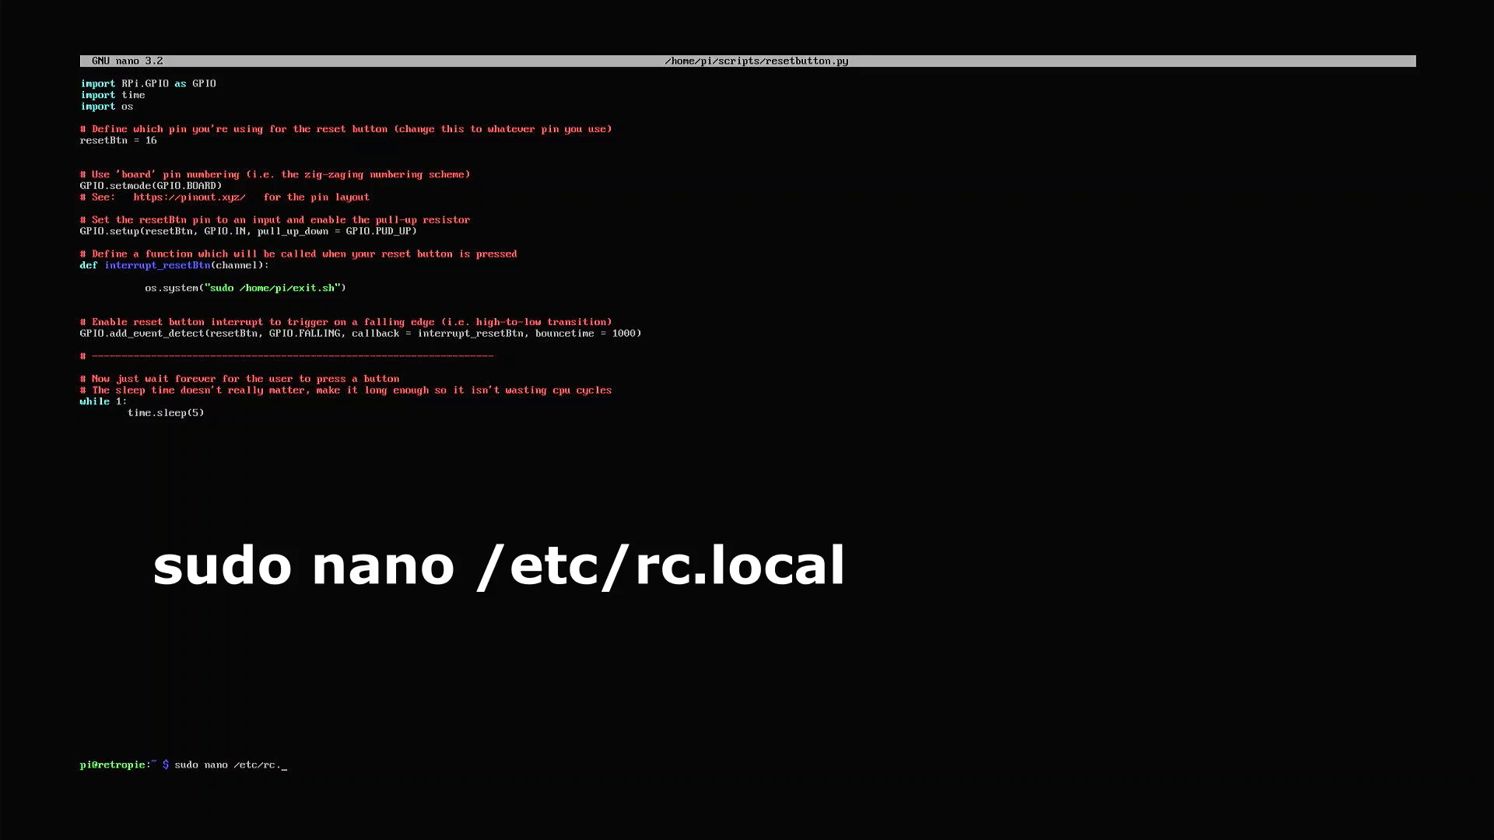
{"action": "key", "text": "Return"}
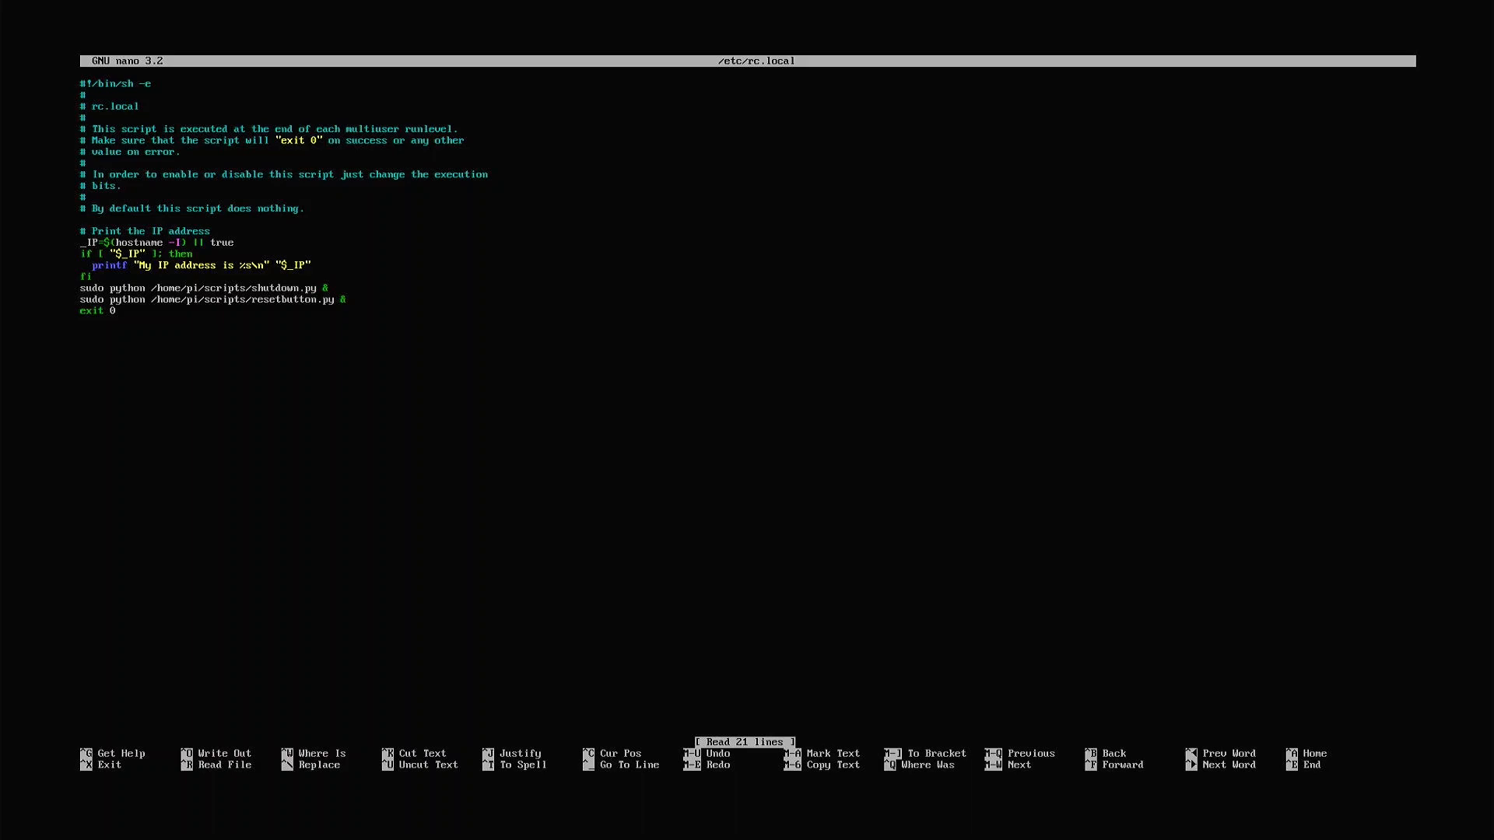
{"action": "key", "text": "ctrl+x"}
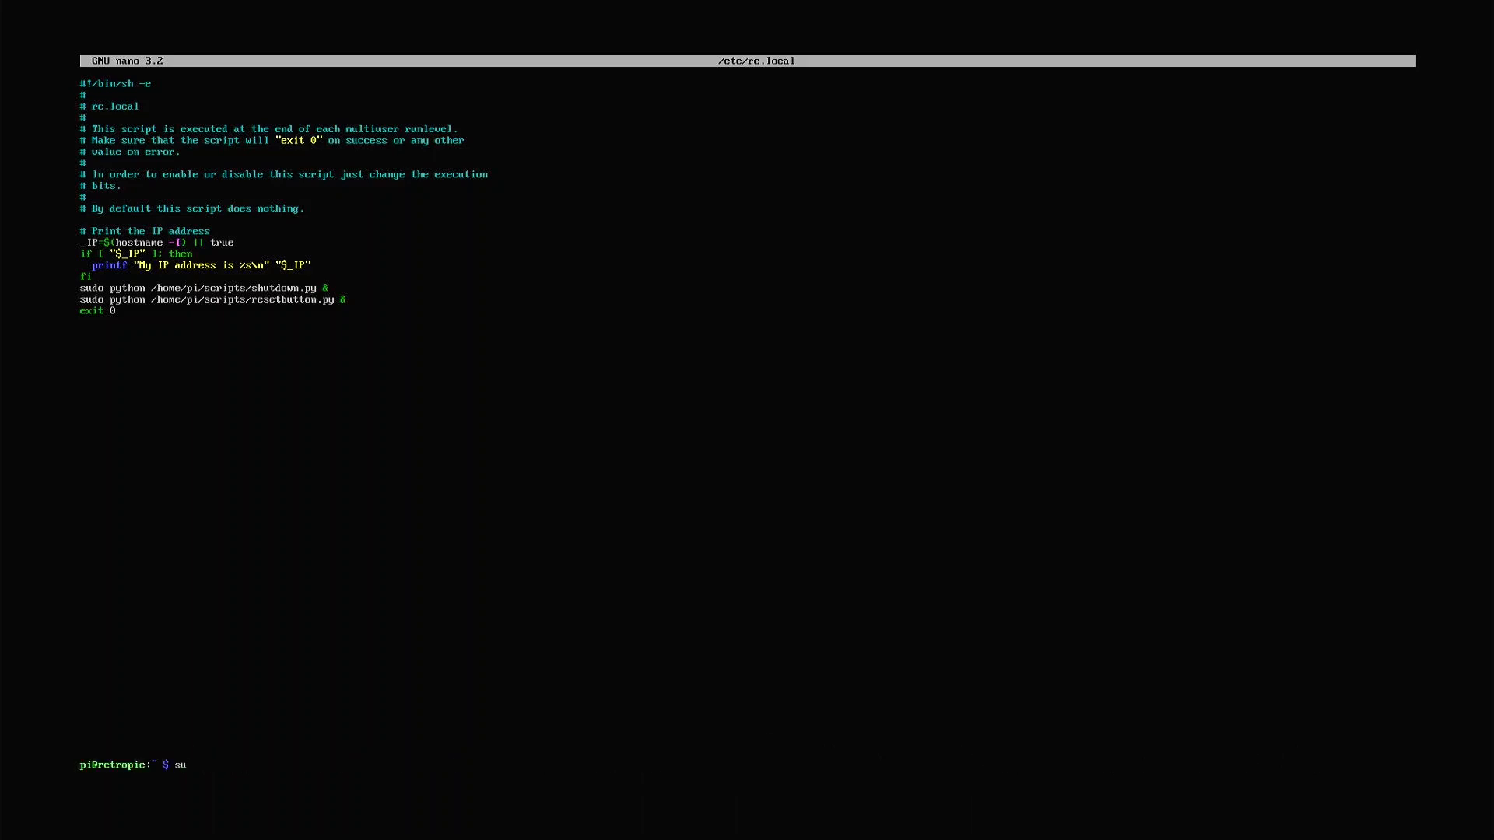
- Reboot the Raspberry Pi with sudo reboot
{"action": "type", "text": "sudo reboot"}
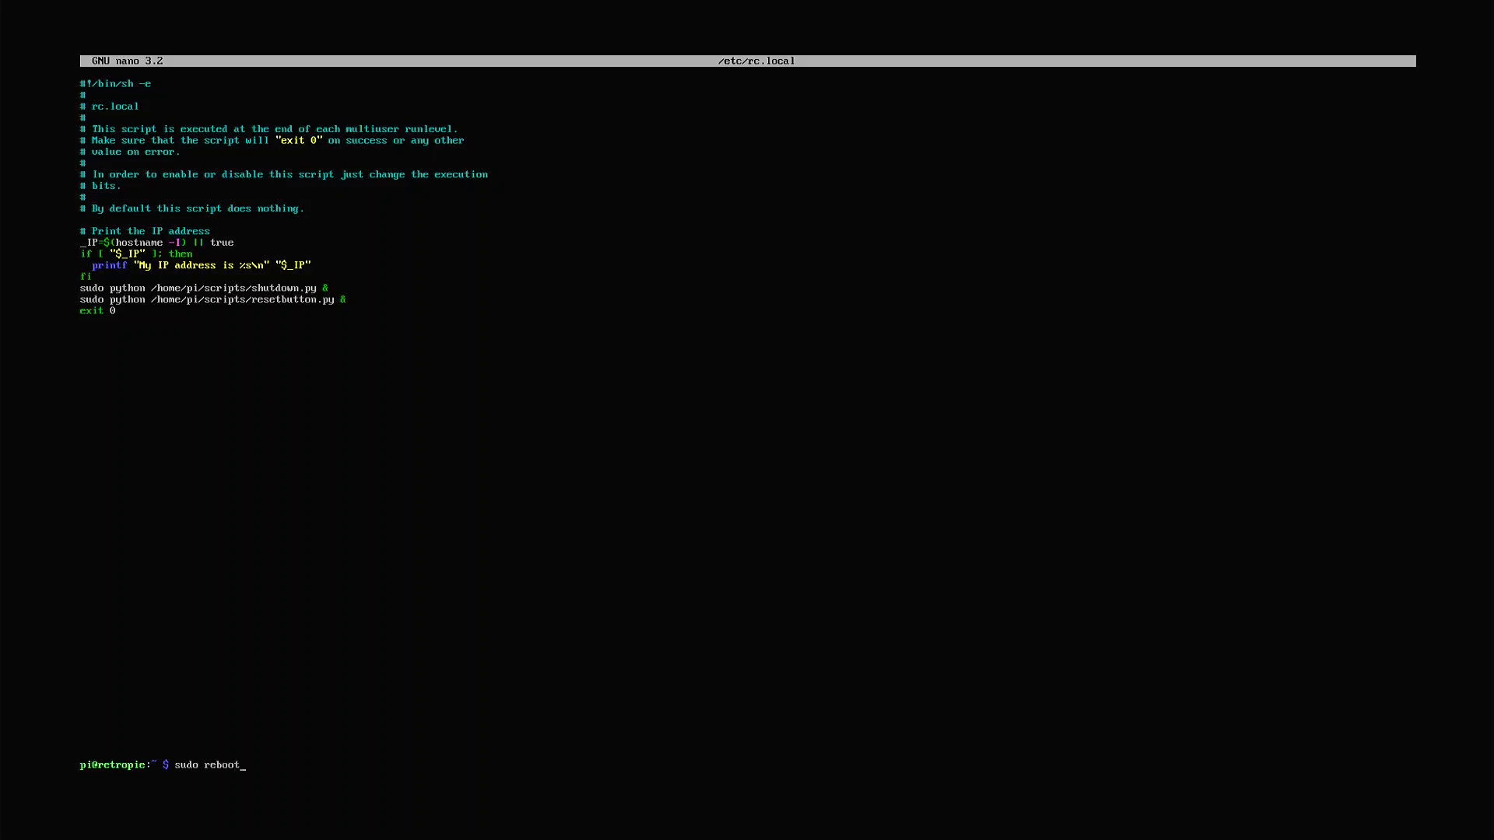
{"action": "key", "text": "Return"}
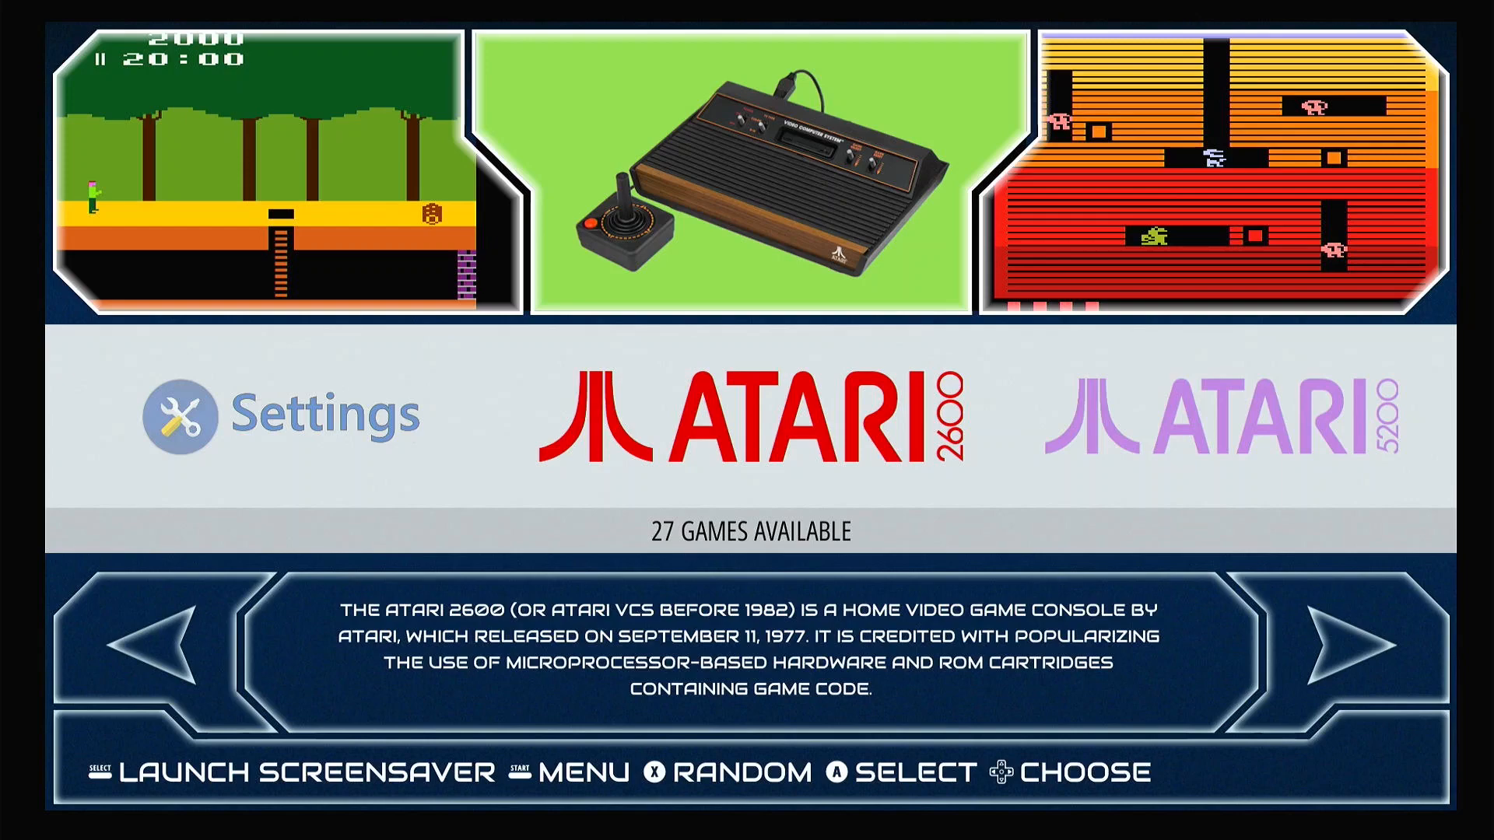
- Choose Advanced Options › A1 Overscan in raspi-config and accept the reboot prompt
{"action": "scroll", "scroll_direction": "left", "scroll_amount": 3}
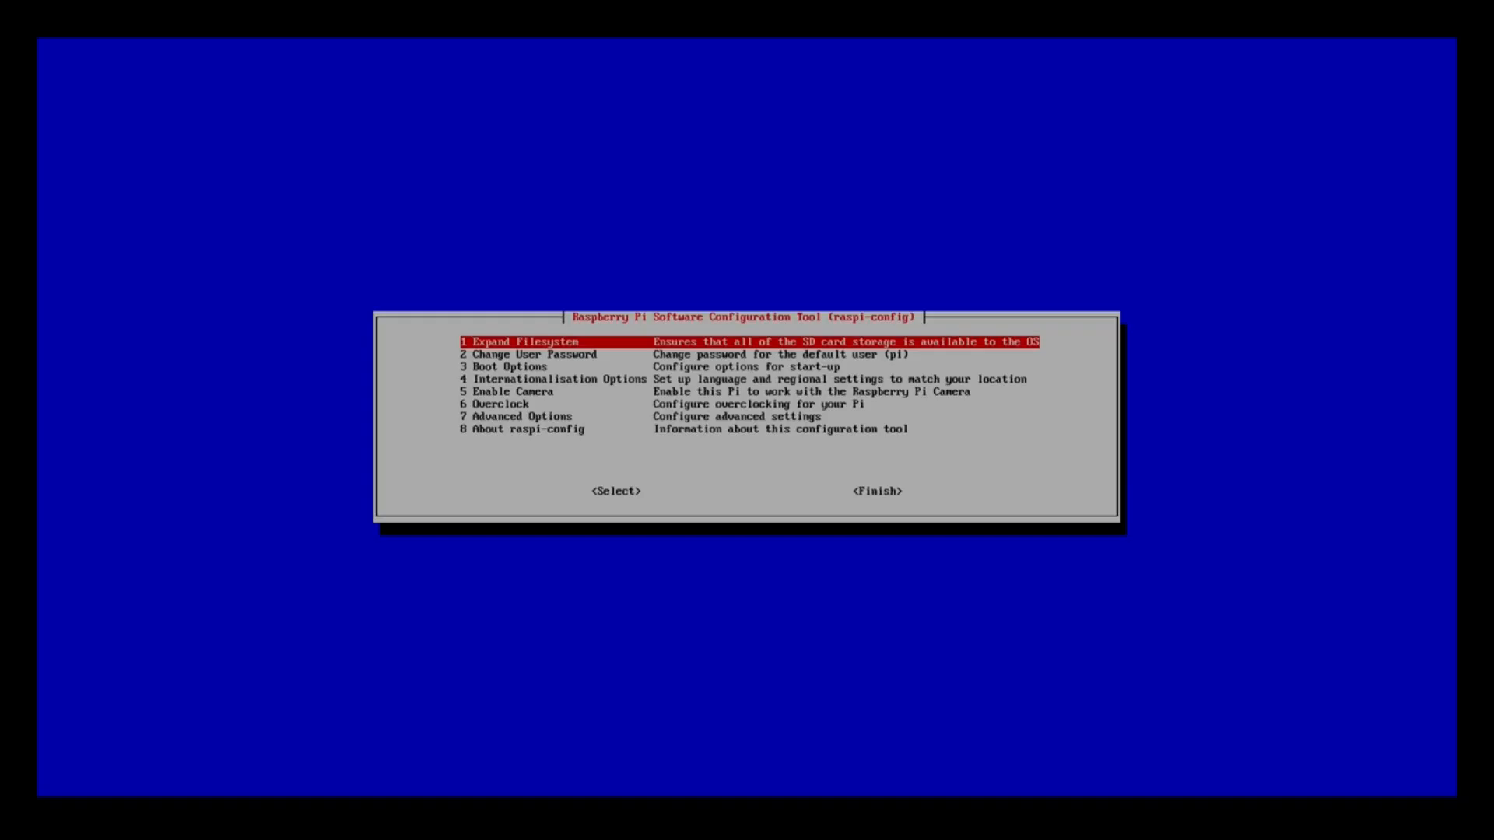
{"action": "key", "text": "Down"}
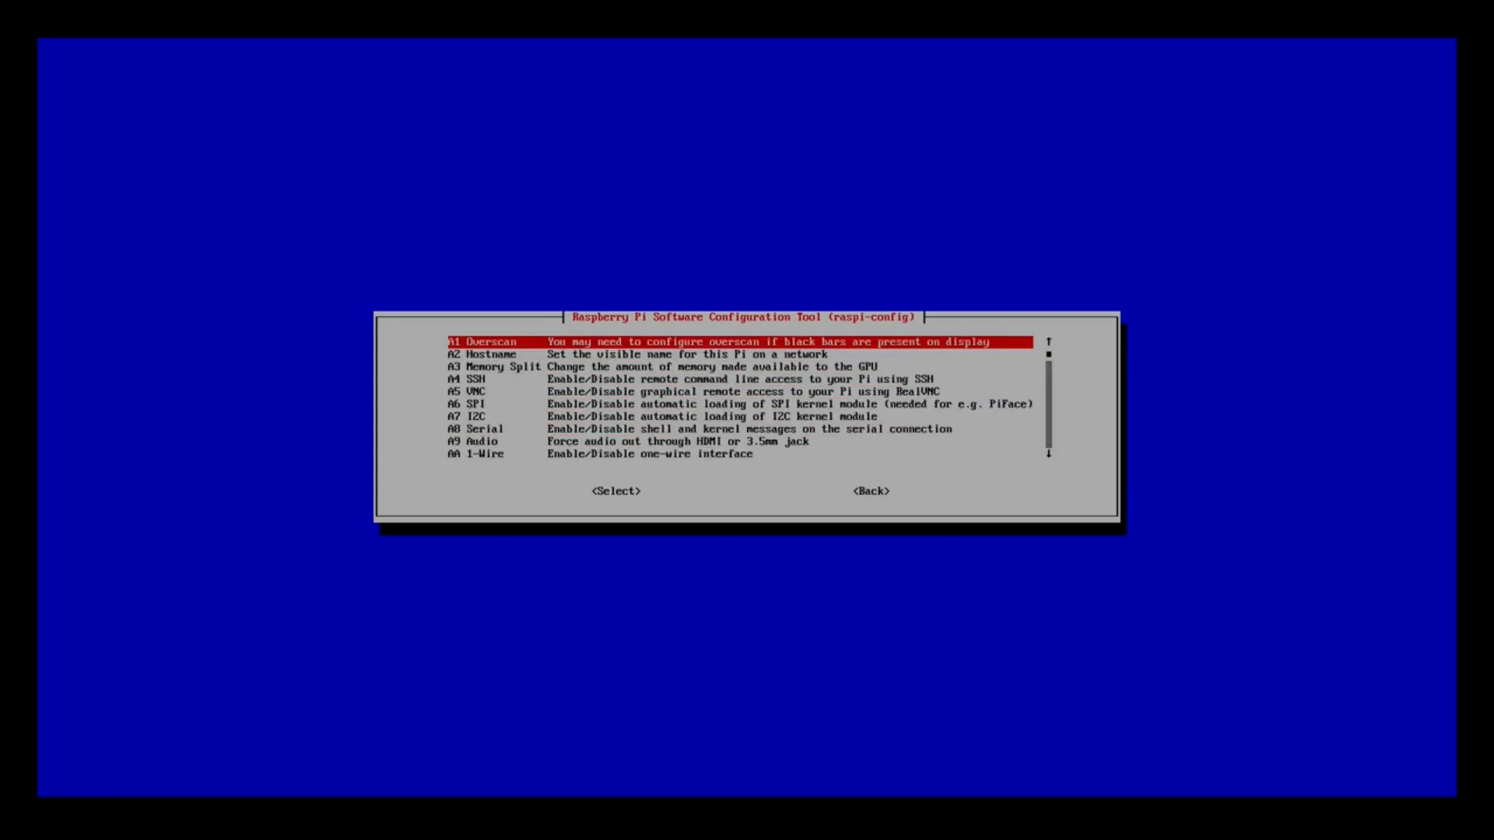
{"action": "key", "text": "Down"}
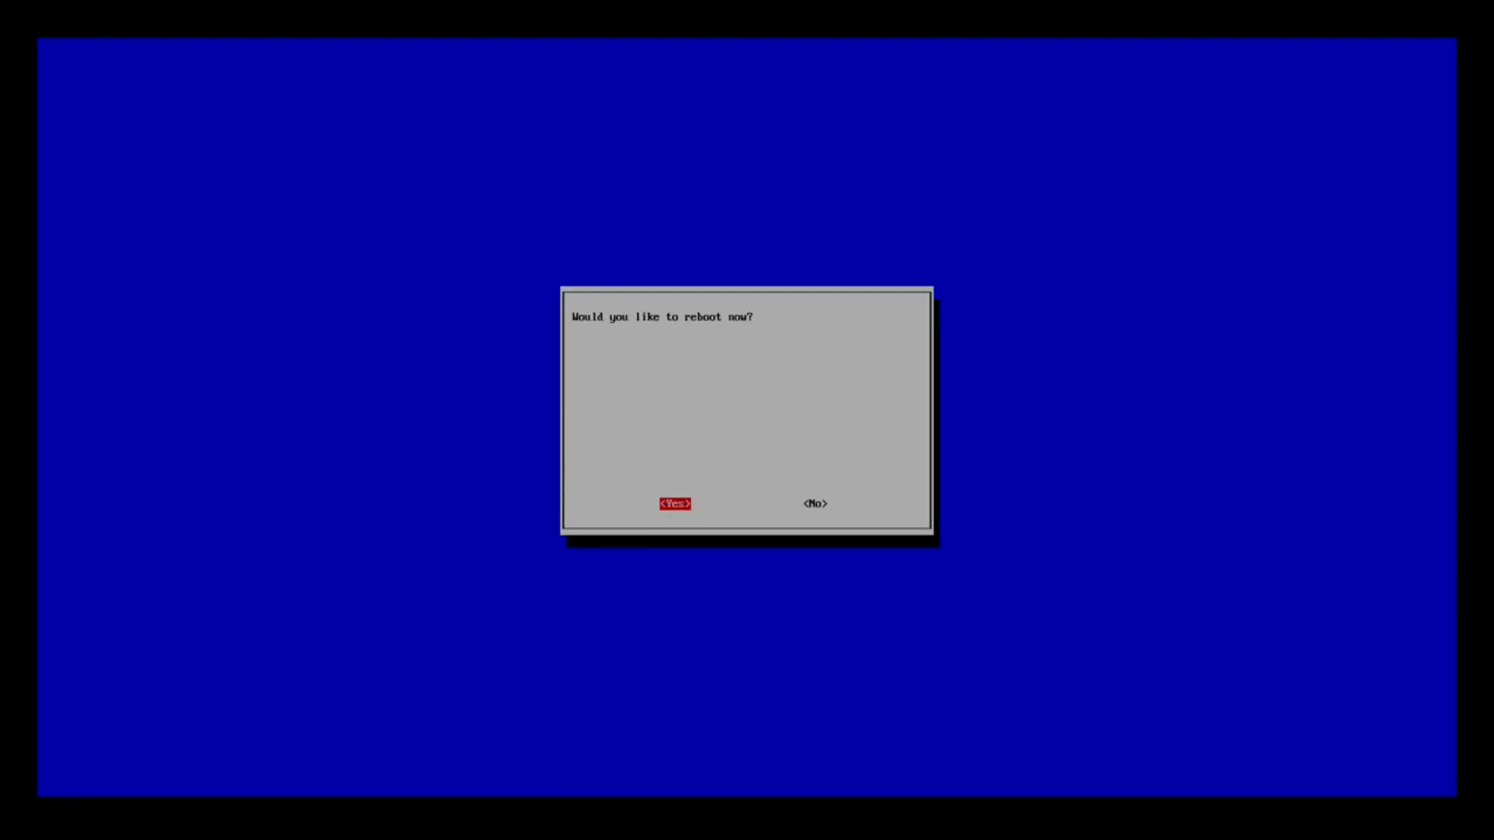
{"action": "left_click", "coordinate": [674, 504]}
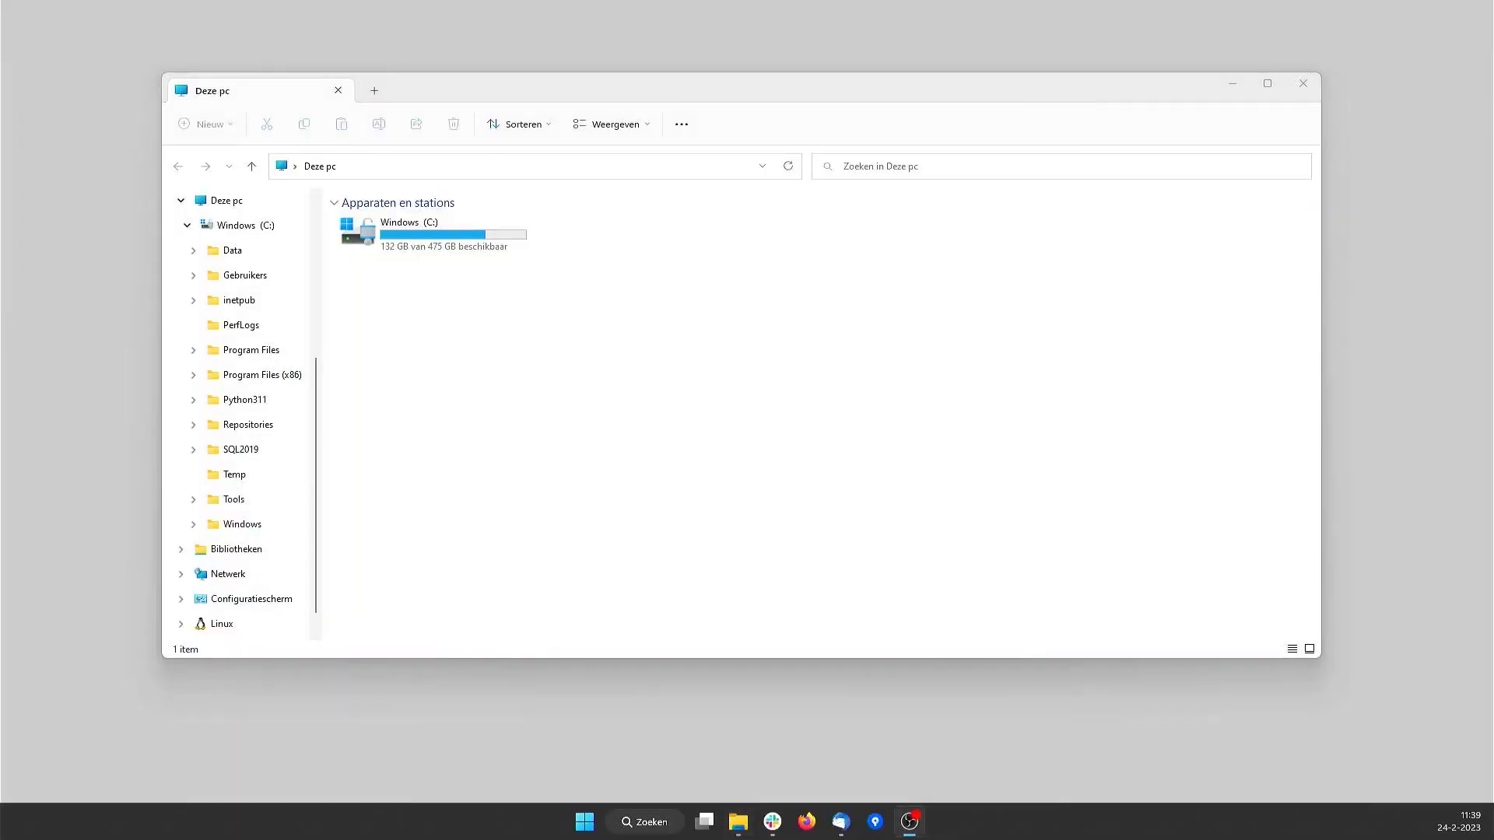
{"action": "mouse_move", "coordinate": [1111, 534]}
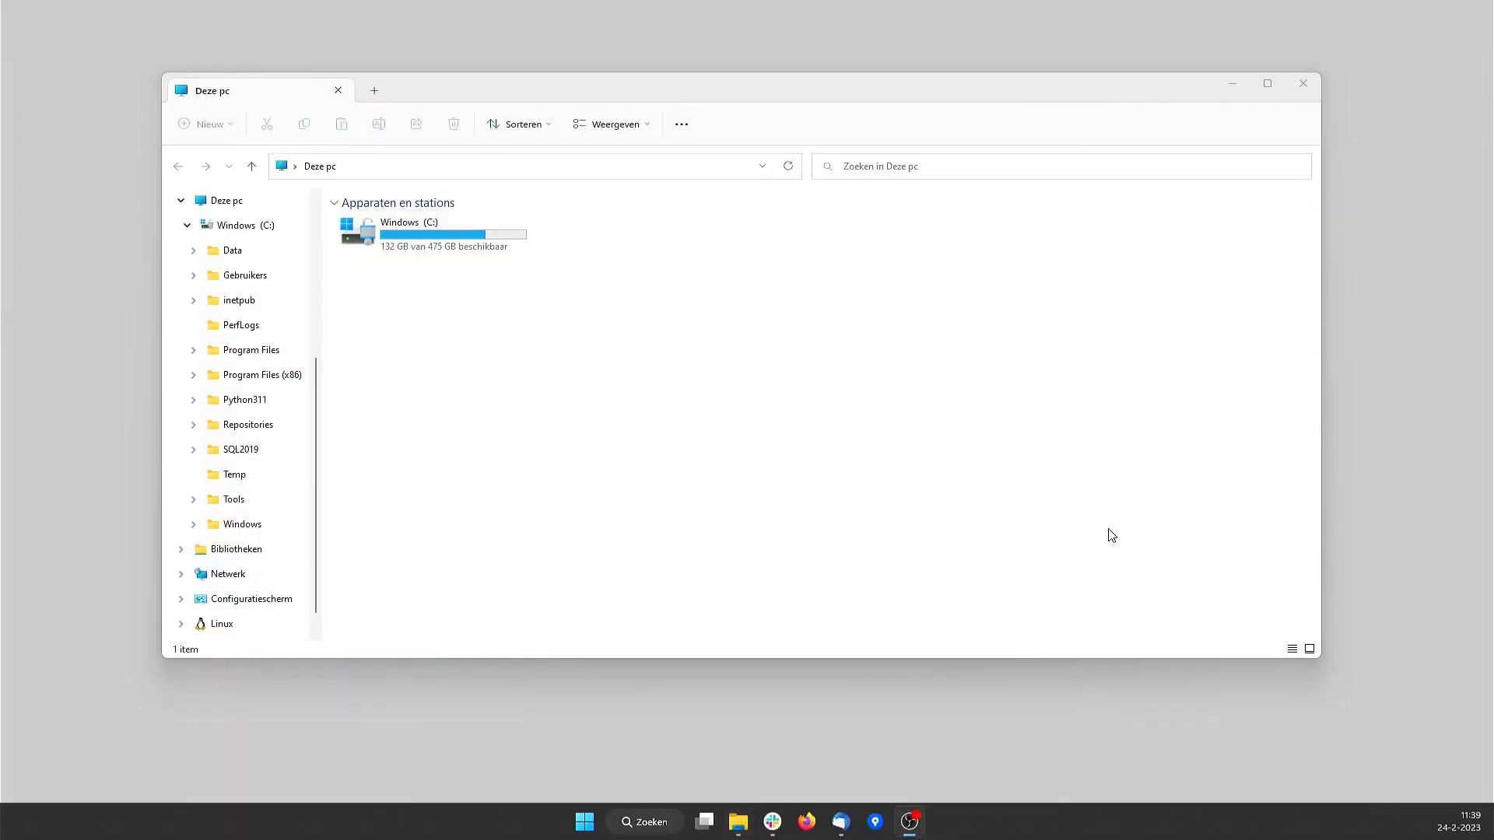
{"action": "mouse_move", "coordinate": [400, 185]}
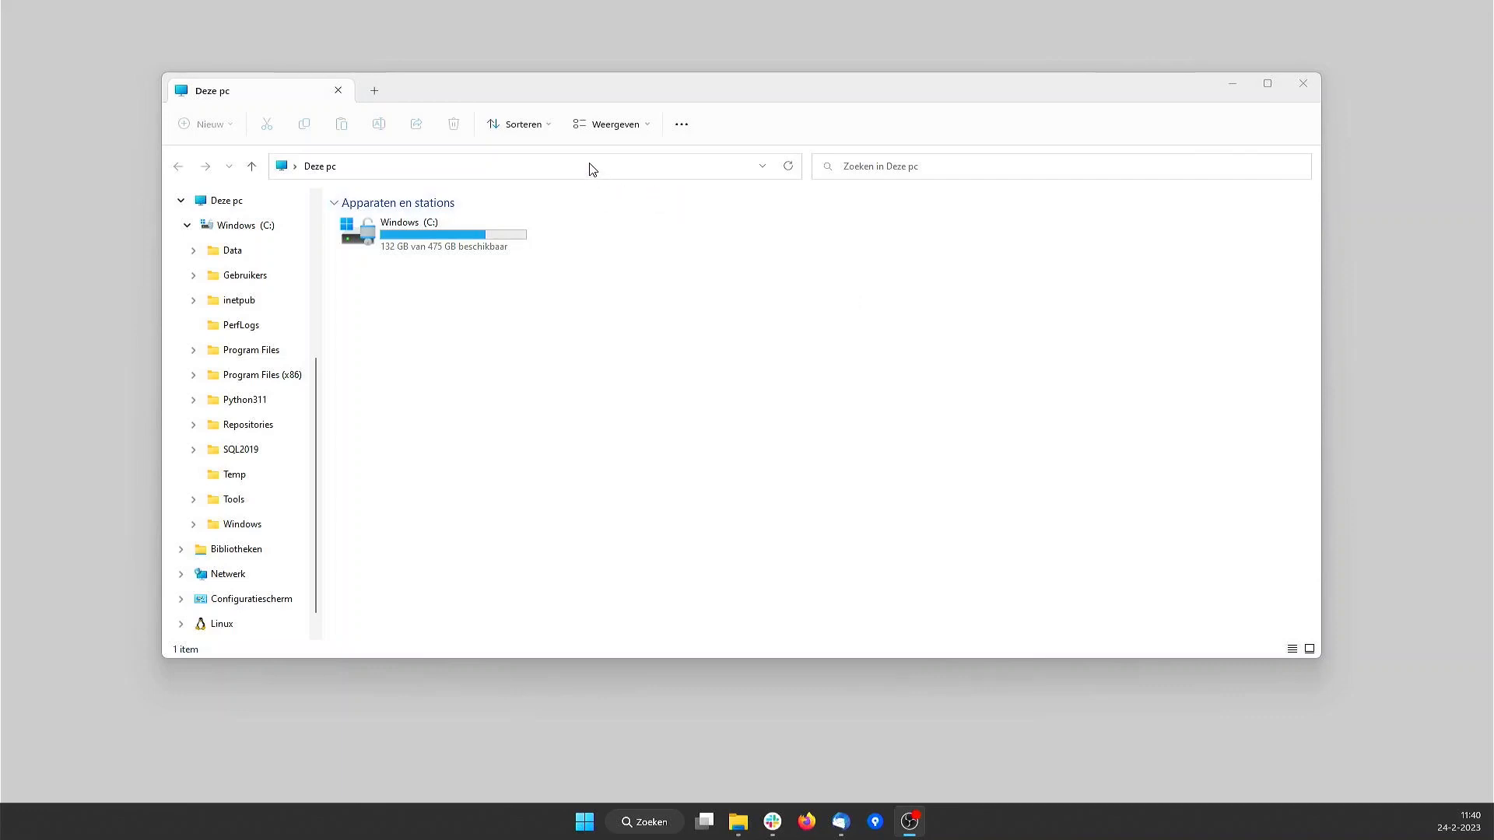
- Enter \\RETROPIE in the address bar to browse to the RetroPie network share
{"action": "left_click", "coordinate": [476, 166]}
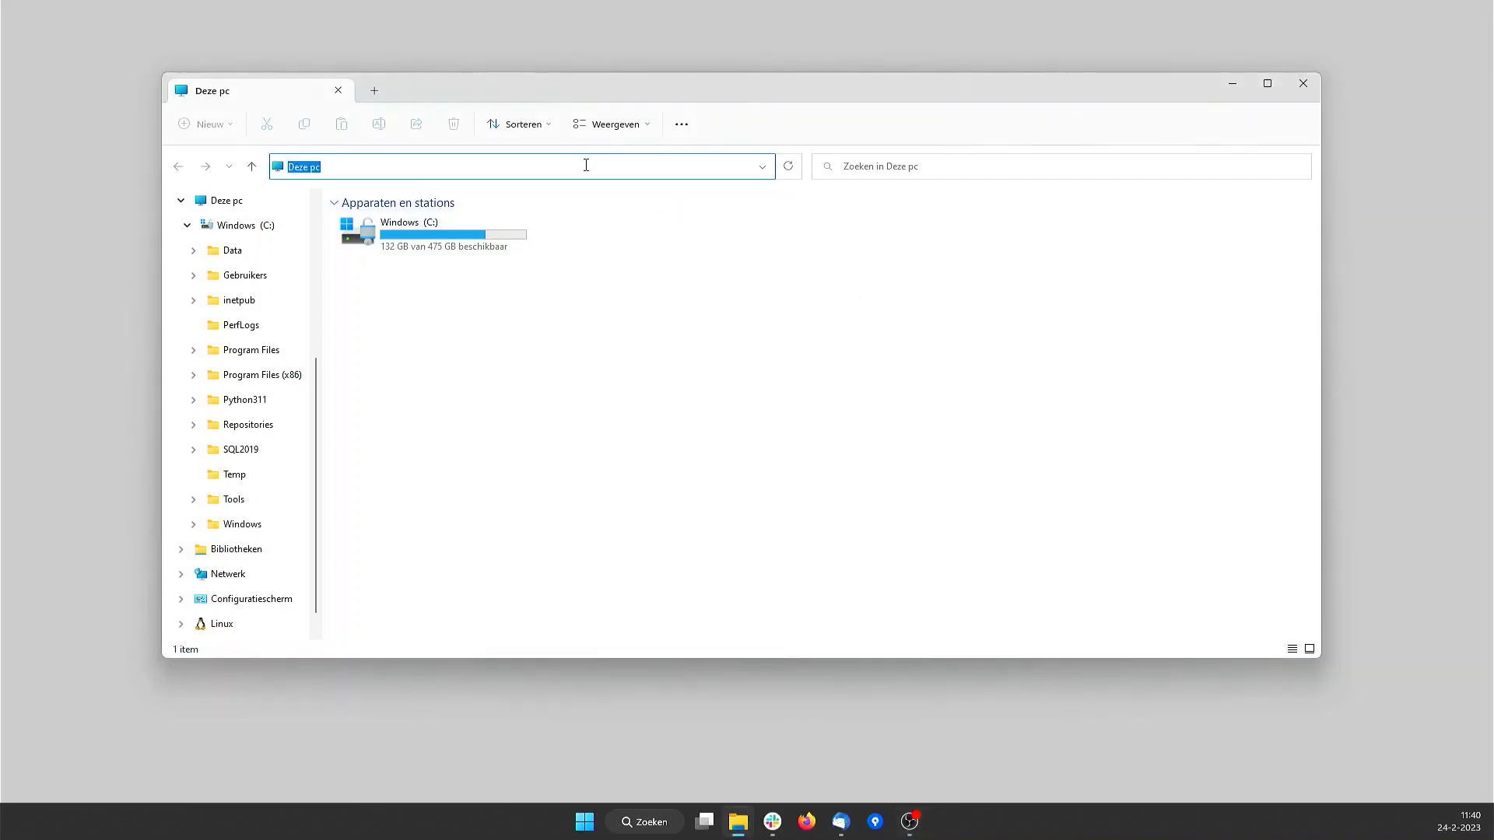
{"action": "type", "text": "\\\\"}
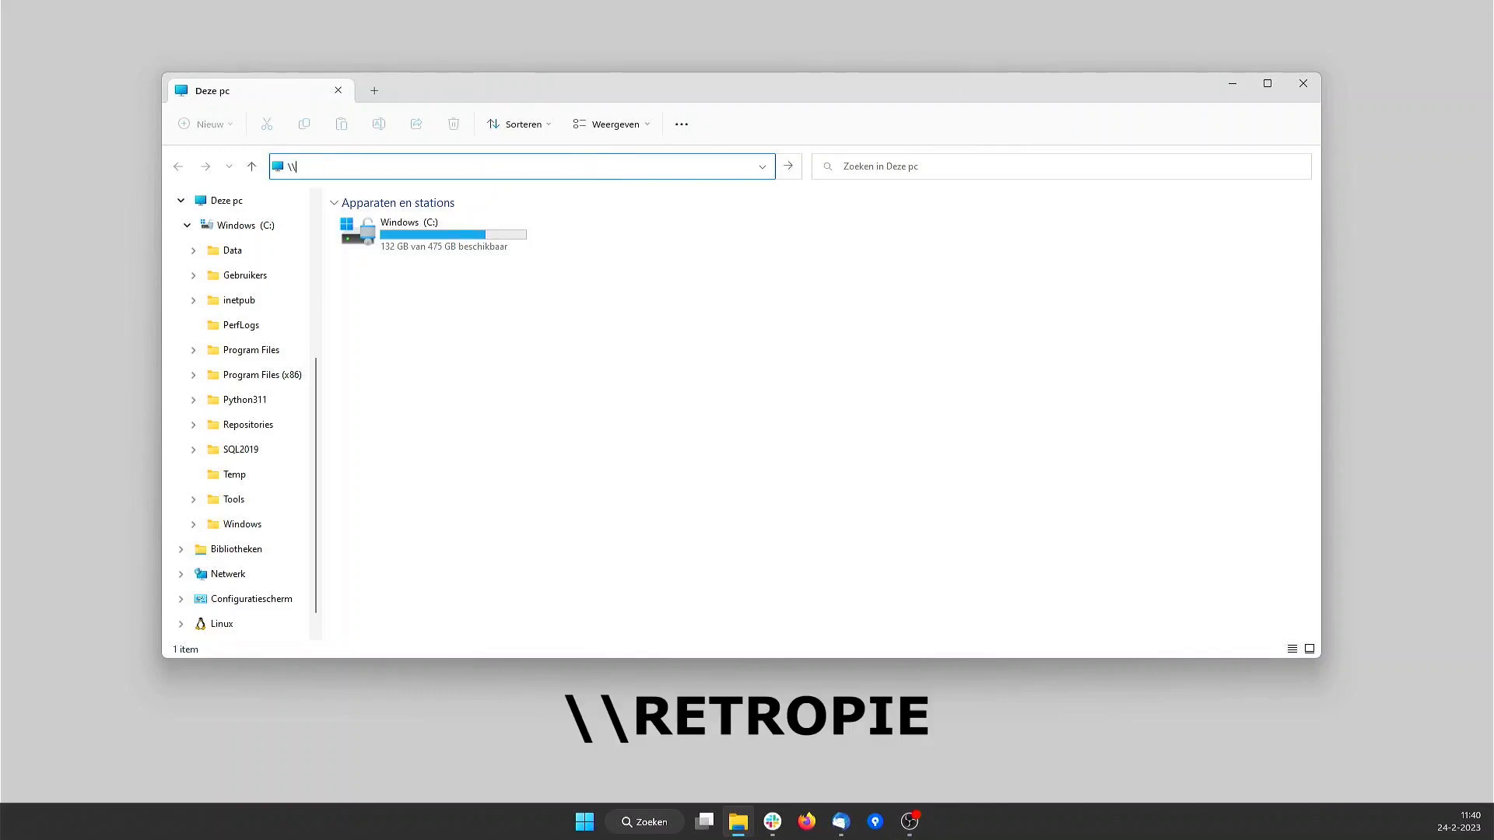
{"action": "type", "text": "RETROP"}
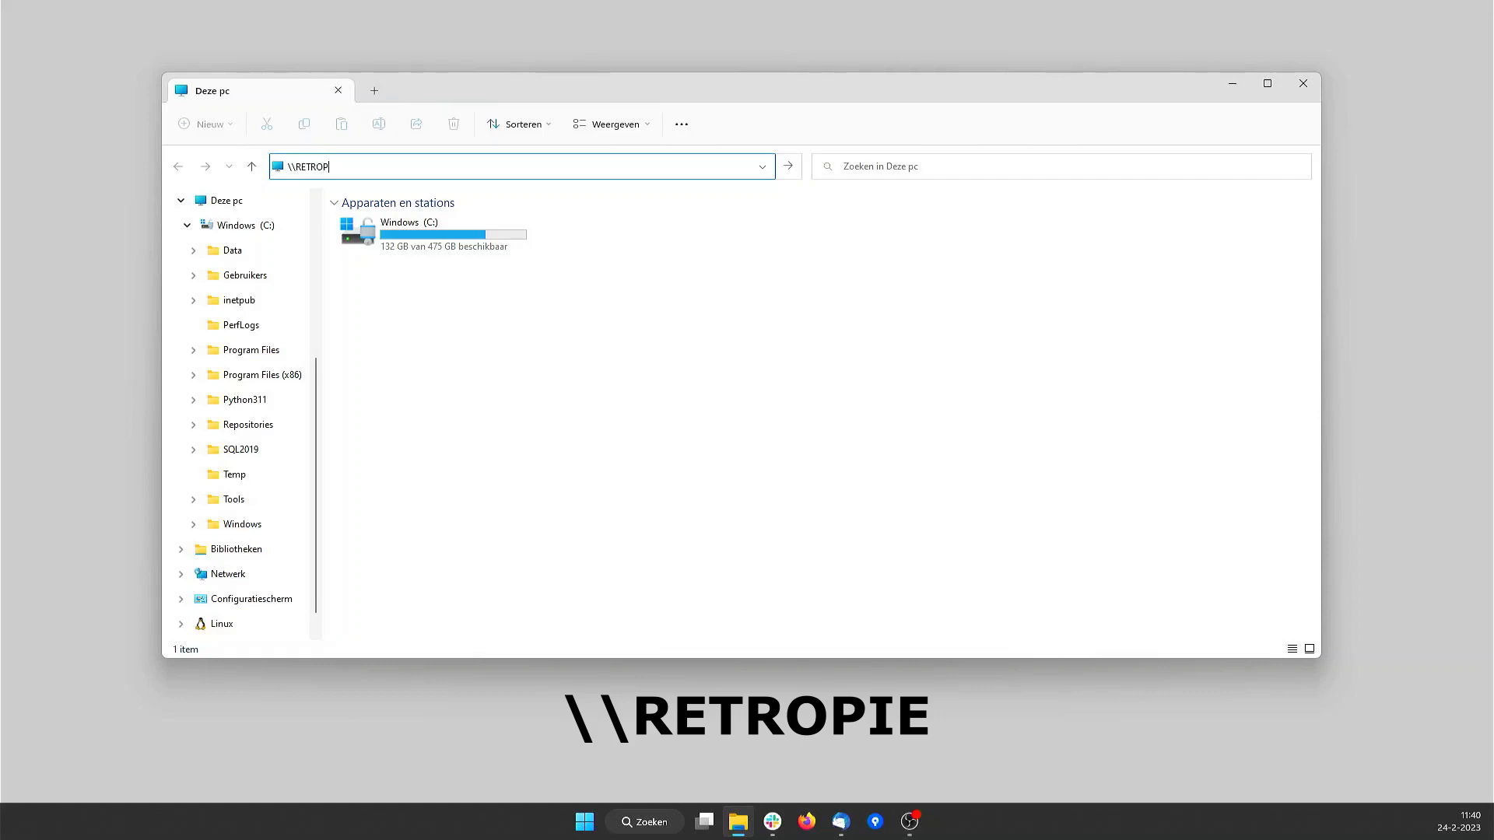
{"action": "type", "text": "IE"}
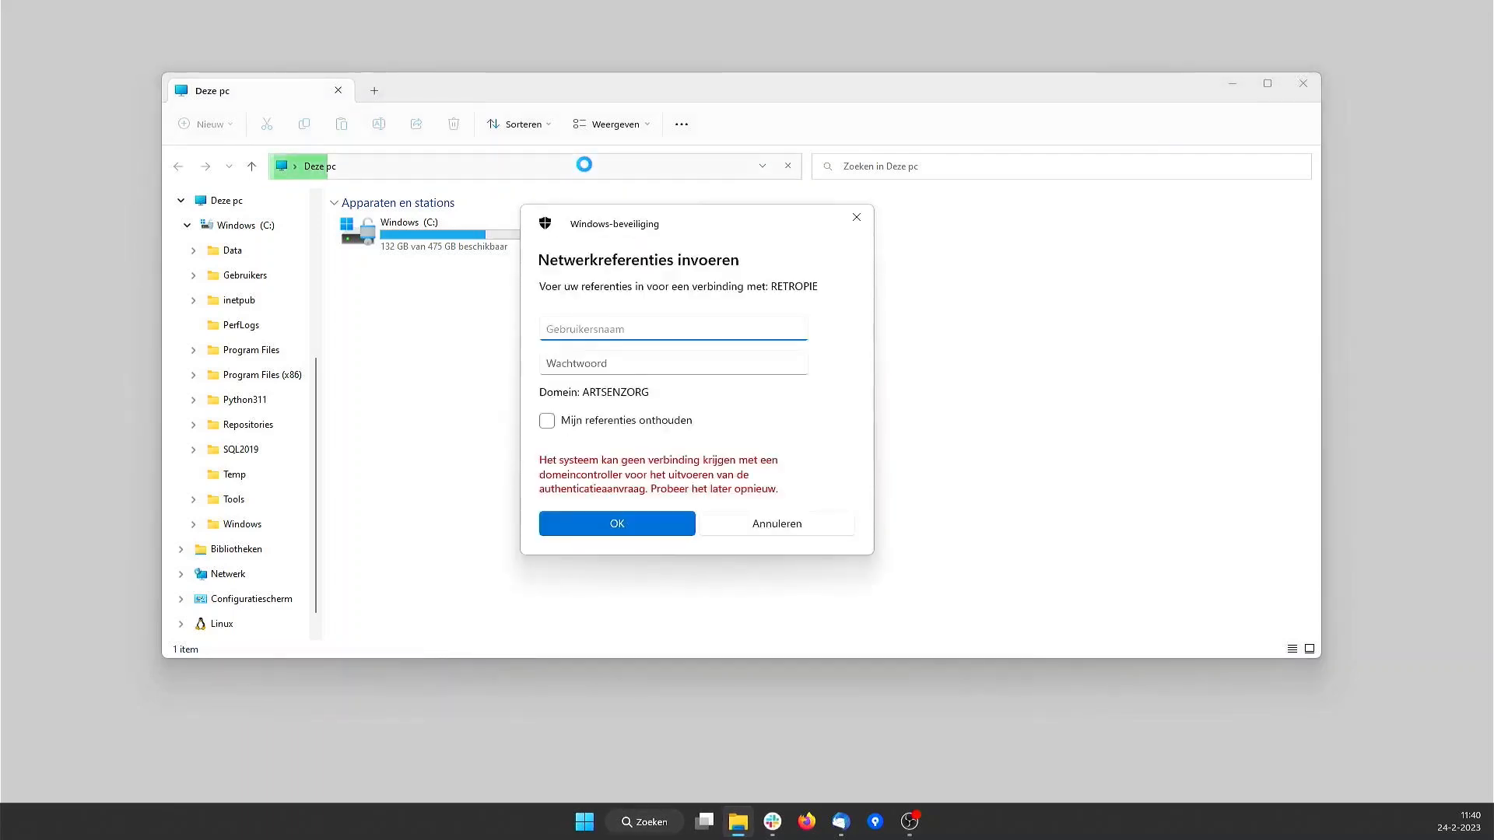
{"action": "type", "text": "pi"}
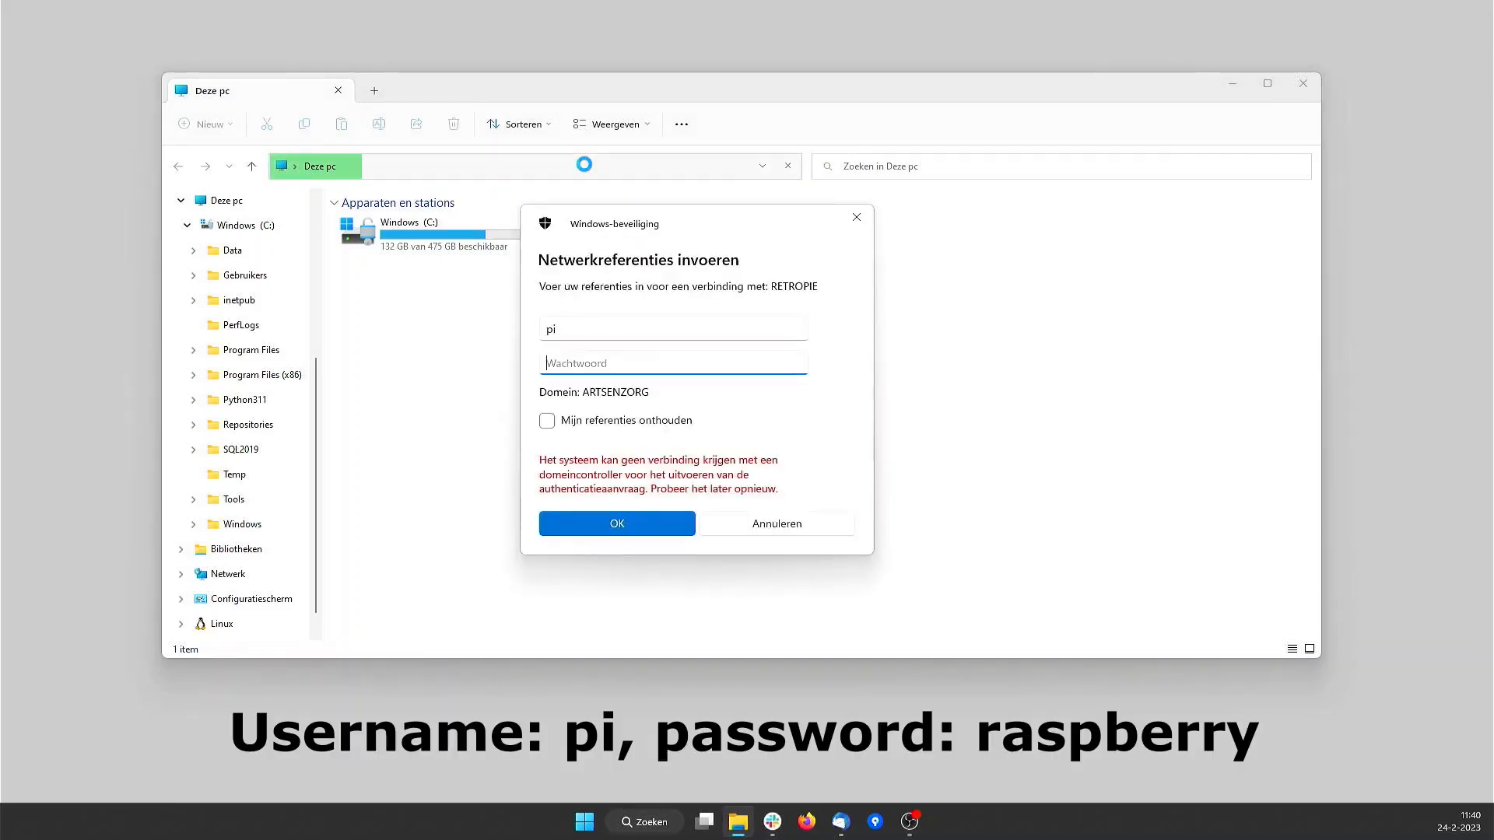
{"action": "type", "text": "raspb"}
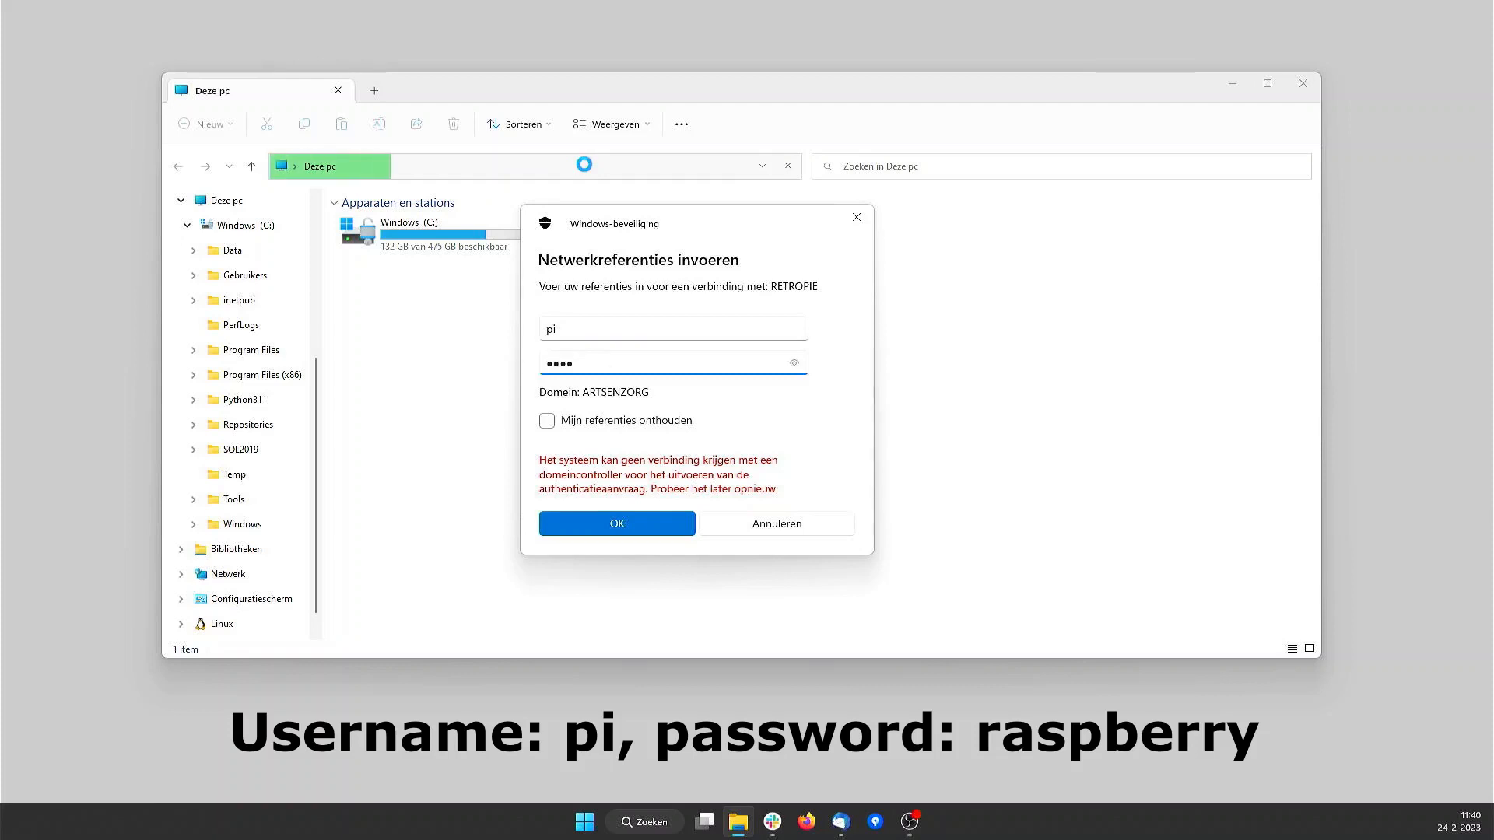
{"action": "type", "text": "raspberry"}
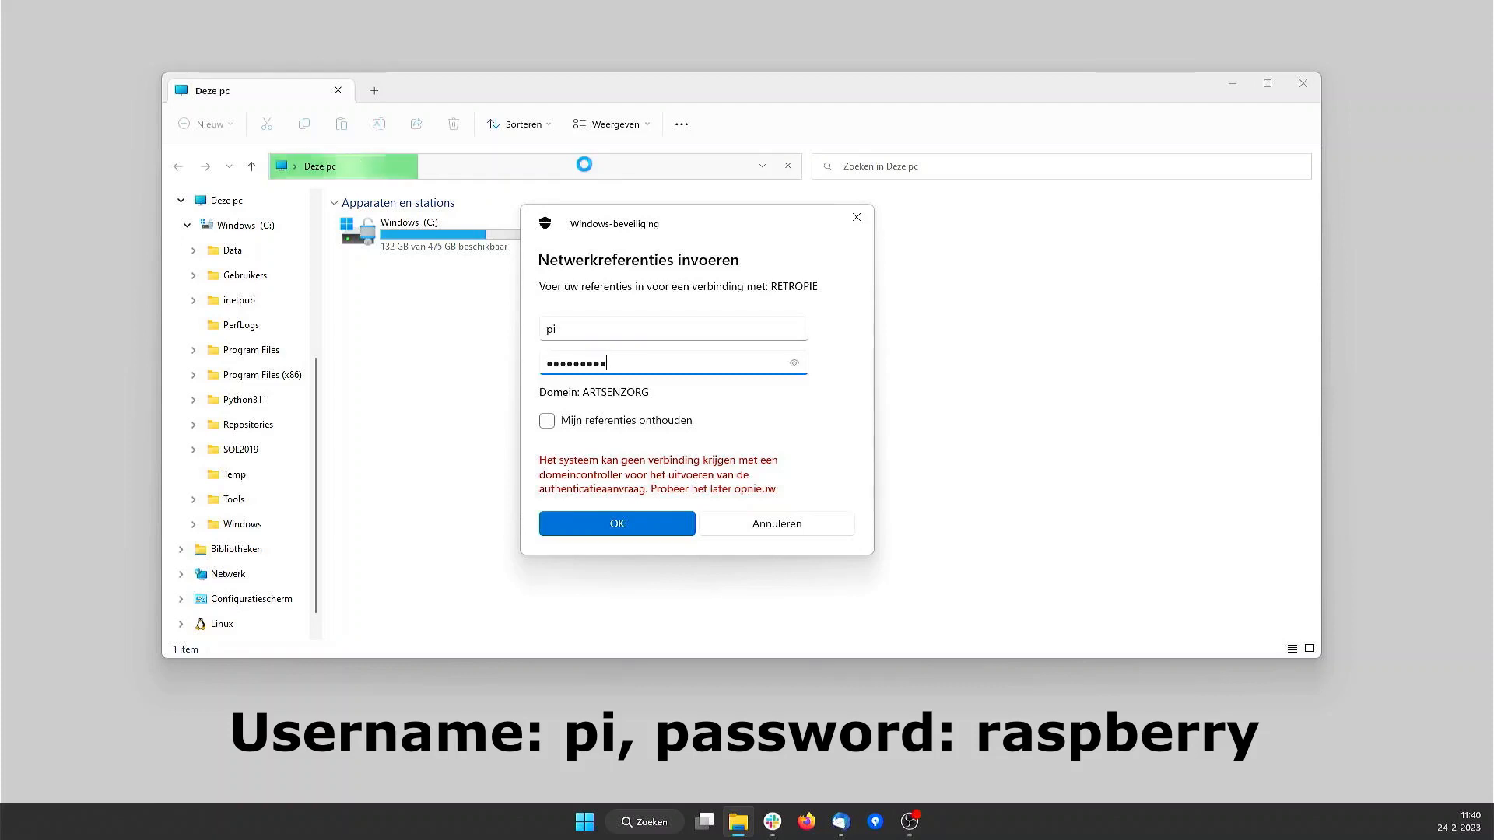
{"action": "left_click", "coordinate": [616, 523]}
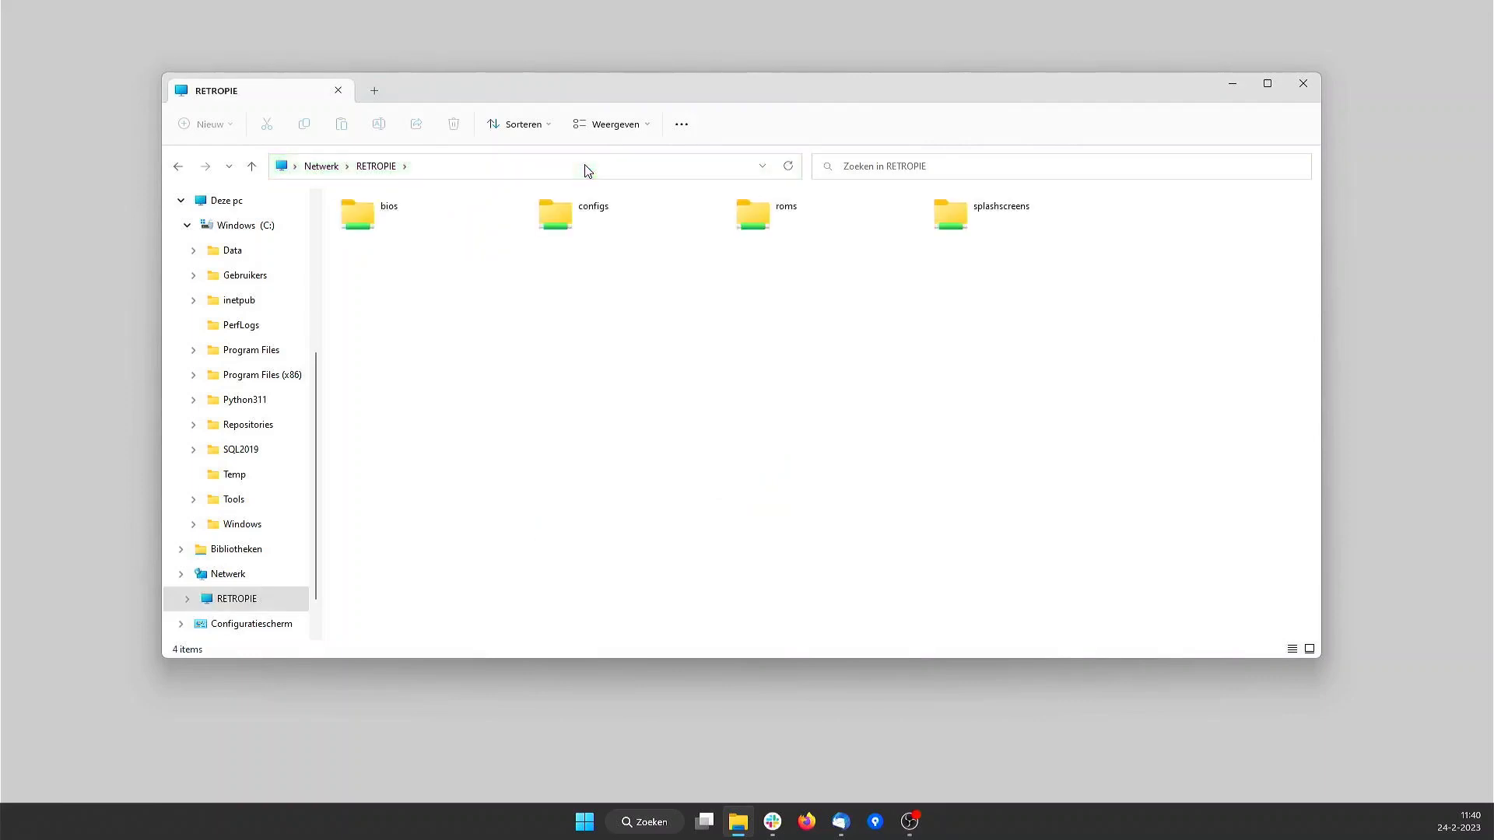
{"action": "mouse_move", "coordinate": [634, 137]}
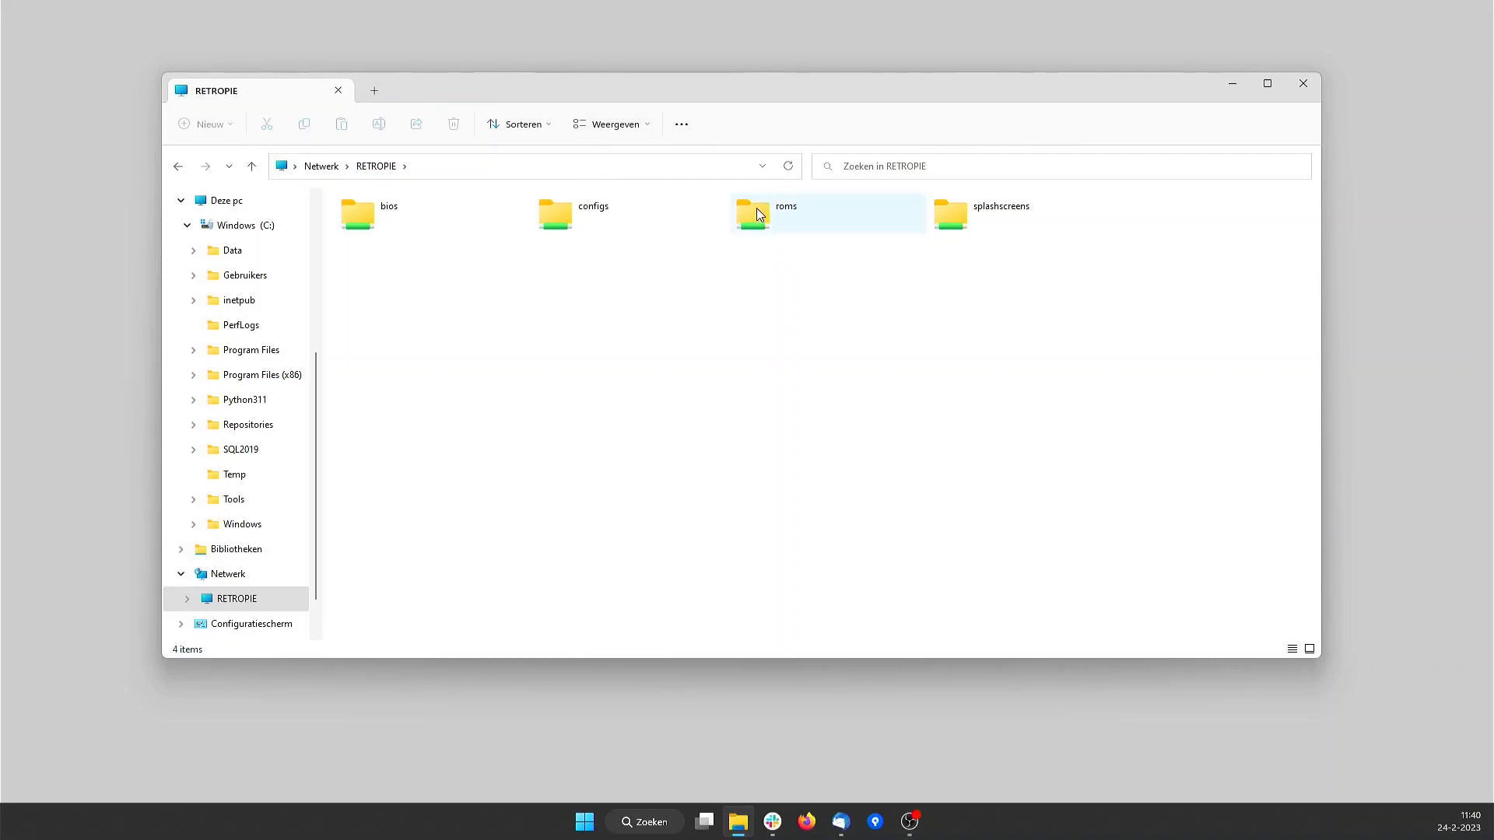
- Browse into roms, look through the atari2600 folder and return to the roms list
{"action": "double_click", "coordinate": [750, 212]}
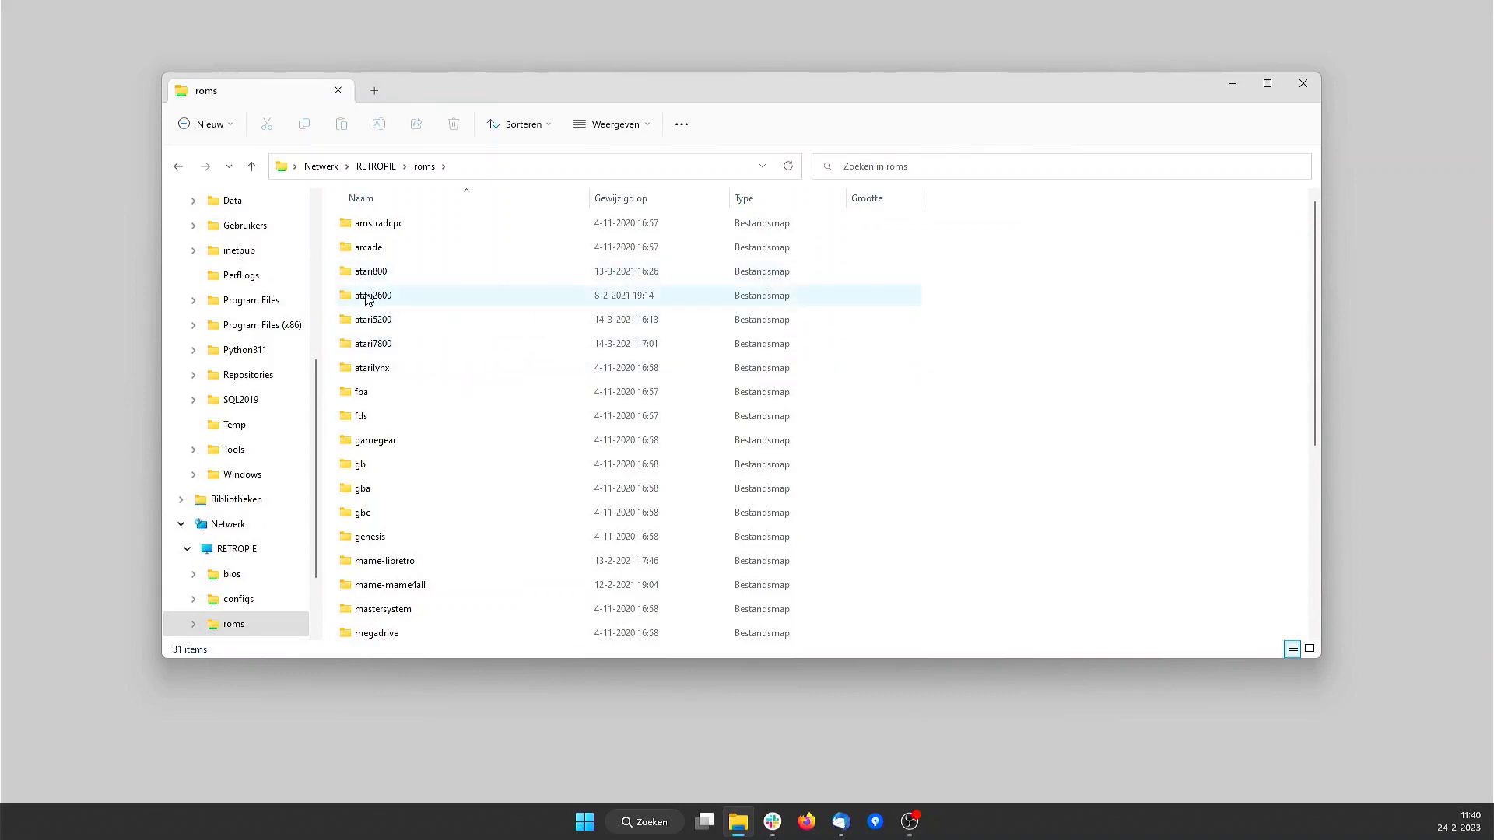
{"action": "double_click", "coordinate": [372, 294]}
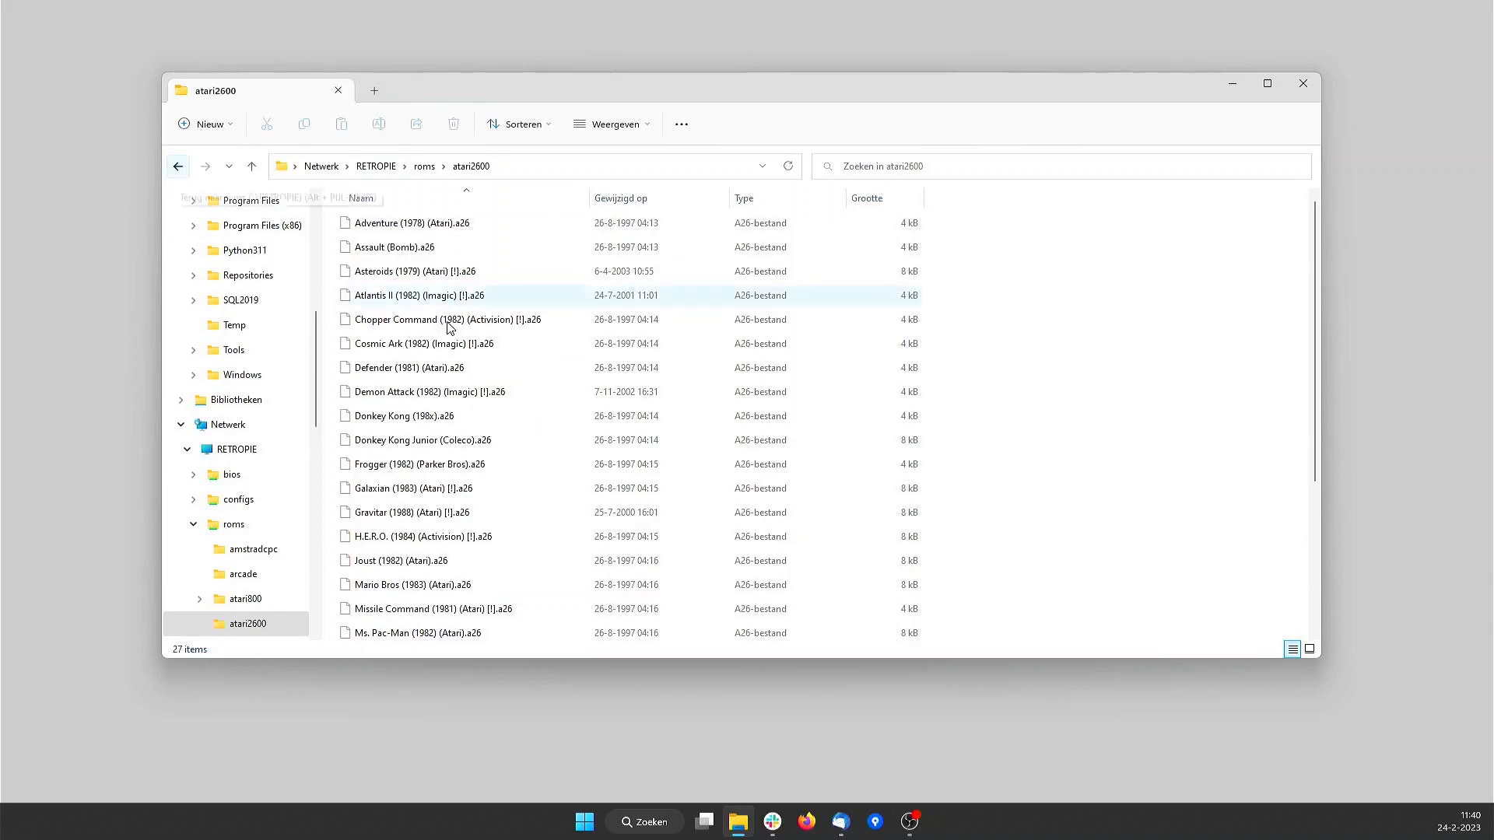
{"action": "scroll", "scroll_direction": "down", "scroll_amount": 3}
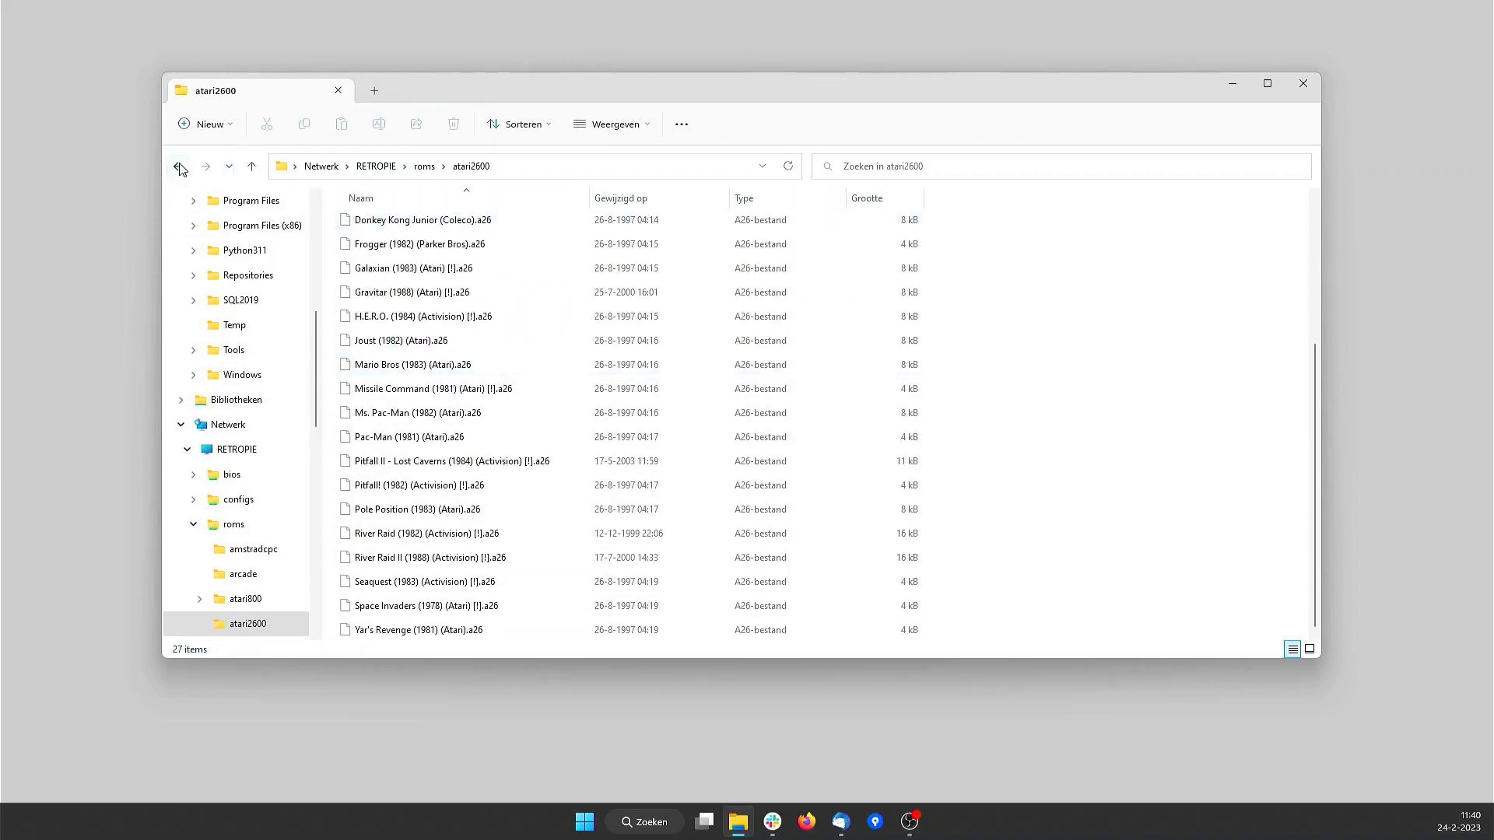
{"action": "left_click", "coordinate": [179, 167]}
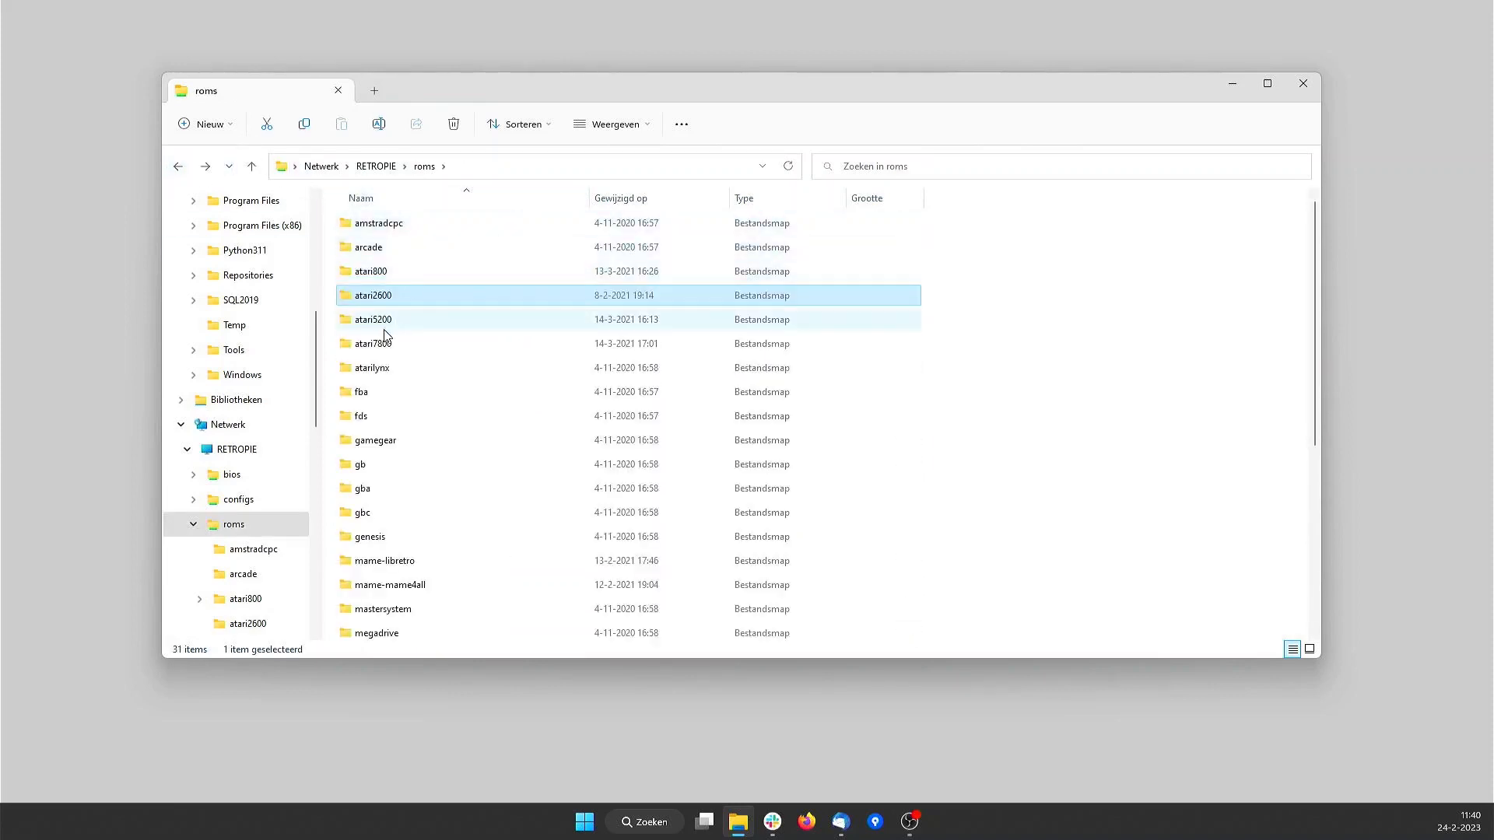
{"action": "double_click", "coordinate": [372, 343]}
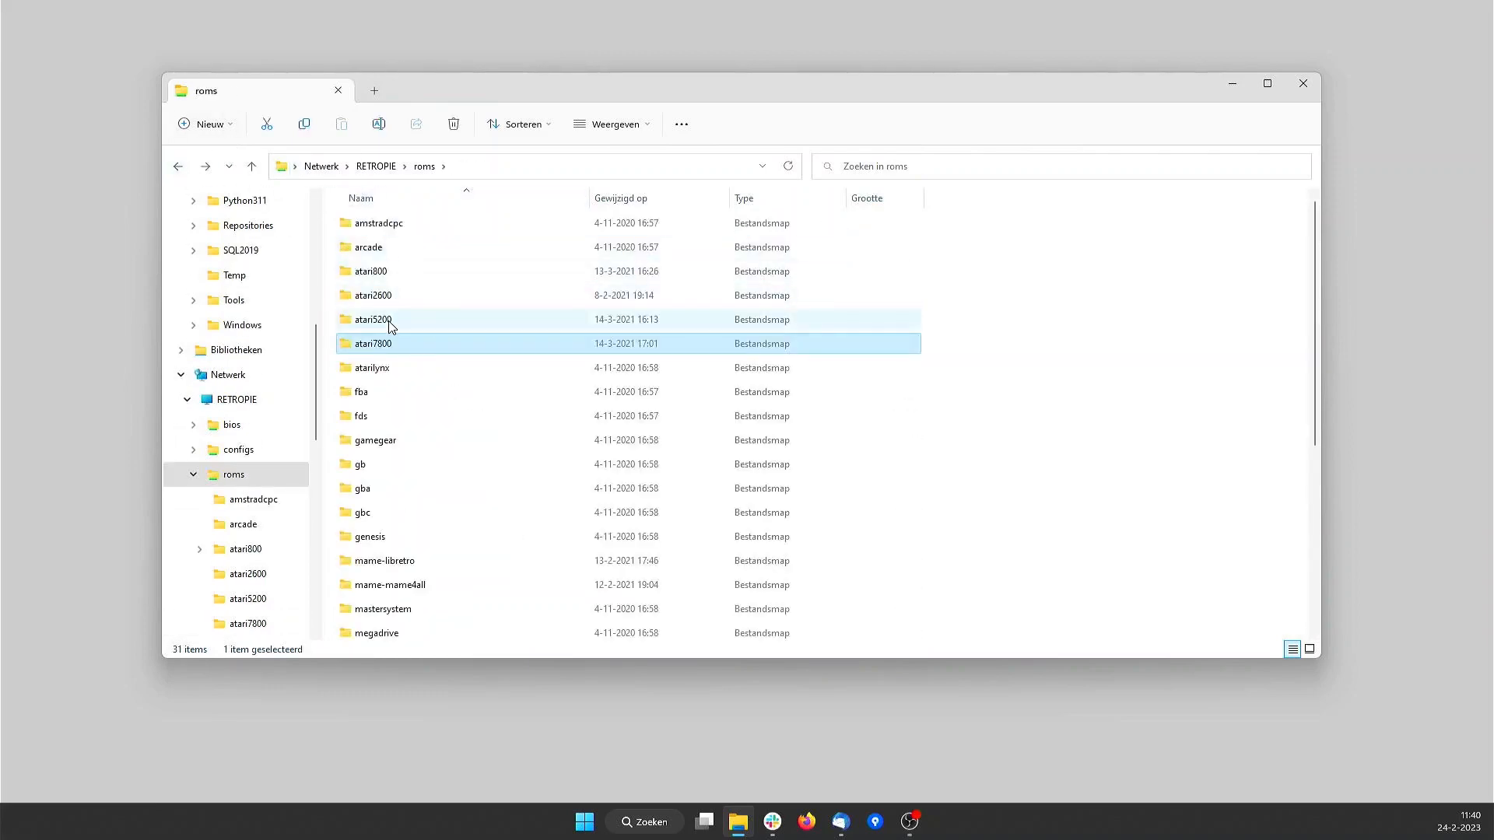
- Check the atari5200 folder, then settle in atari800 with its game files listed
{"action": "double_click", "coordinate": [372, 319]}
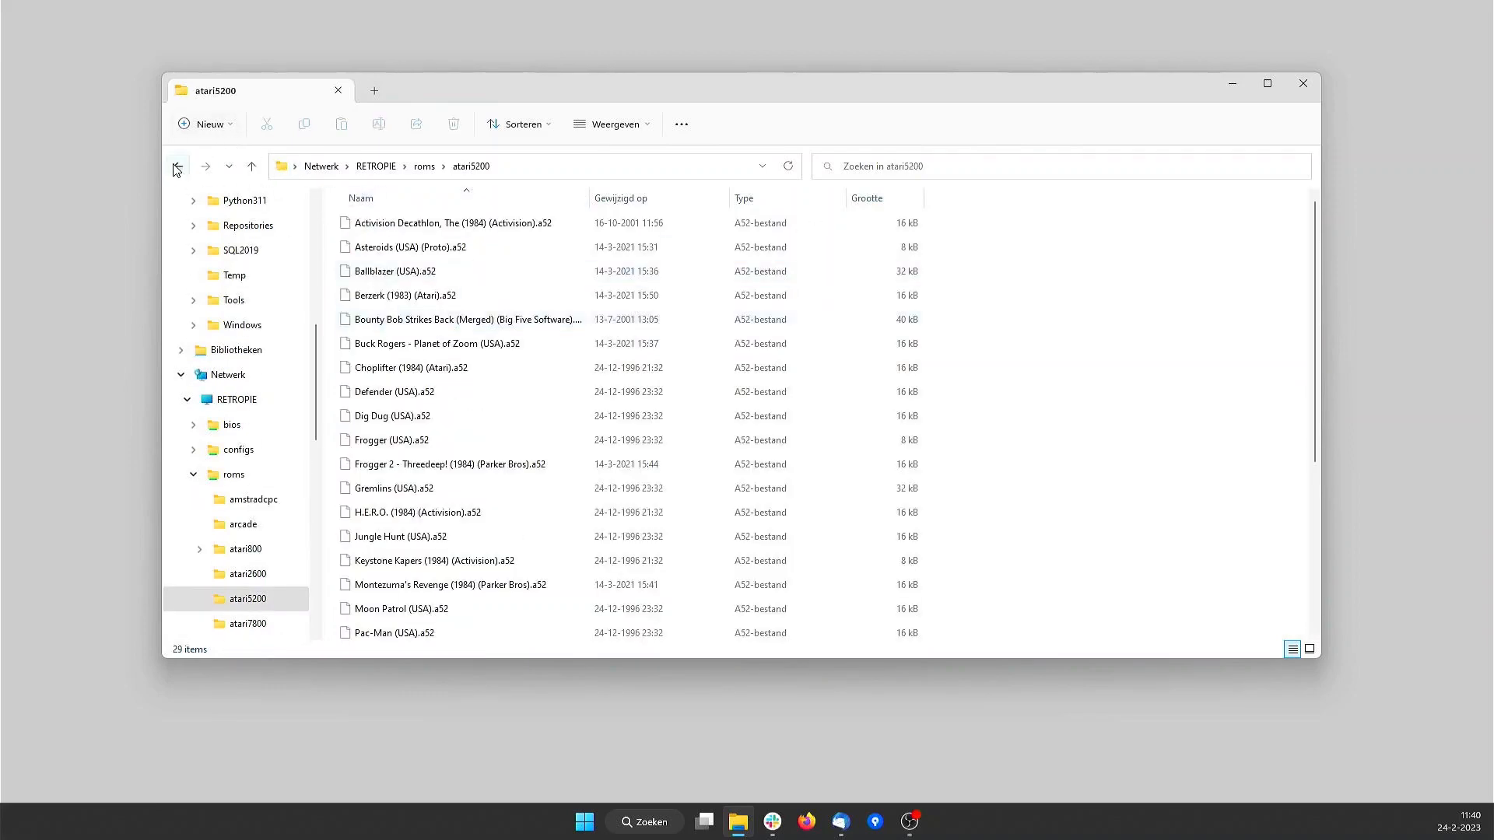
{"action": "left_click", "coordinate": [178, 166]}
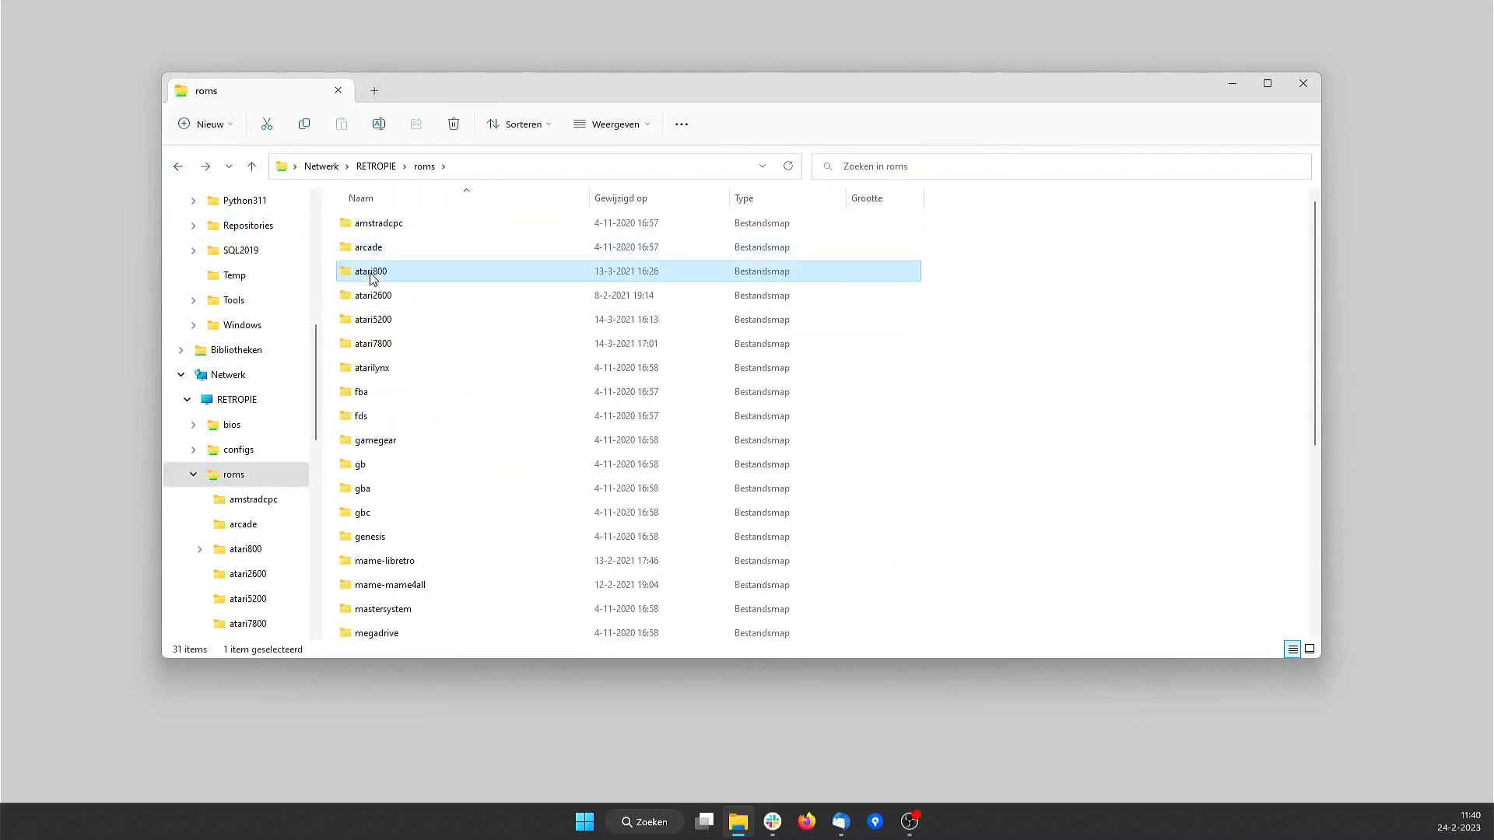
{"action": "double_click", "coordinate": [370, 270]}
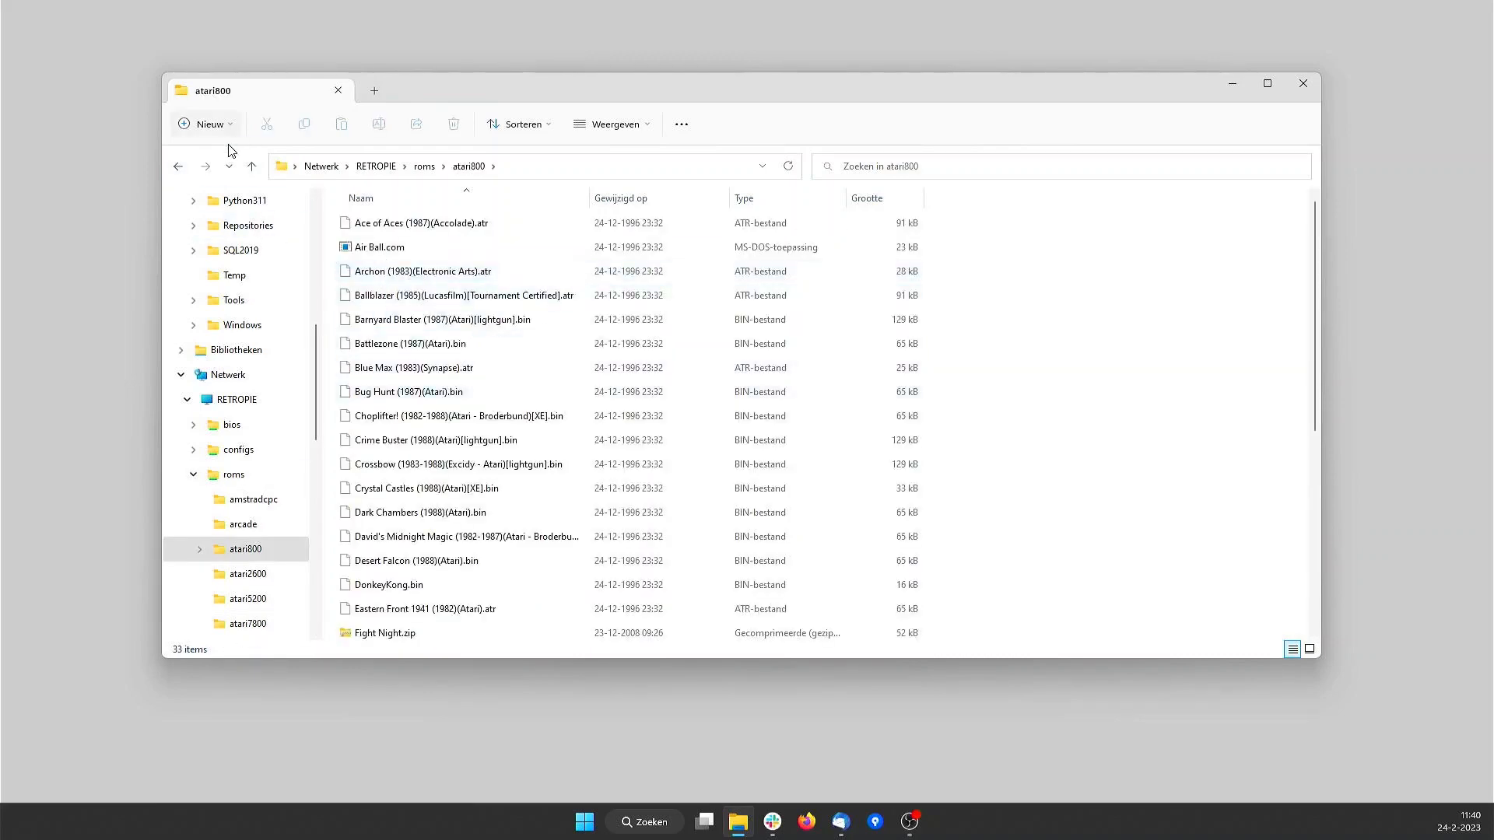
{"action": "left_click", "coordinate": [252, 167]}
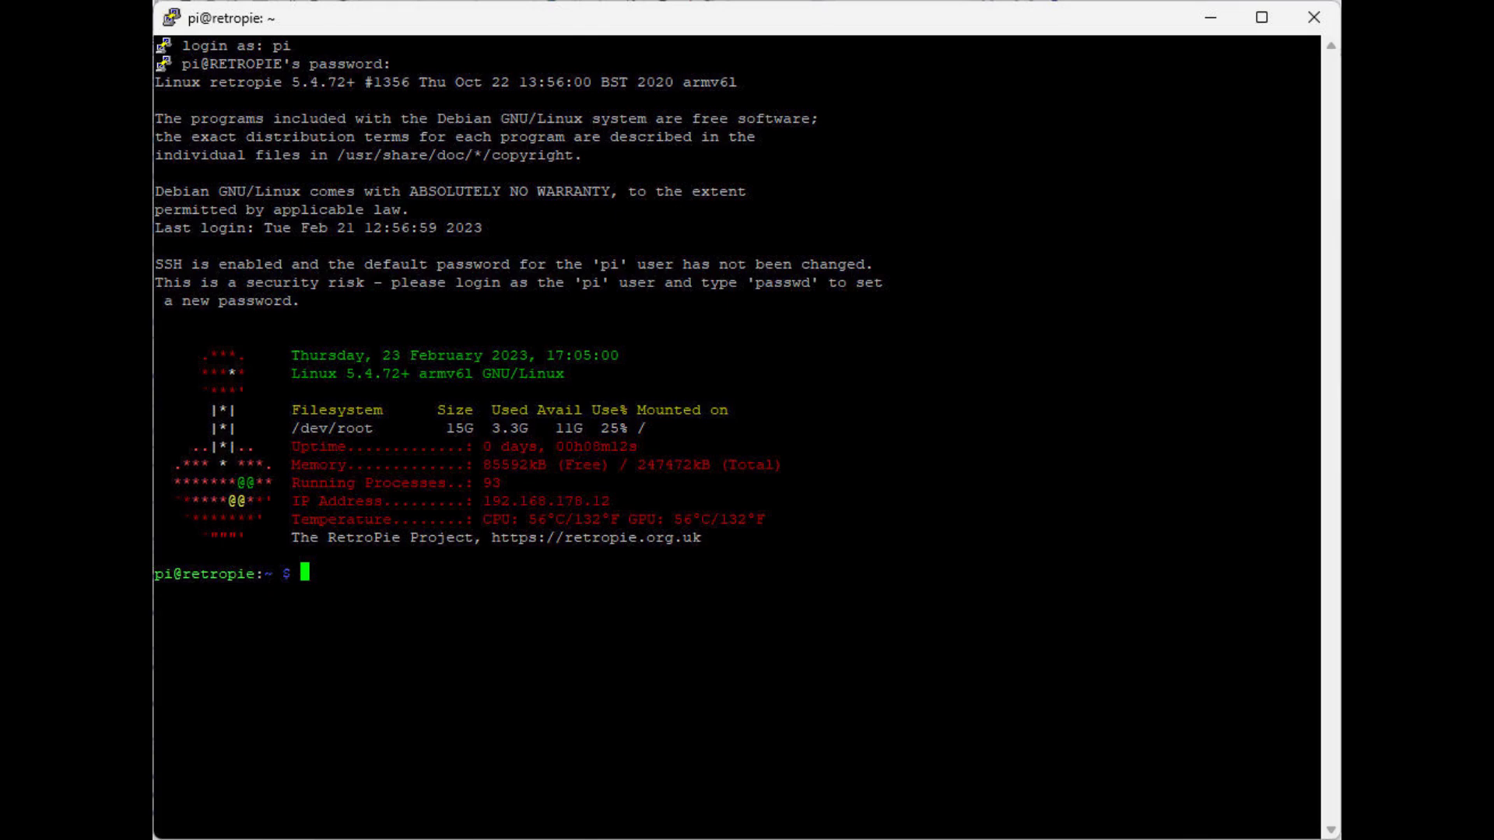
- Review /boot/config.txt and /boot/cmdline.txt in nano via sudo, then leave the editor
{"action": "type", "text": "sudo nano /boot/config.txt"}
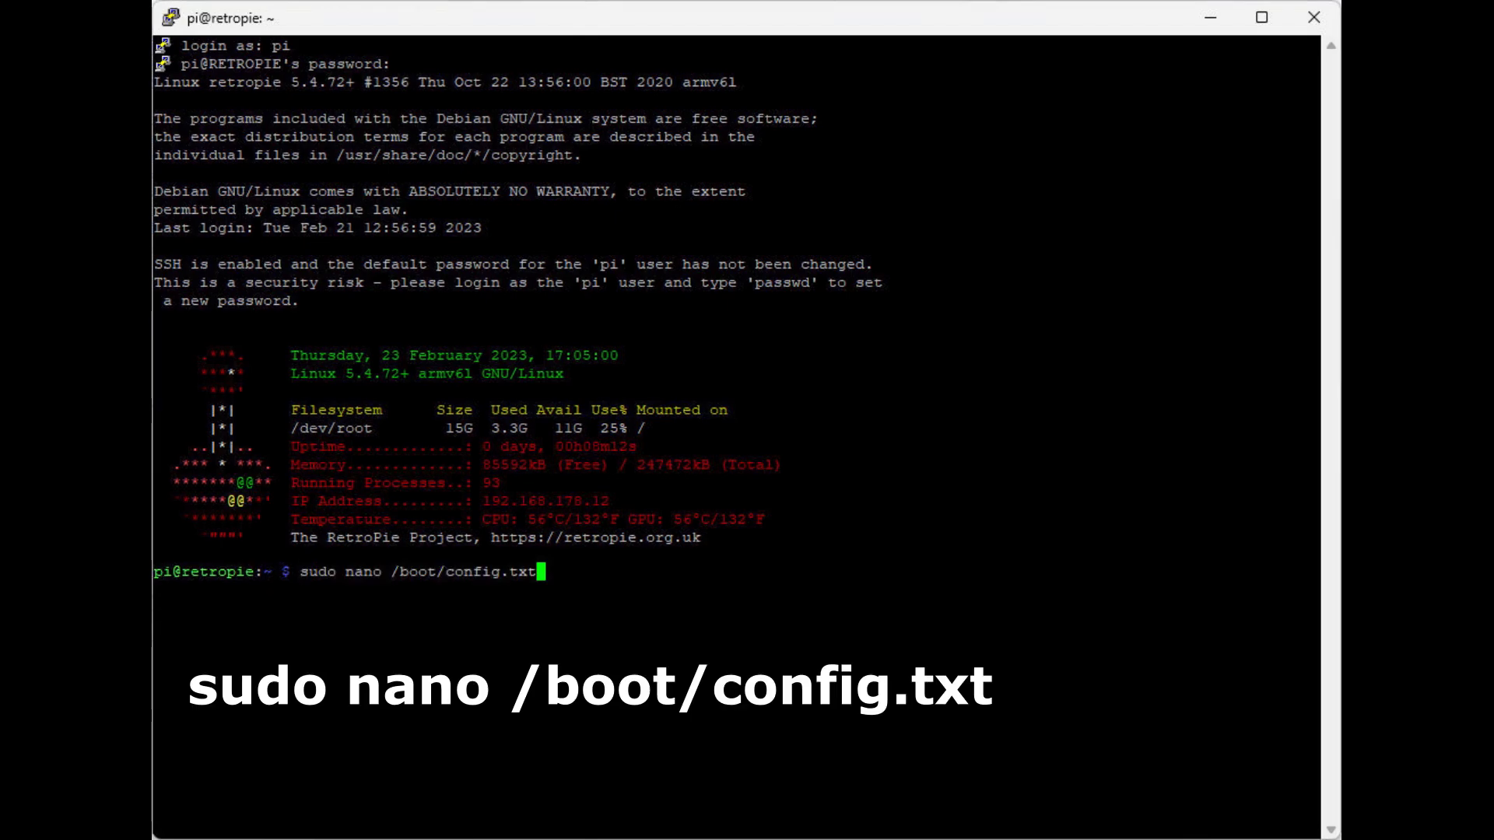
{"action": "key", "text": "Return"}
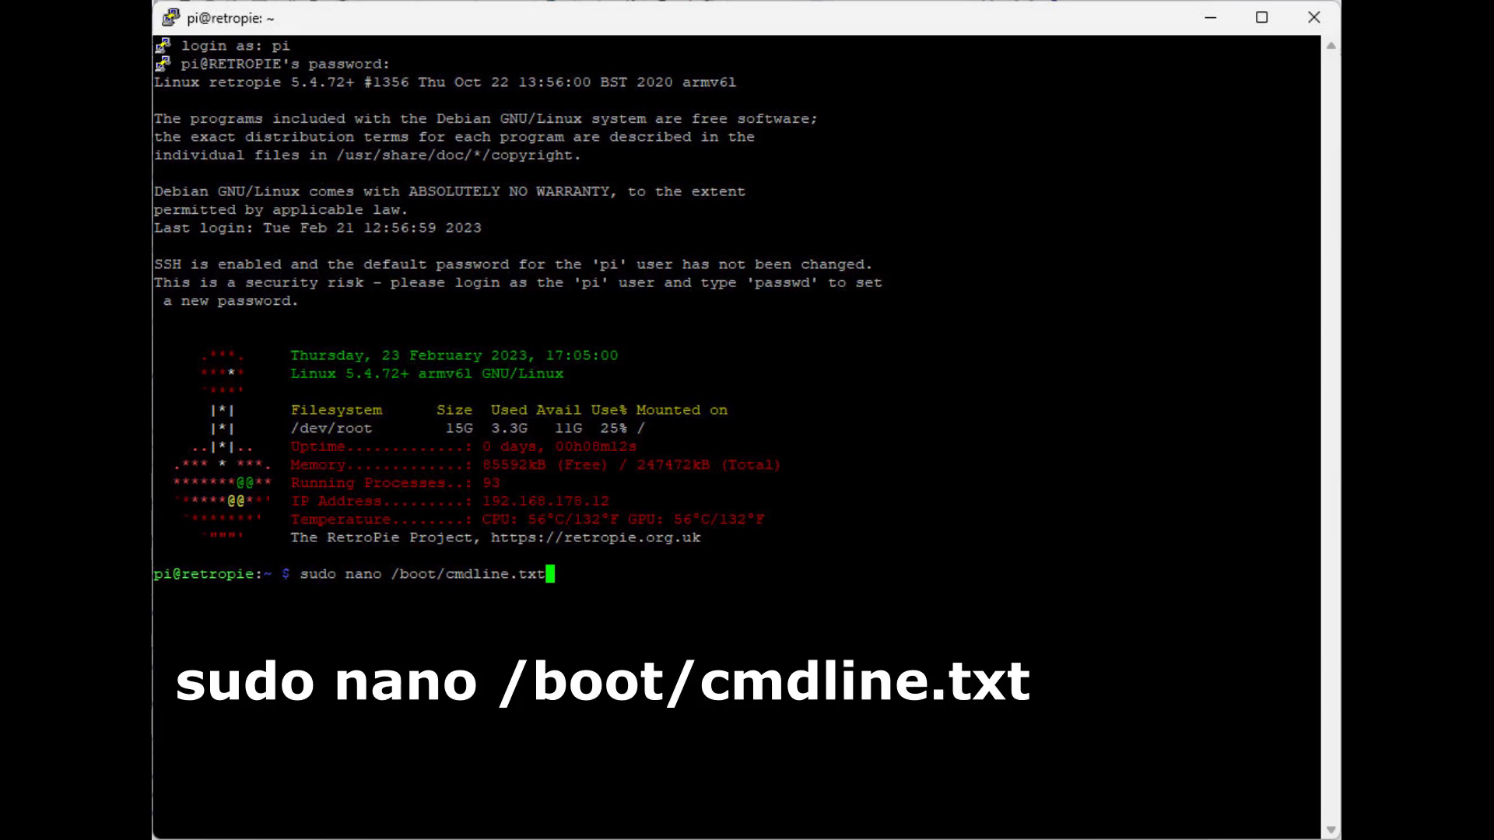
{"action": "key", "text": "Return"}
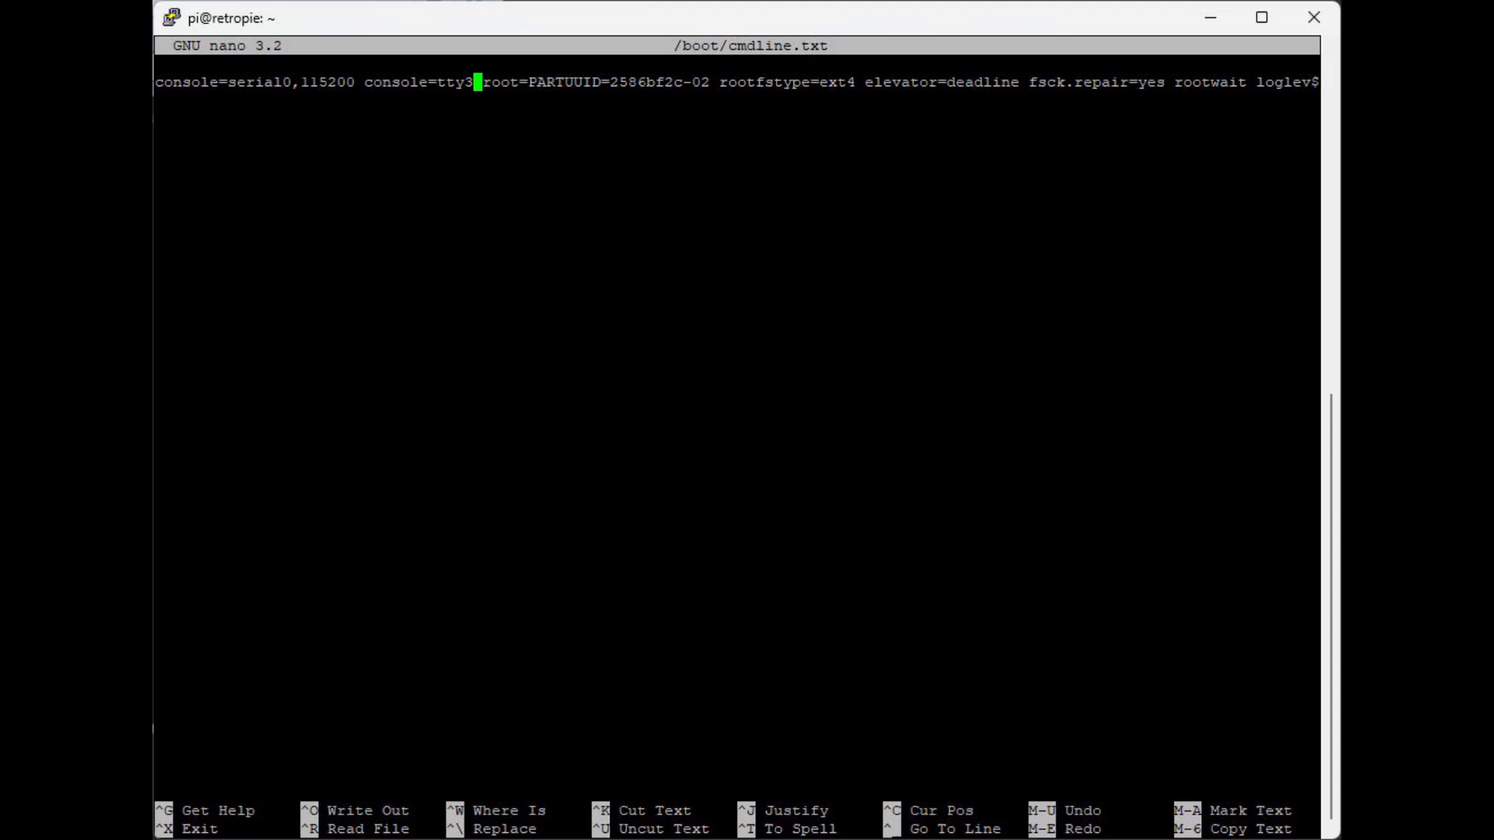
{"action": "key", "text": "ctrl+x"}
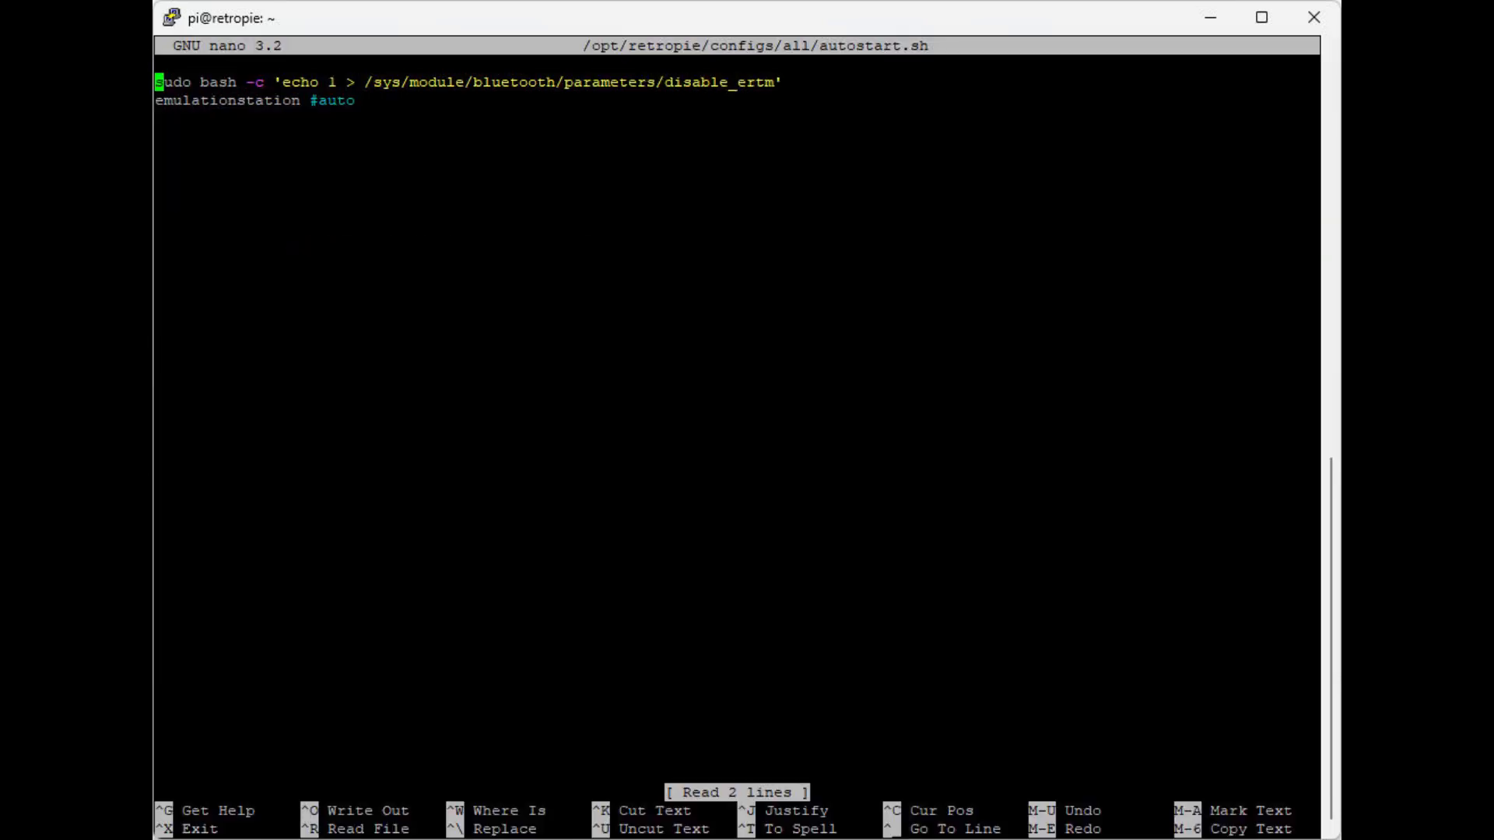
- Add --no-splash after emulationstation in autostart.sh
{"action": "type", "text": "--no-splash"}
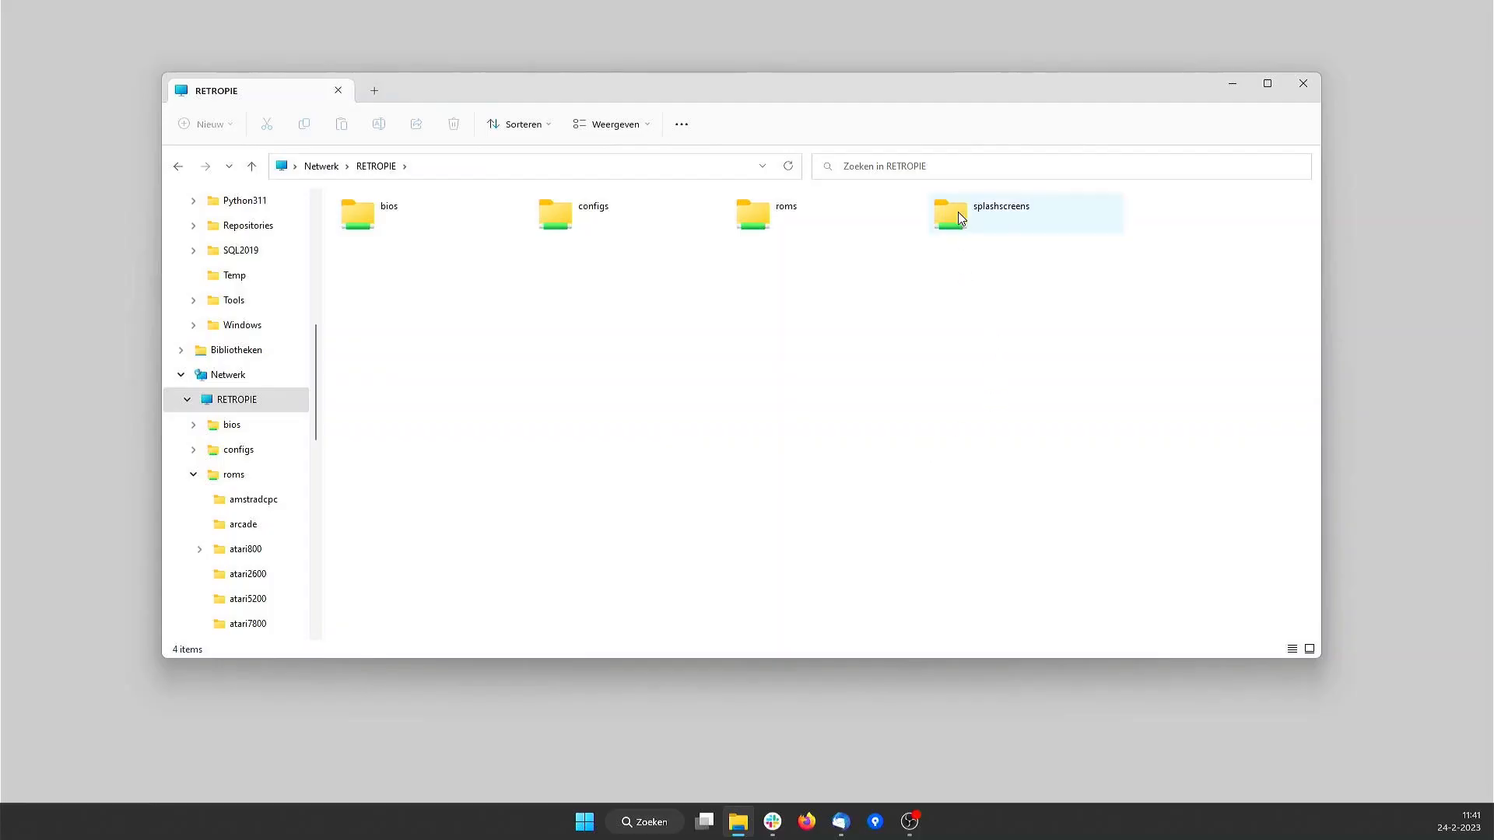
- Go into the splashscreens folder on the RETROPIE share
{"action": "double_click", "coordinate": [950, 214]}
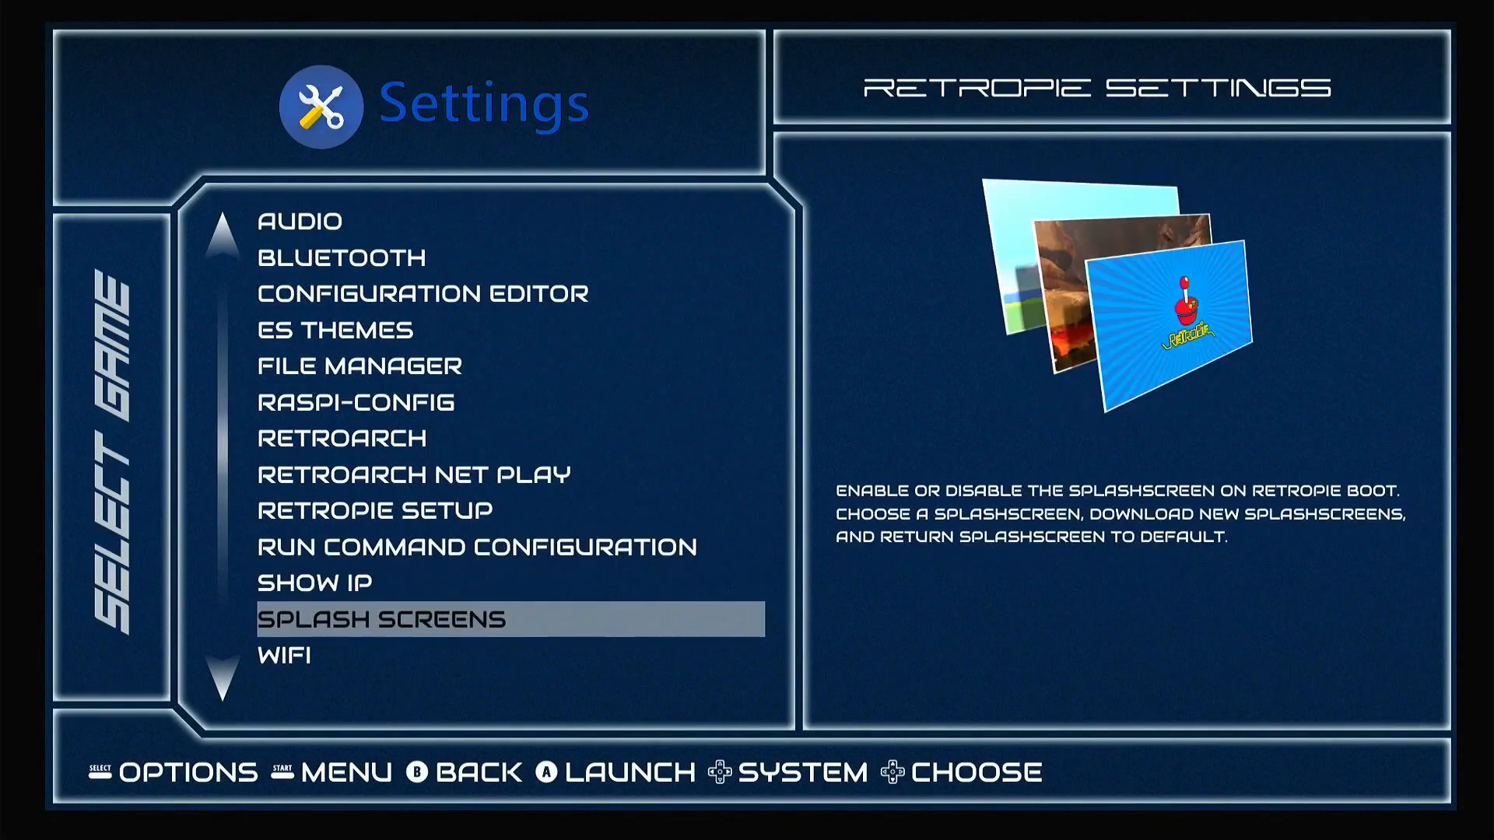
- Choose AtariFlashbackScreen.jpg as the boot splash screen and confirm the change
{"action": "left_click", "coordinate": [381, 618]}
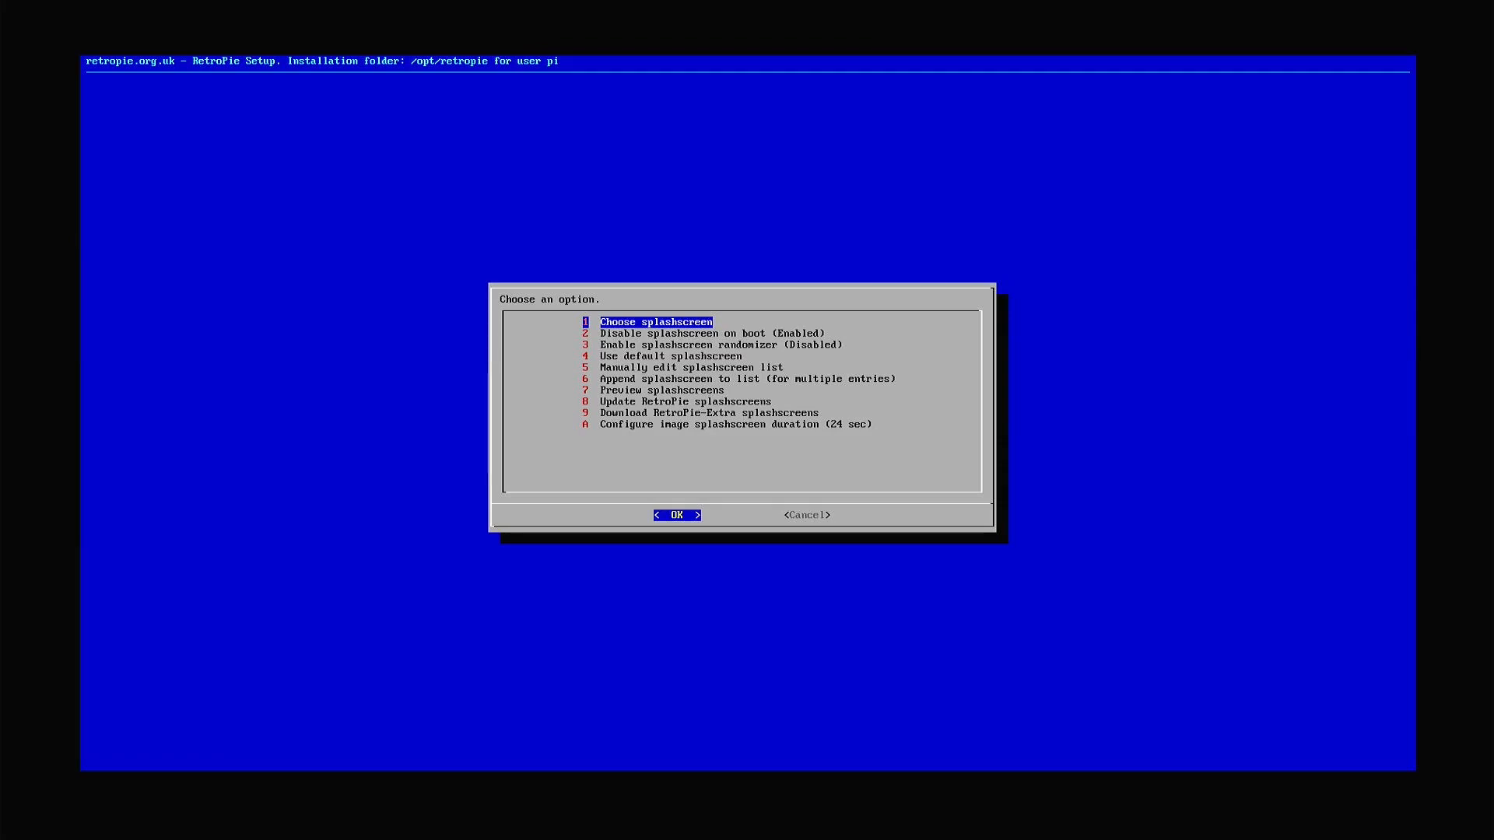
{"action": "left_click", "coordinate": [677, 515]}
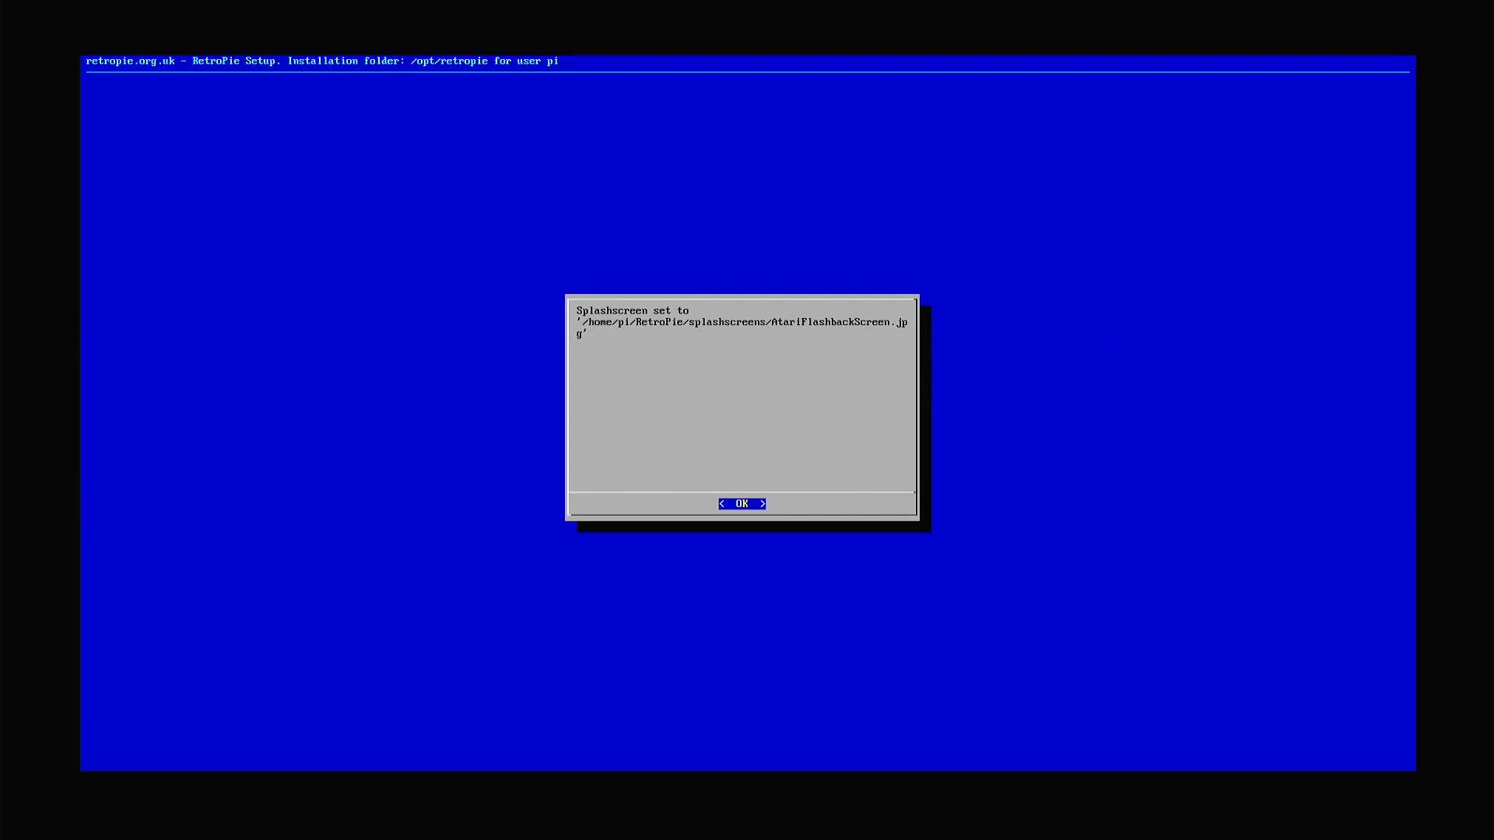
{"action": "left_click", "coordinate": [742, 503]}
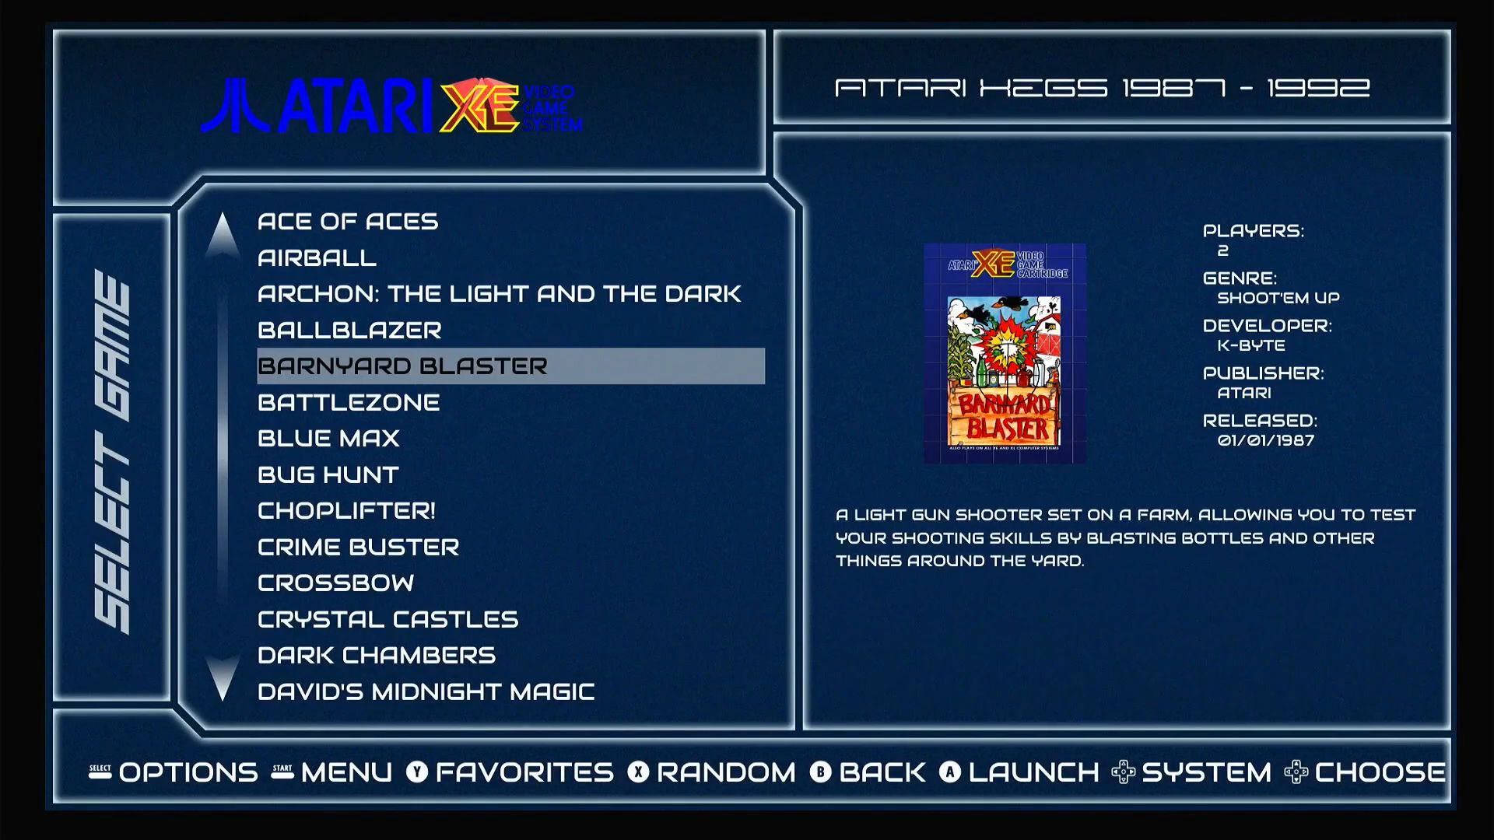
- Scroll down the Atari XE game list to see more titles with their box art
{"action": "scroll", "scroll_direction": "down", "scroll_amount": 3}
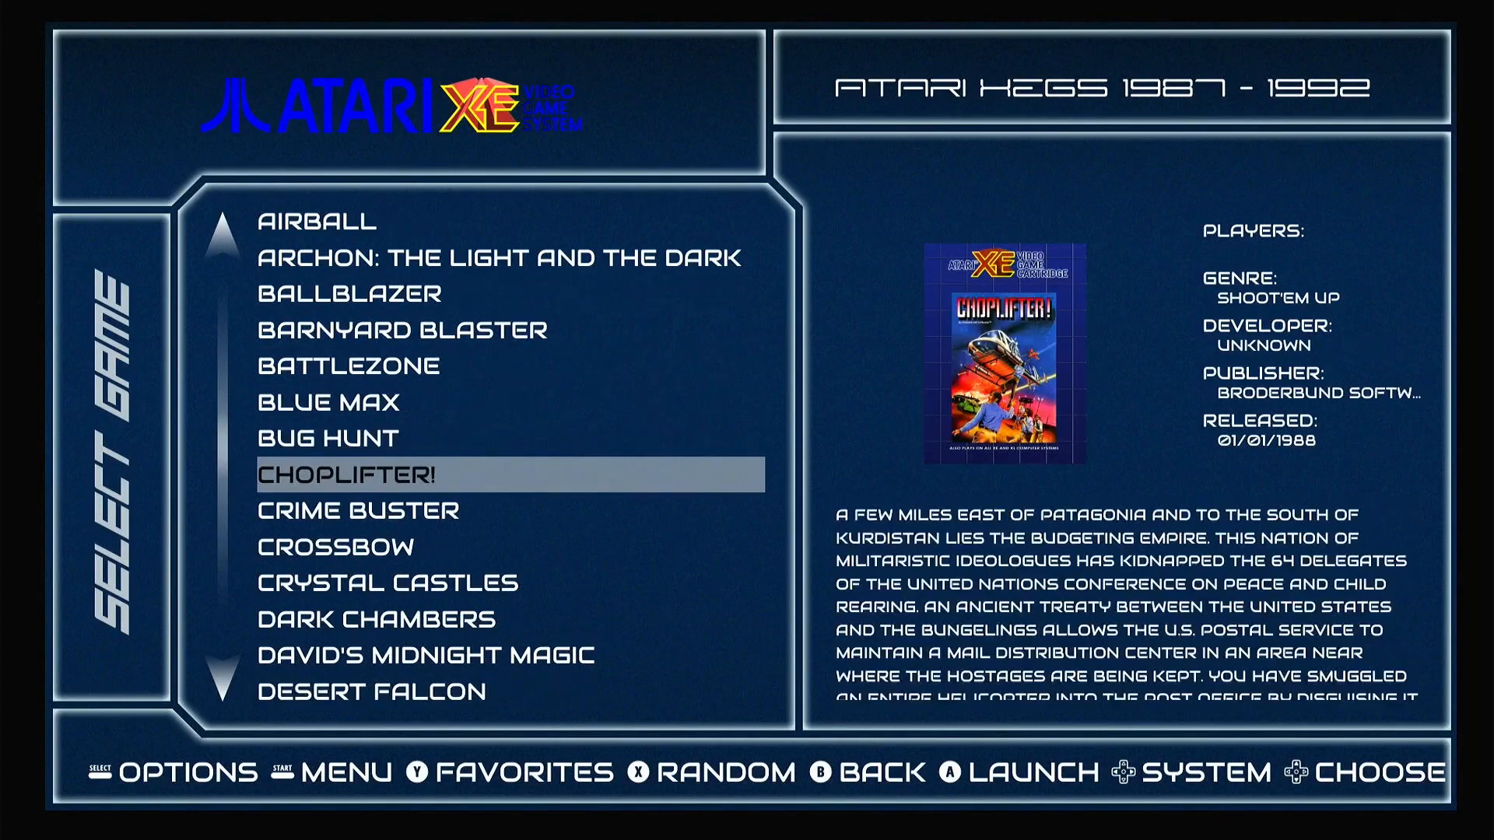
{"action": "scroll", "scroll_direction": "down", "scroll_amount": 3}
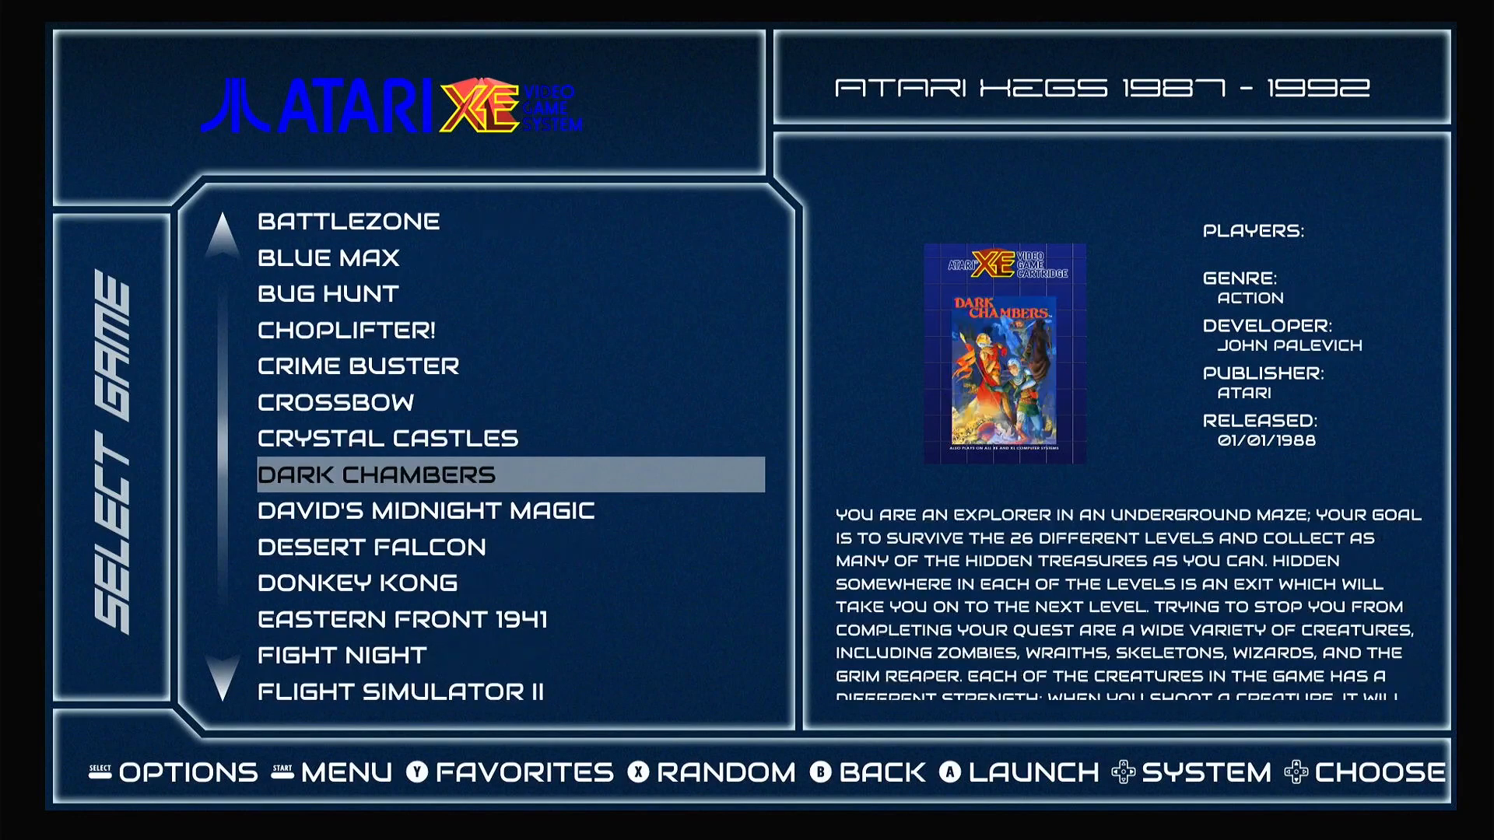